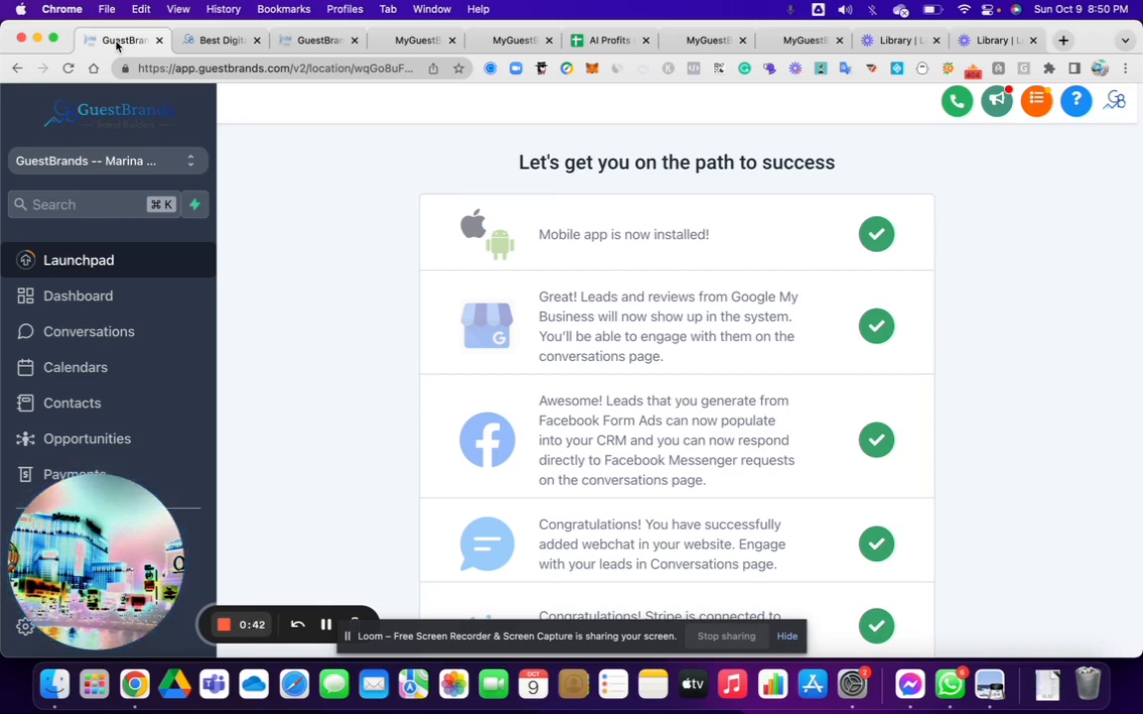
{"action": "mouse_move", "coordinate": [402, 239]}
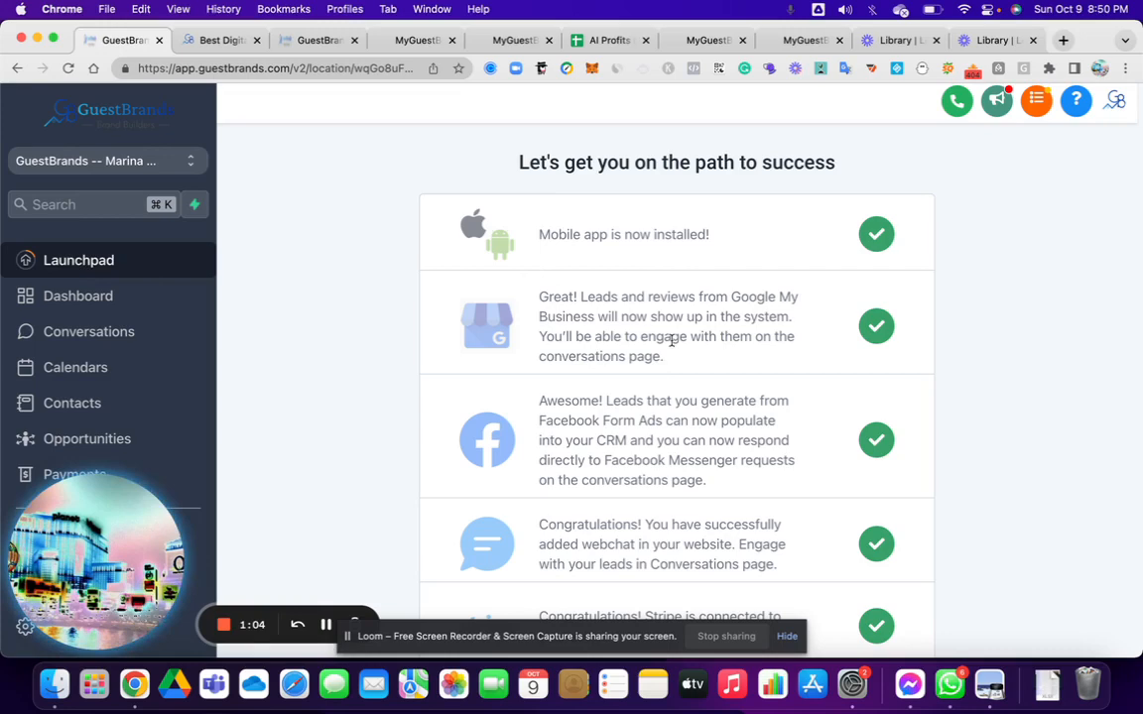
Step: Show the Dashboard with 5 open opportunities, $9,247.00 pipeline value and 0.00% conversion
{"action": "scroll", "scroll_direction": "down", "scroll_amount": 3}
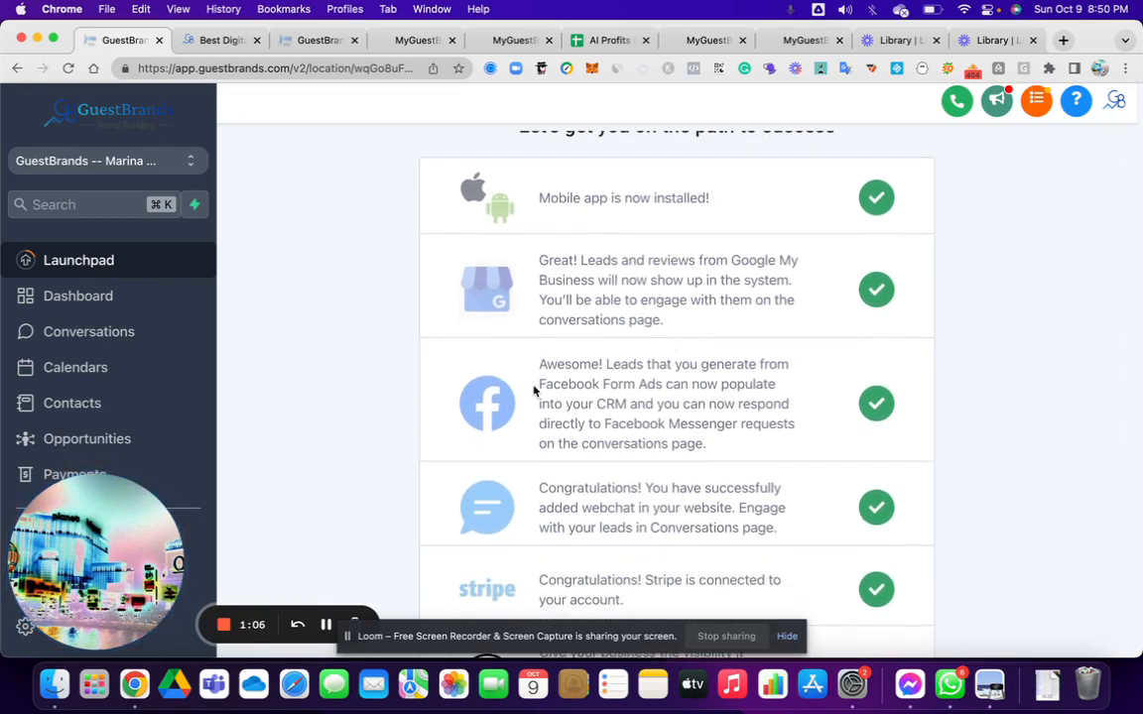
{"action": "mouse_move", "coordinate": [486, 409]}
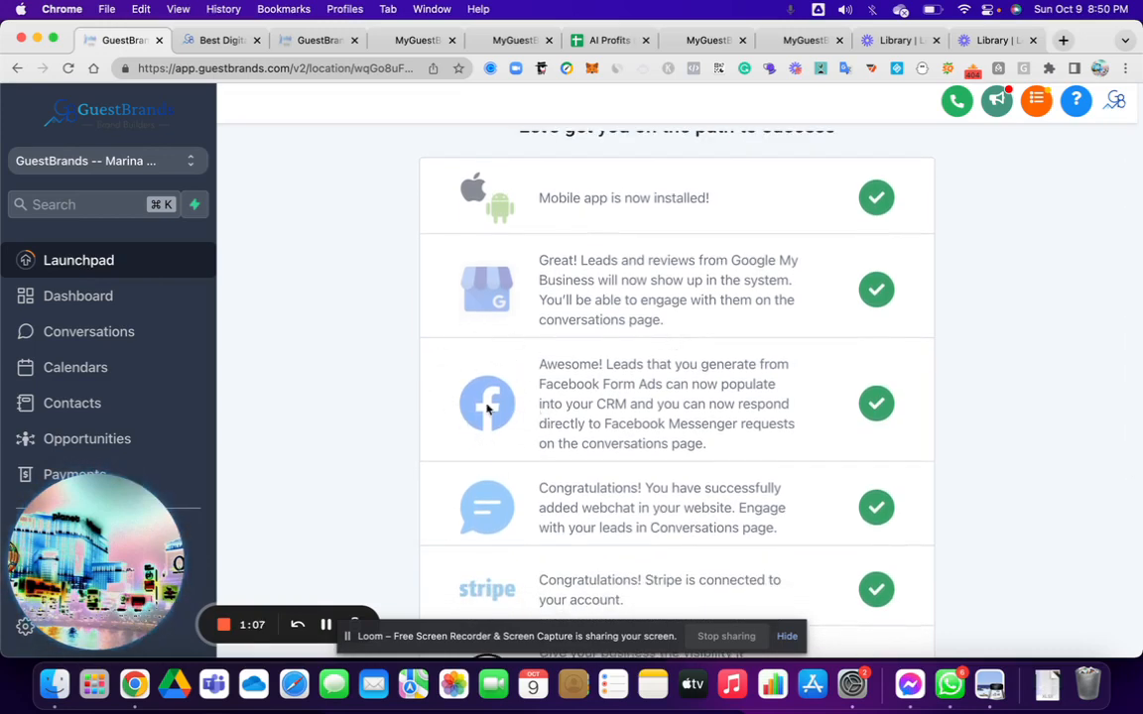
{"action": "scroll", "scroll_direction": "down", "scroll_amount": 3}
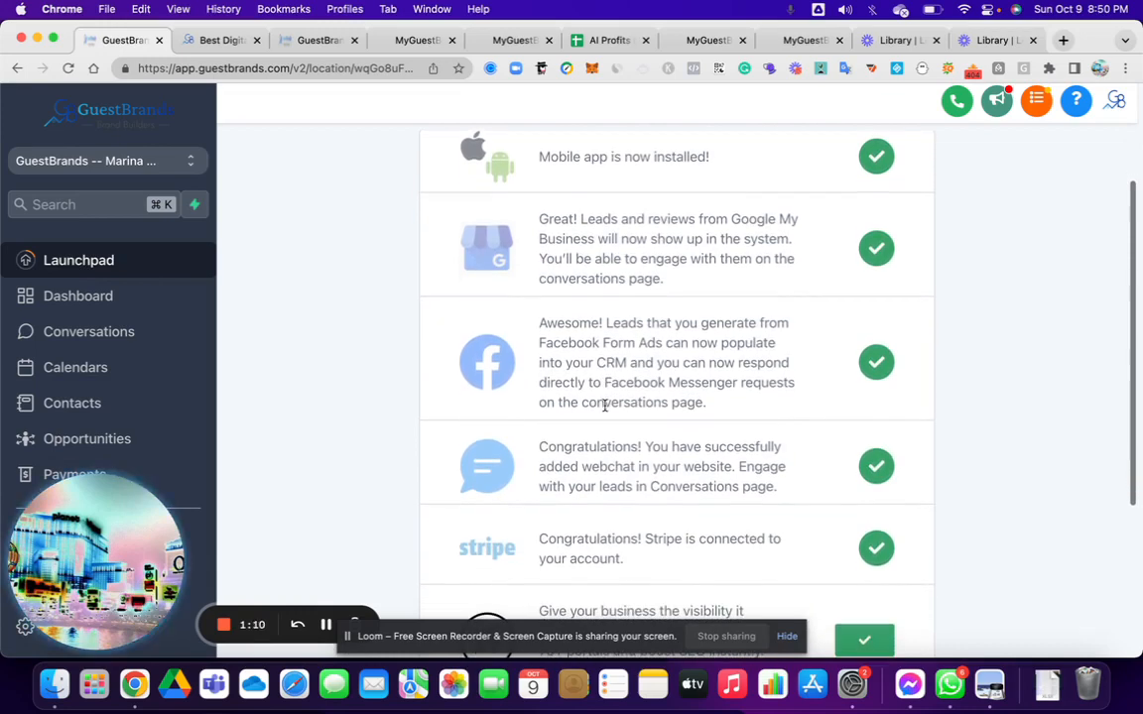
{"action": "scroll", "scroll_direction": "down", "scroll_amount": 3}
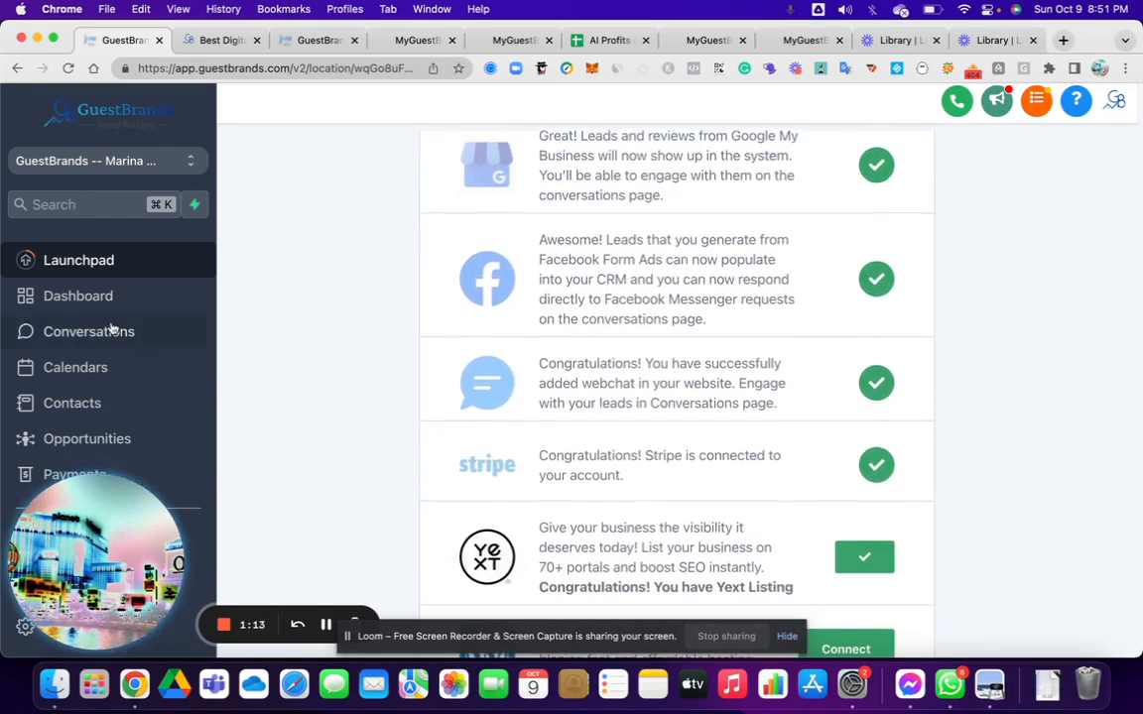
{"action": "left_click", "coordinate": [77, 296]}
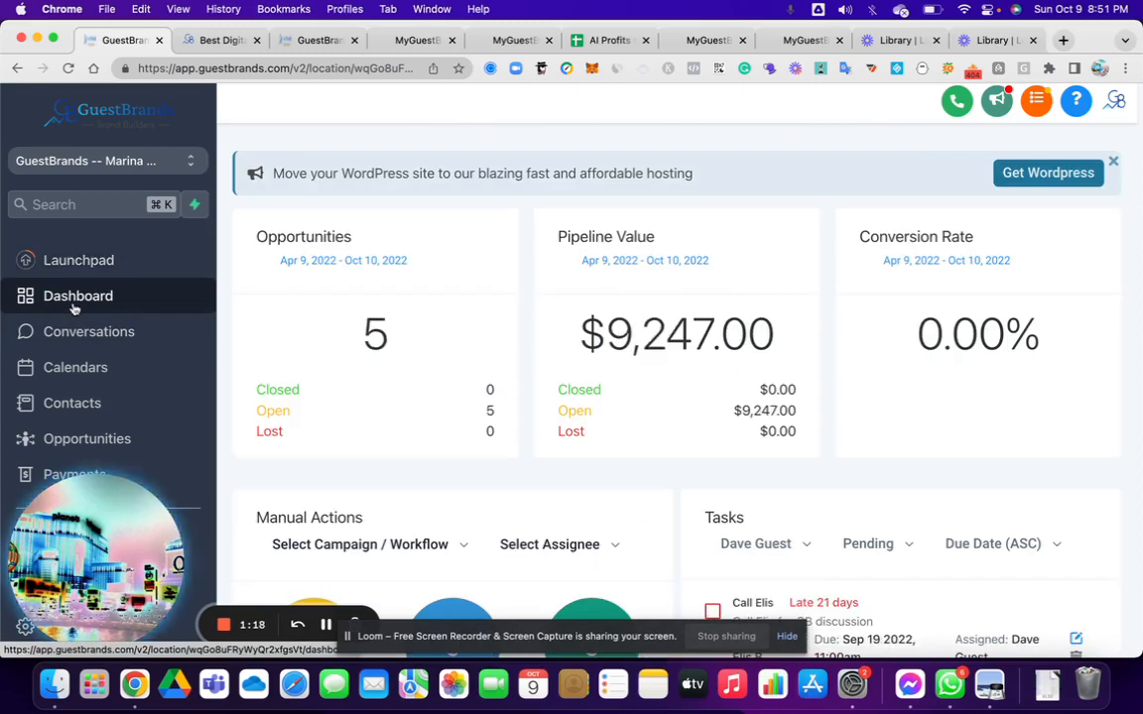
{"action": "scroll", "scroll_direction": "down", "scroll_amount": 3}
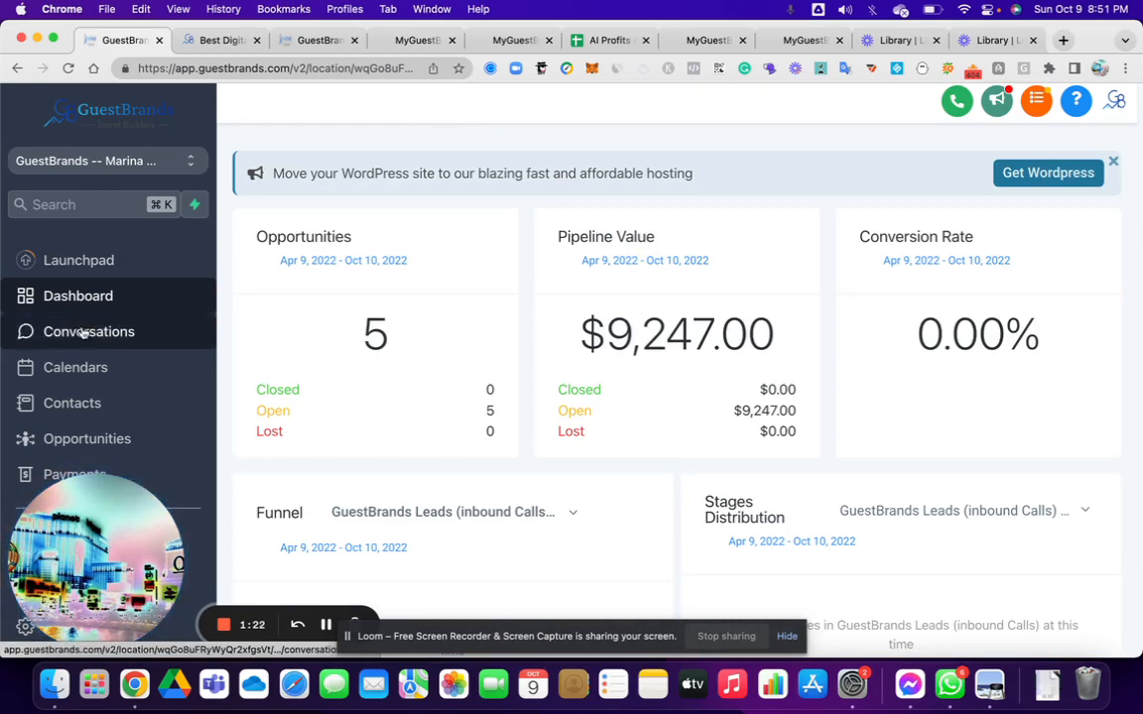
{"action": "left_click", "coordinate": [88, 331]}
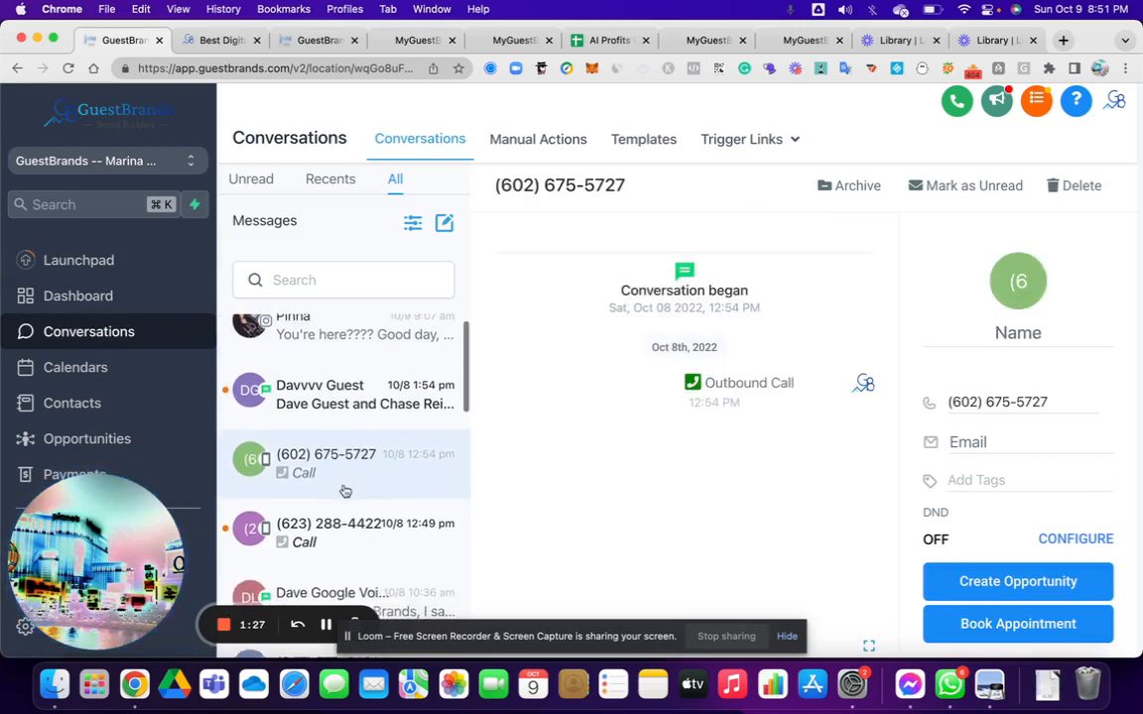
{"action": "scroll", "scroll_direction": "down", "scroll_amount": 3}
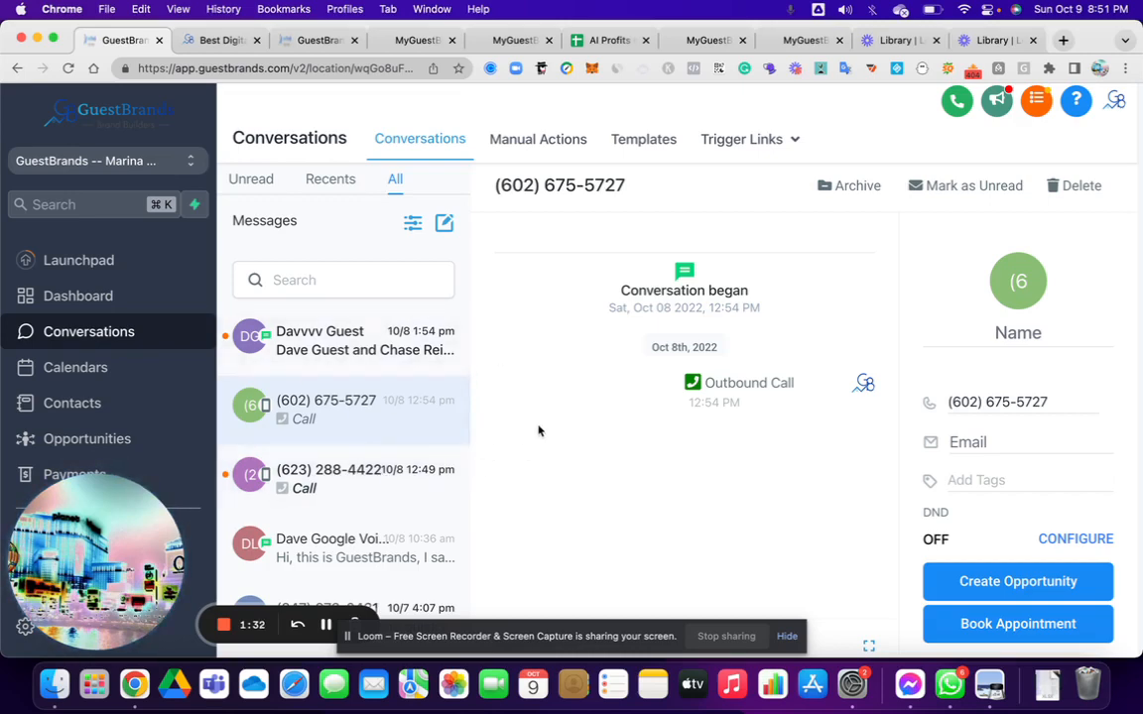
{"action": "scroll", "scroll_direction": "down", "scroll_amount": 3}
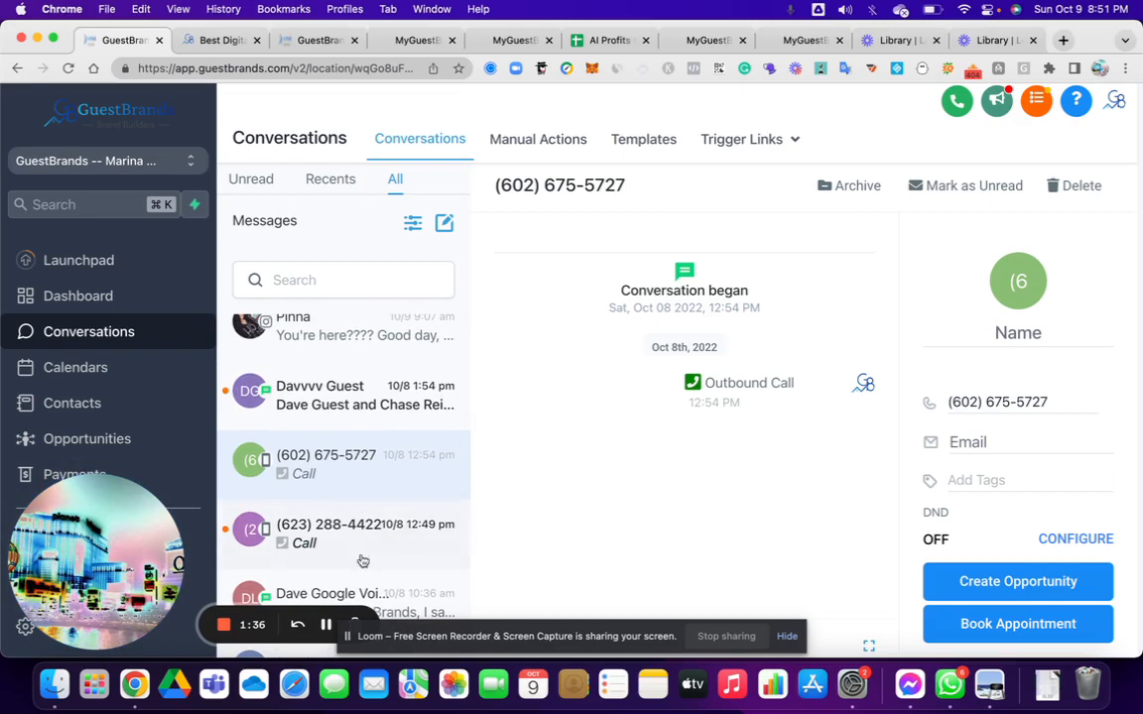
{"action": "mouse_move", "coordinate": [492, 510]}
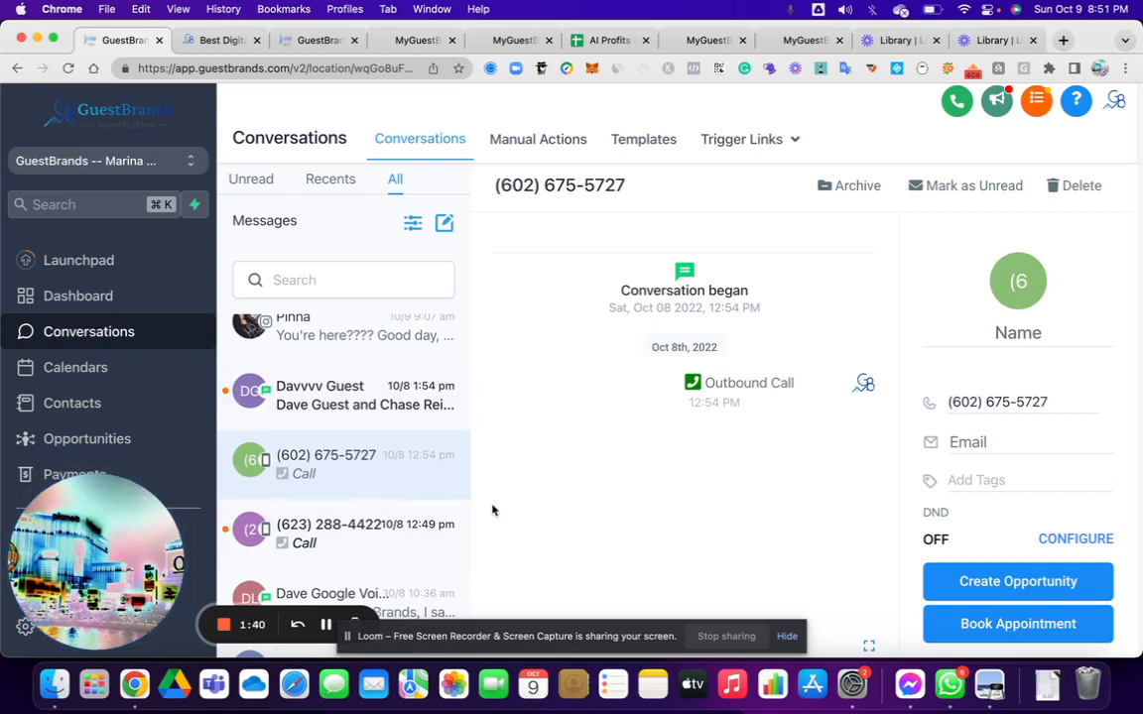
{"action": "mouse_move", "coordinate": [406, 436]}
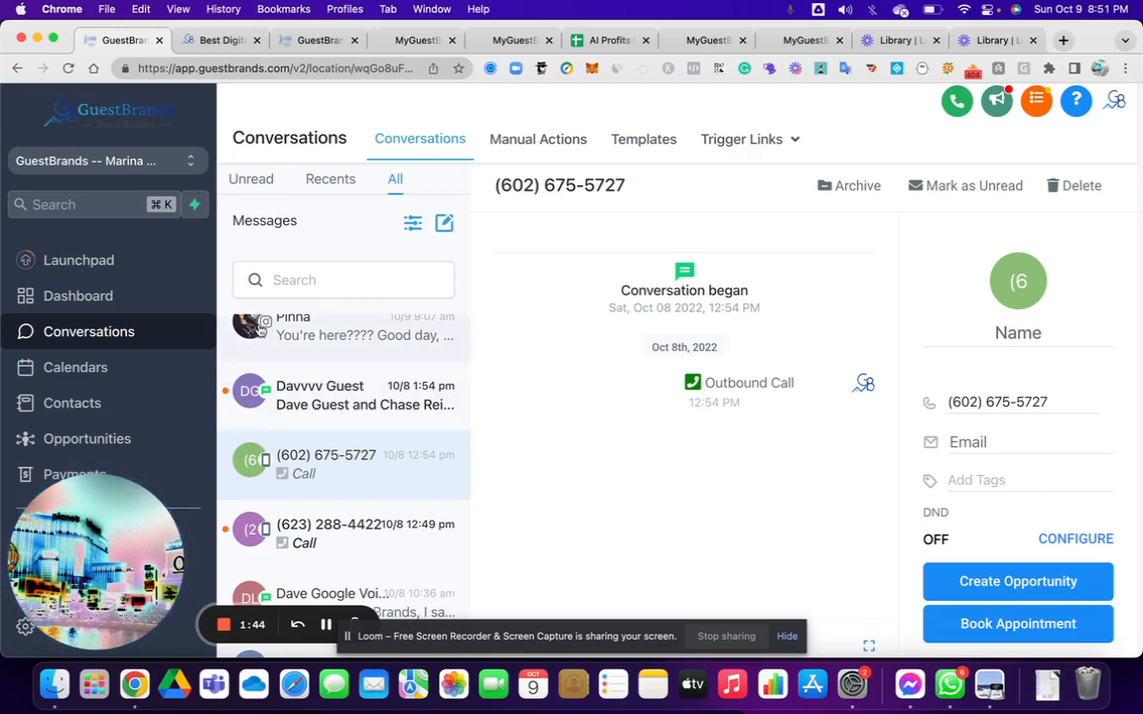
{"action": "mouse_move", "coordinate": [346, 353]}
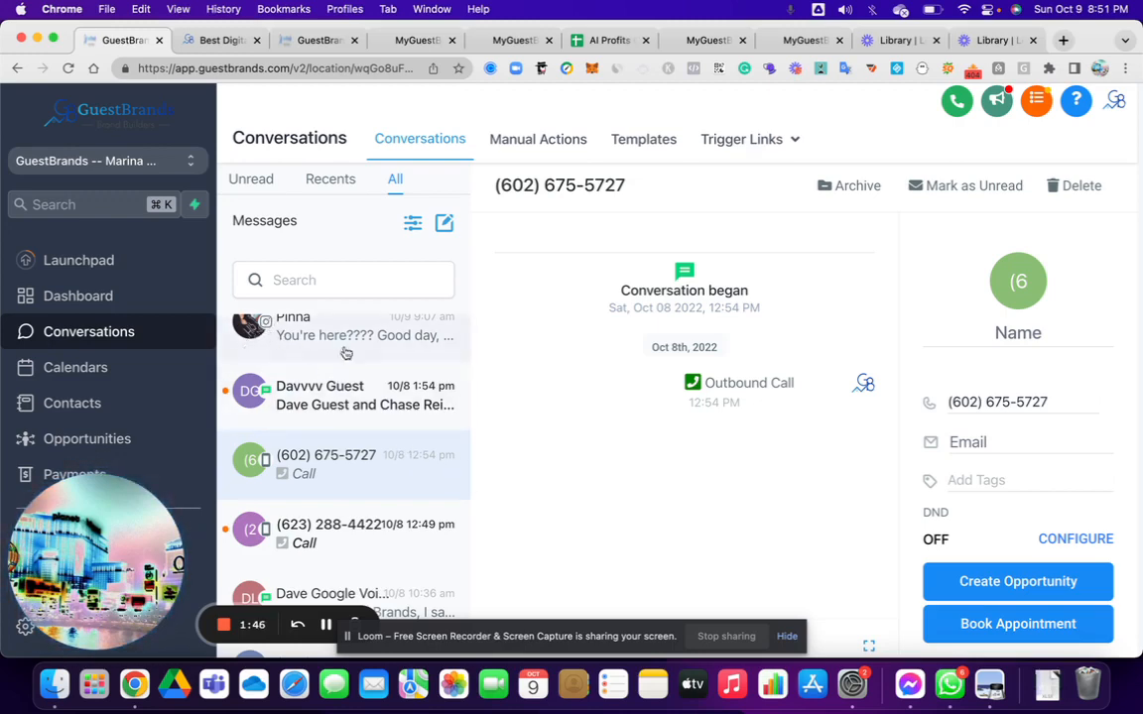
{"action": "mouse_move", "coordinate": [381, 452]}
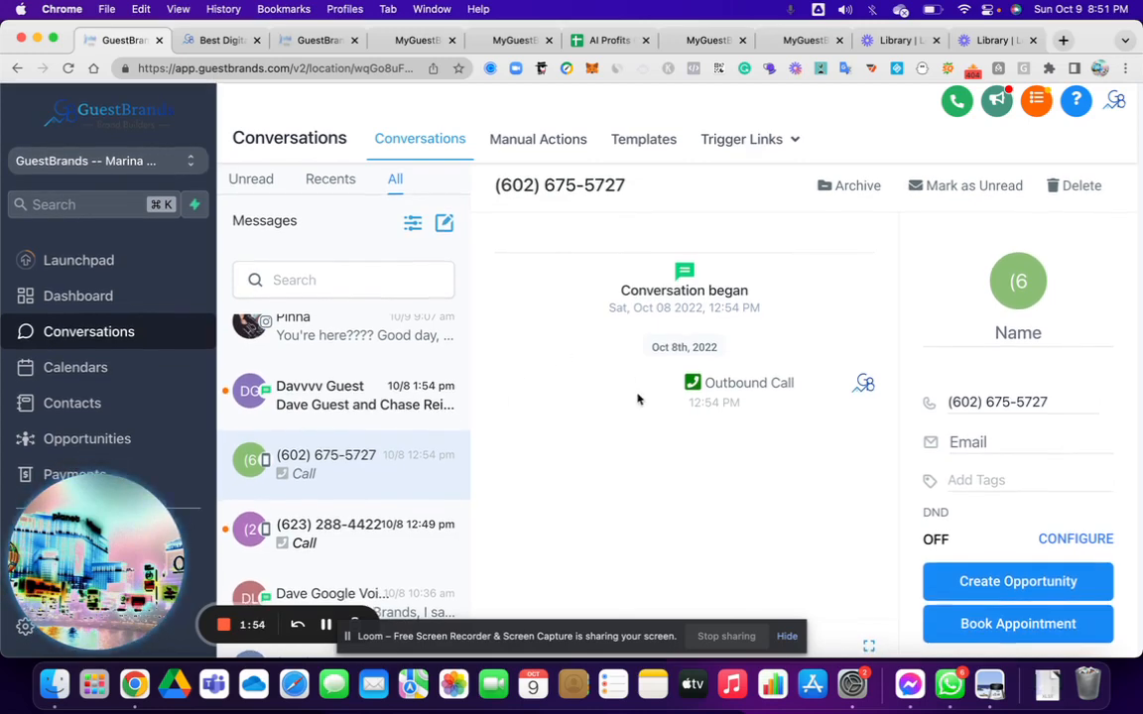
{"action": "mouse_move", "coordinate": [947, 131]}
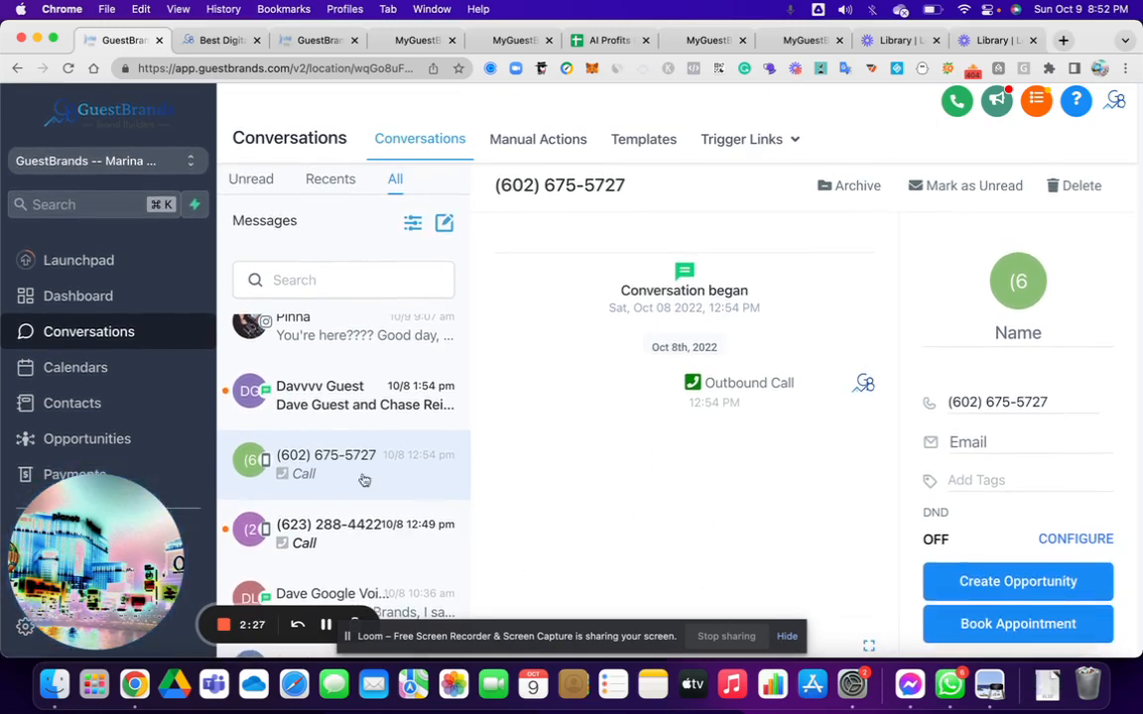
Step: Show the Calendars week view for Oct 9–15 with no appointments
{"action": "left_click", "coordinate": [75, 367]}
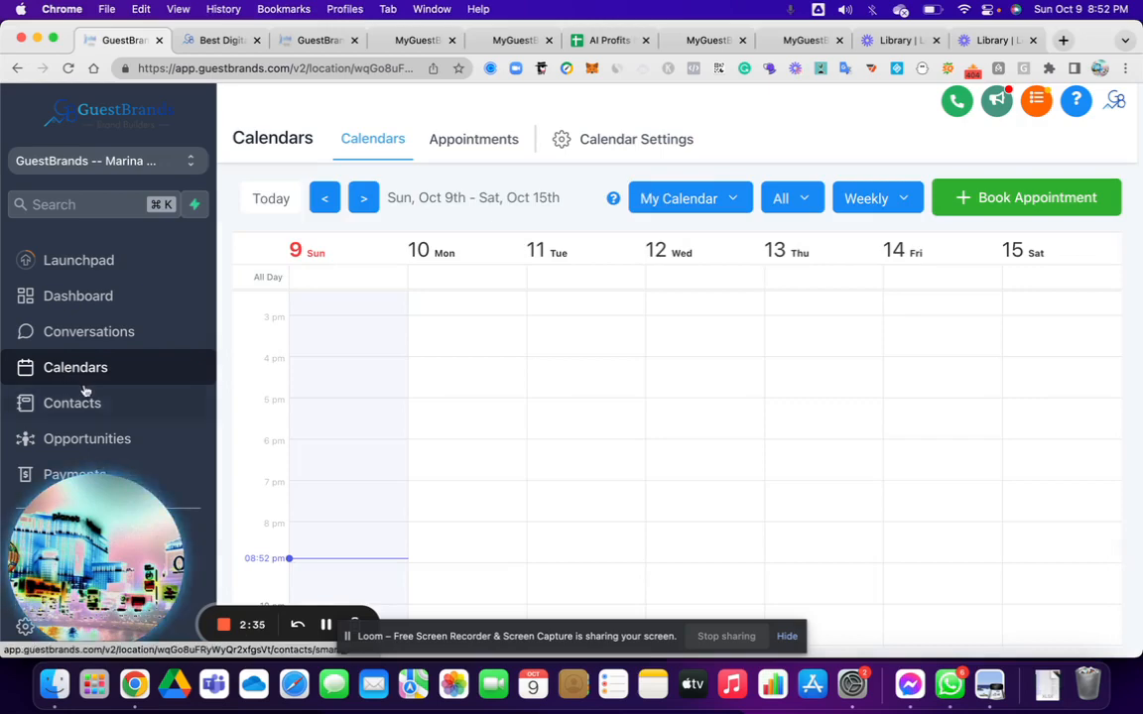
{"action": "mouse_move", "coordinate": [555, 287]}
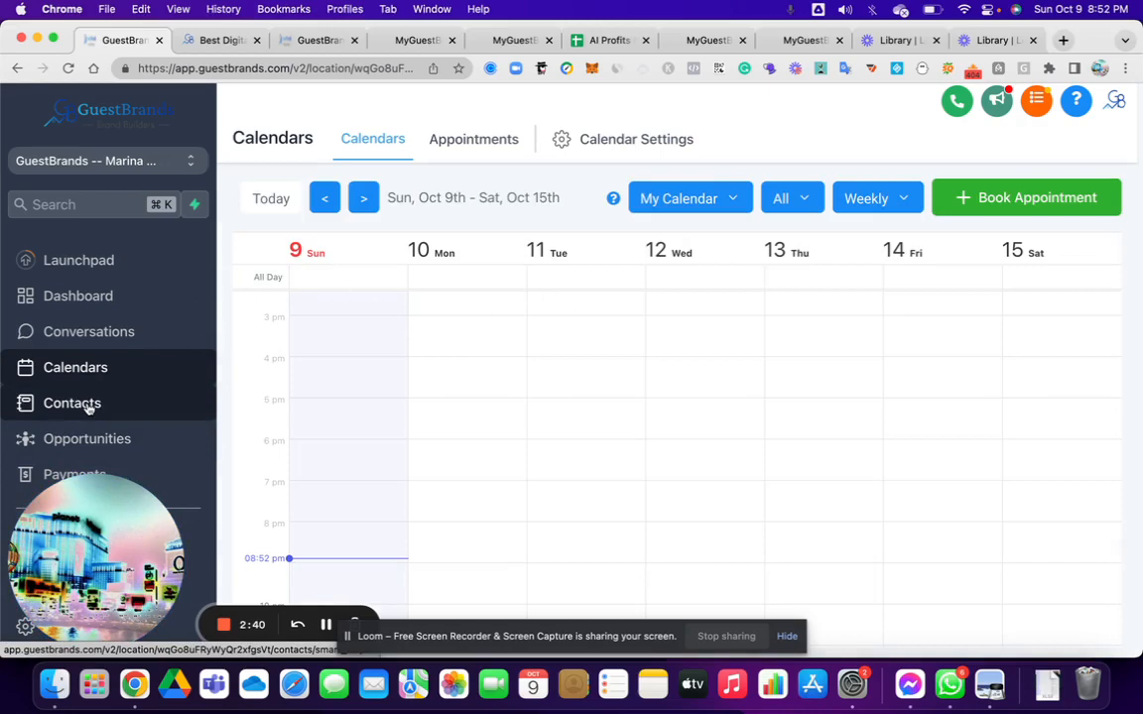
Step: Show the Contacts smart list of 1,379 records across 69 pages
{"action": "left_click", "coordinate": [72, 403]}
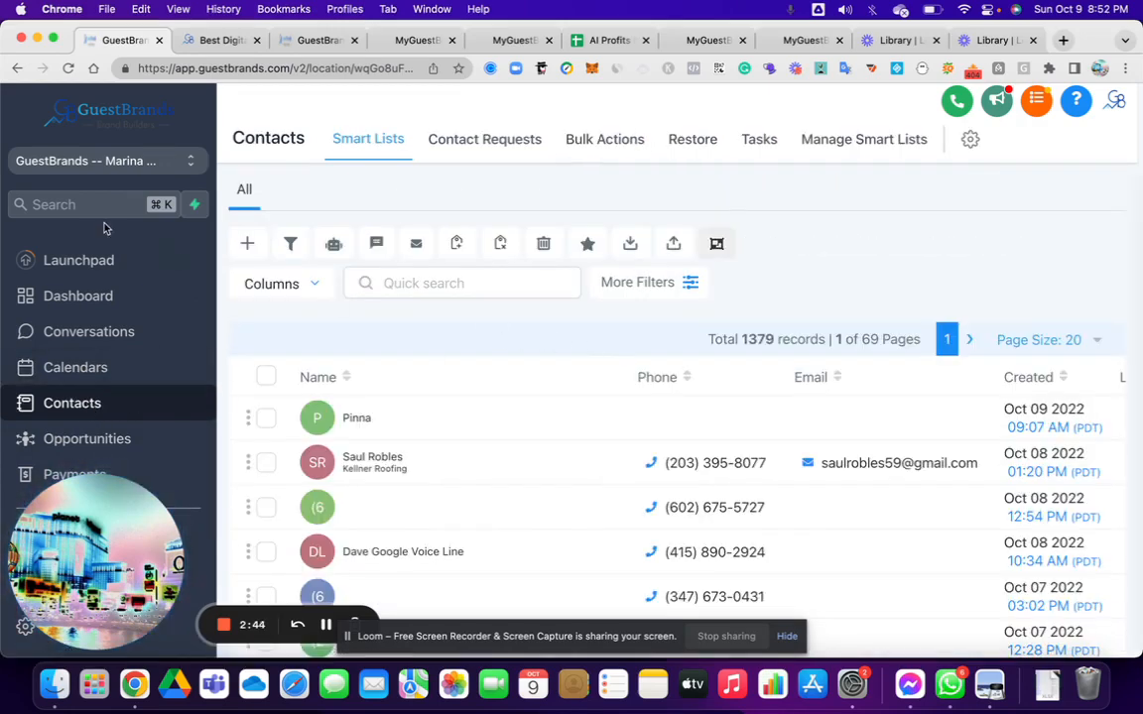
{"action": "mouse_move", "coordinate": [247, 243]}
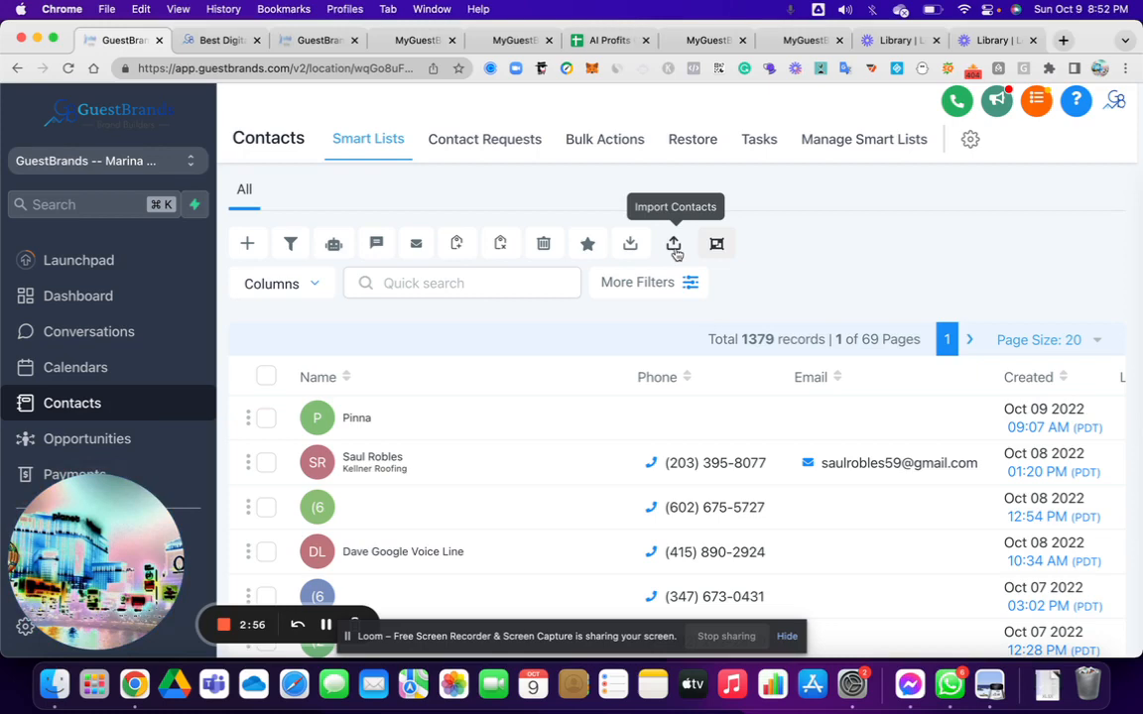
{"action": "mouse_move", "coordinate": [663, 263]}
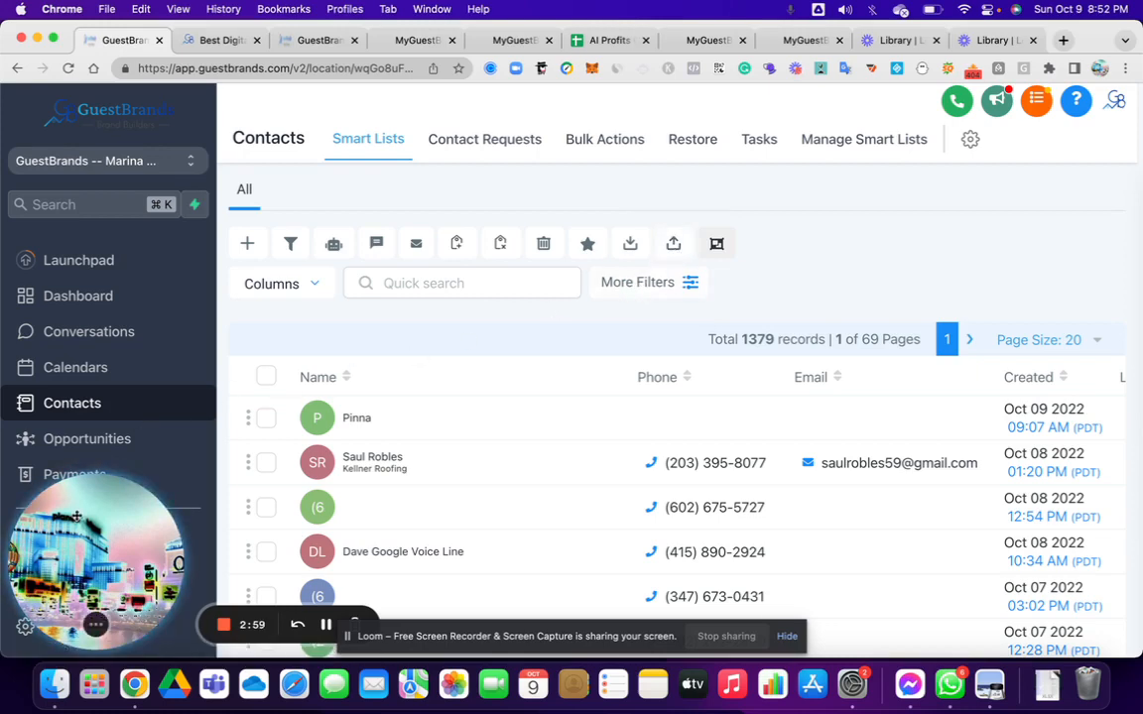
{"action": "scroll", "scroll_direction": "down", "scroll_amount": 3}
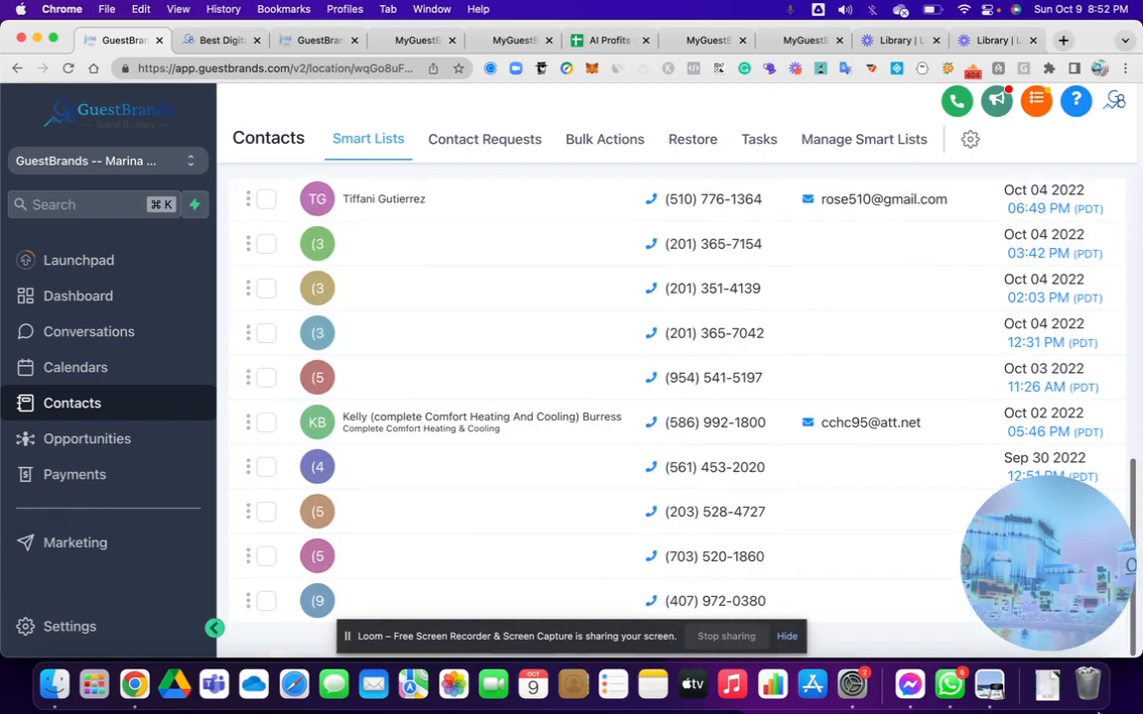
{"action": "left_click", "coordinate": [87, 439]}
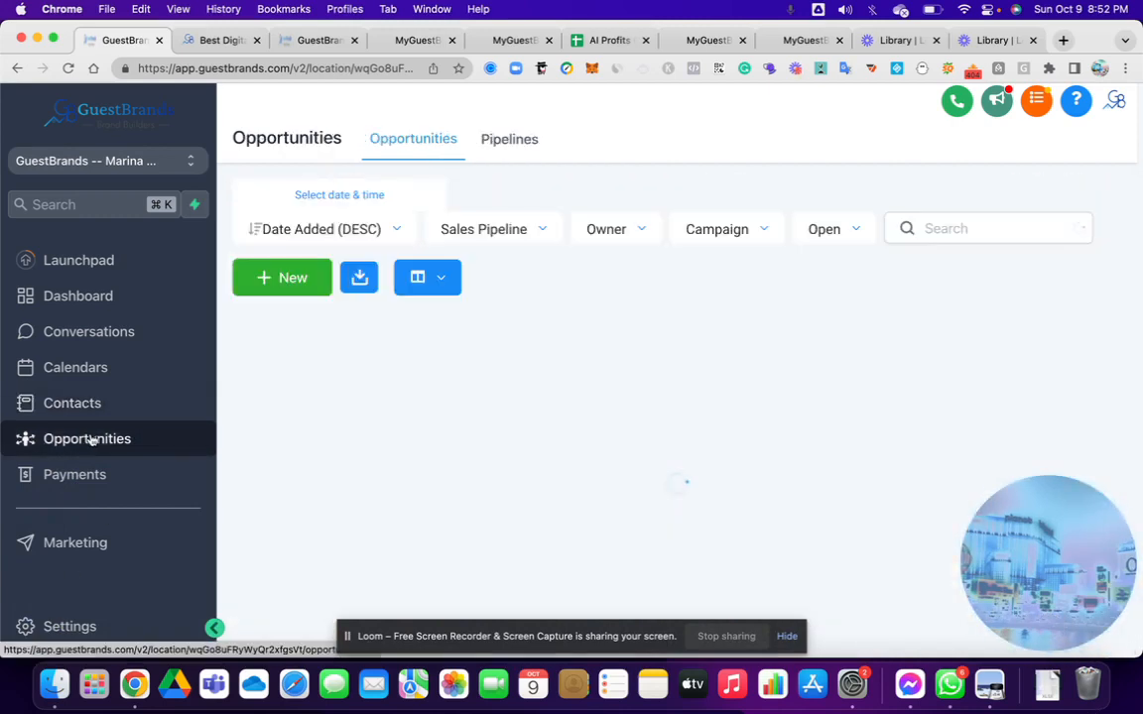
{"action": "left_click", "coordinate": [493, 228]}
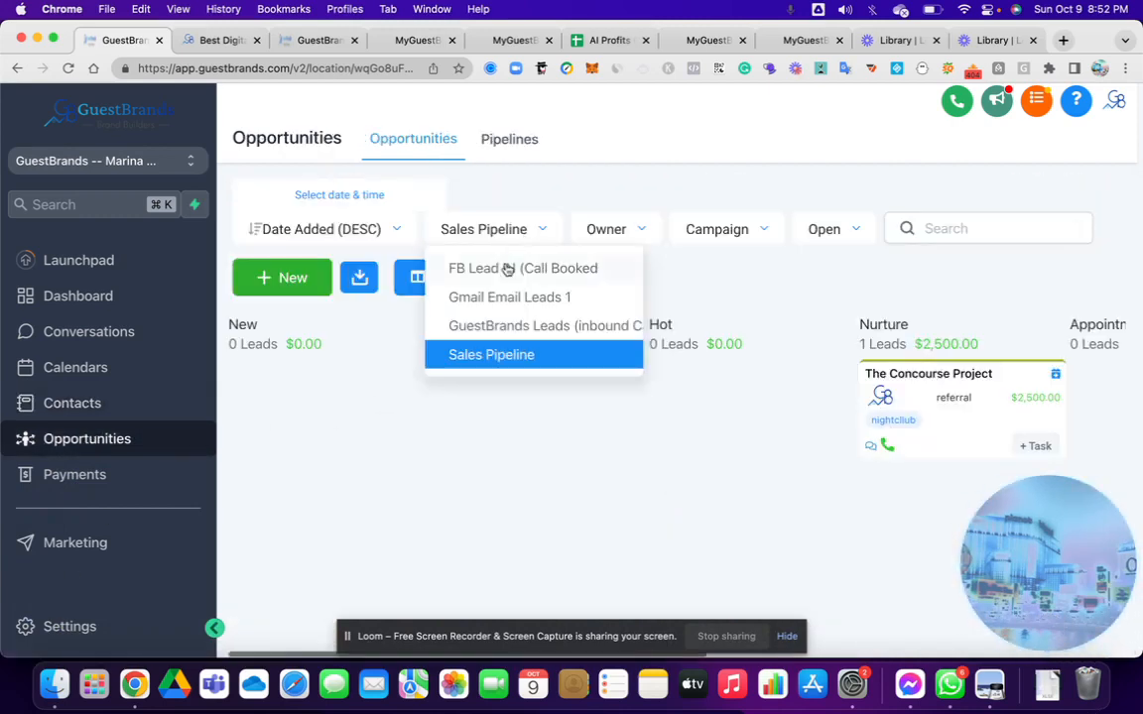
{"action": "left_click", "coordinate": [523, 267]}
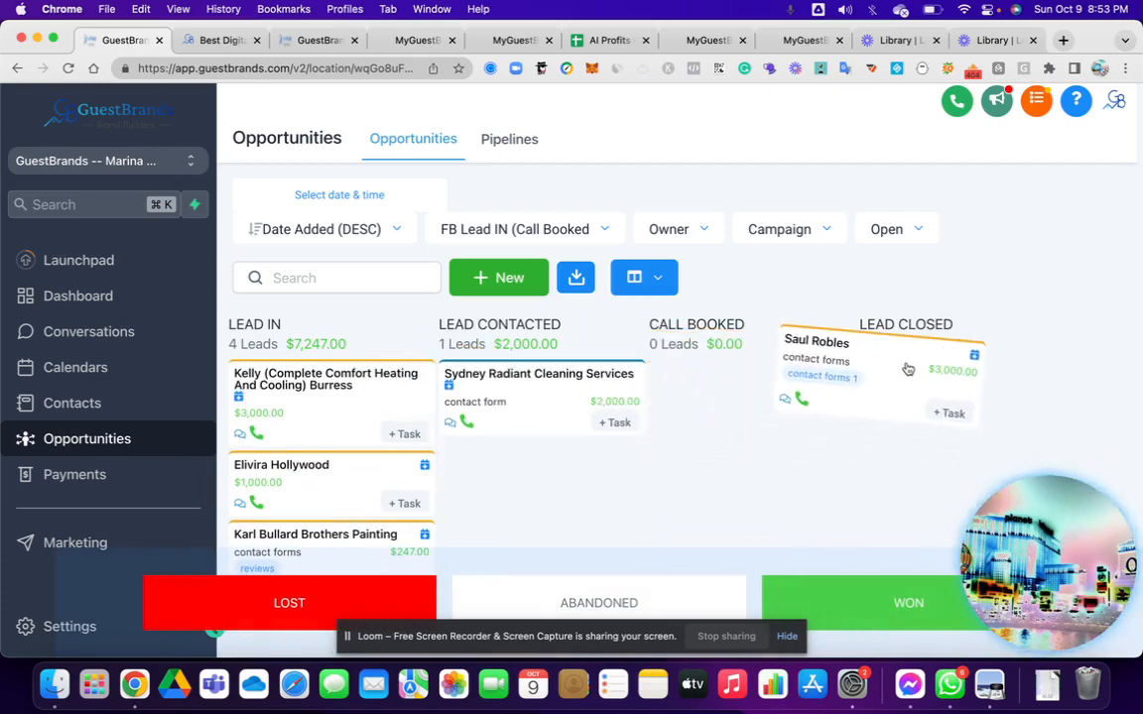
{"action": "left_click_drag", "start_coordinate": [876, 372], "coordinate": [907, 603]}
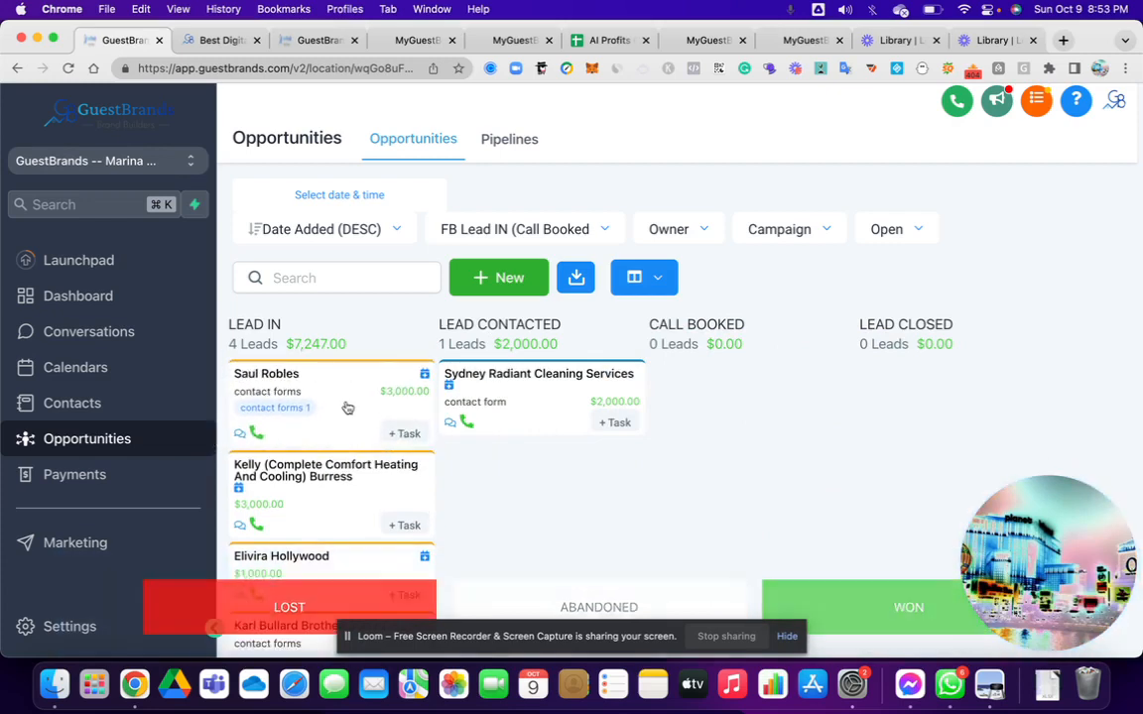
{"action": "left_click", "coordinate": [71, 402]}
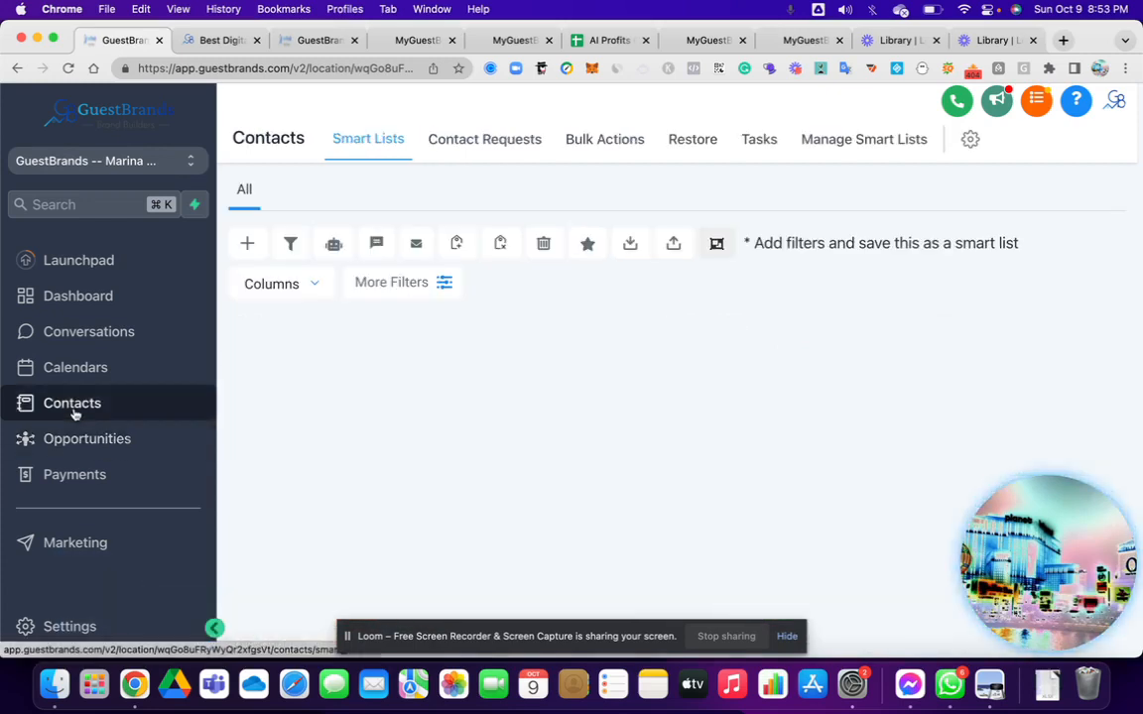
Step: Go from Contacts to the Marketing Social Planner with 8 connected accounts and 8 posts
{"action": "left_click", "coordinate": [72, 403]}
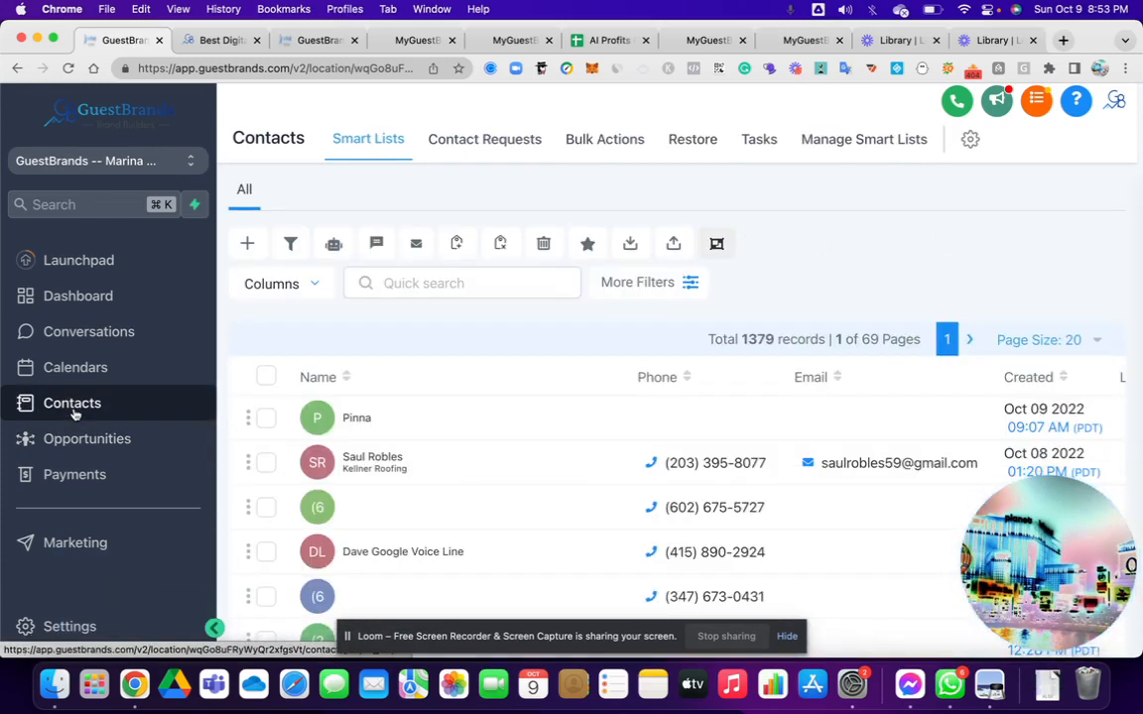
{"action": "left_click", "coordinate": [74, 542]}
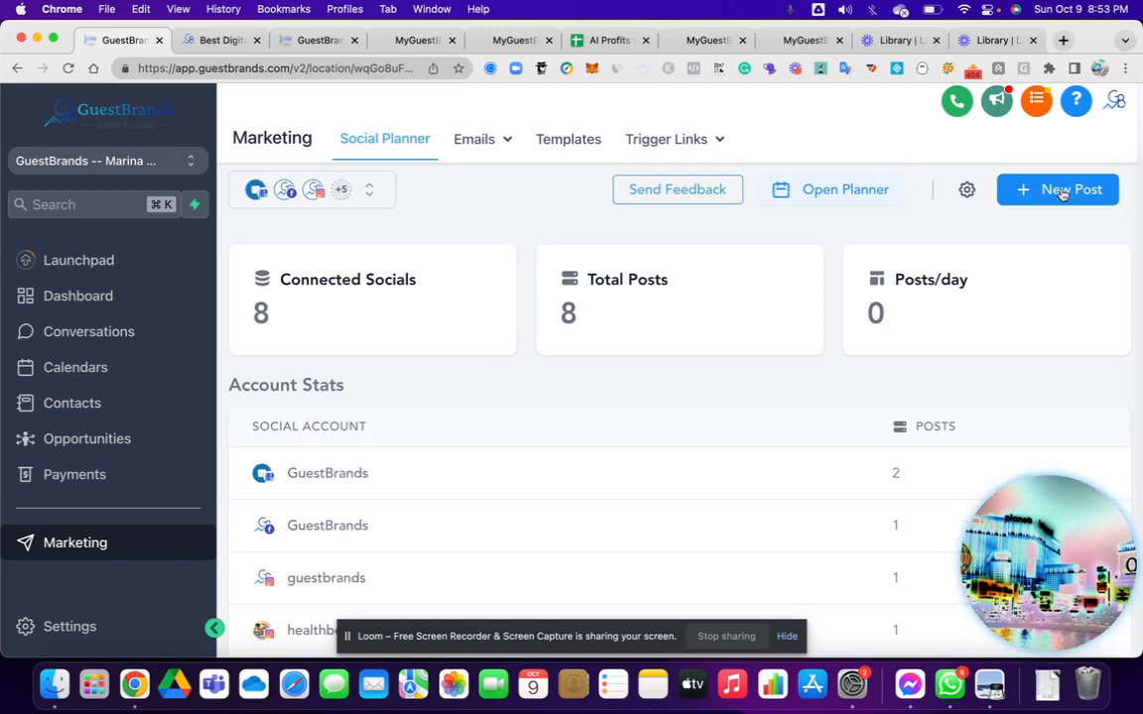
{"action": "mouse_move", "coordinate": [479, 278]}
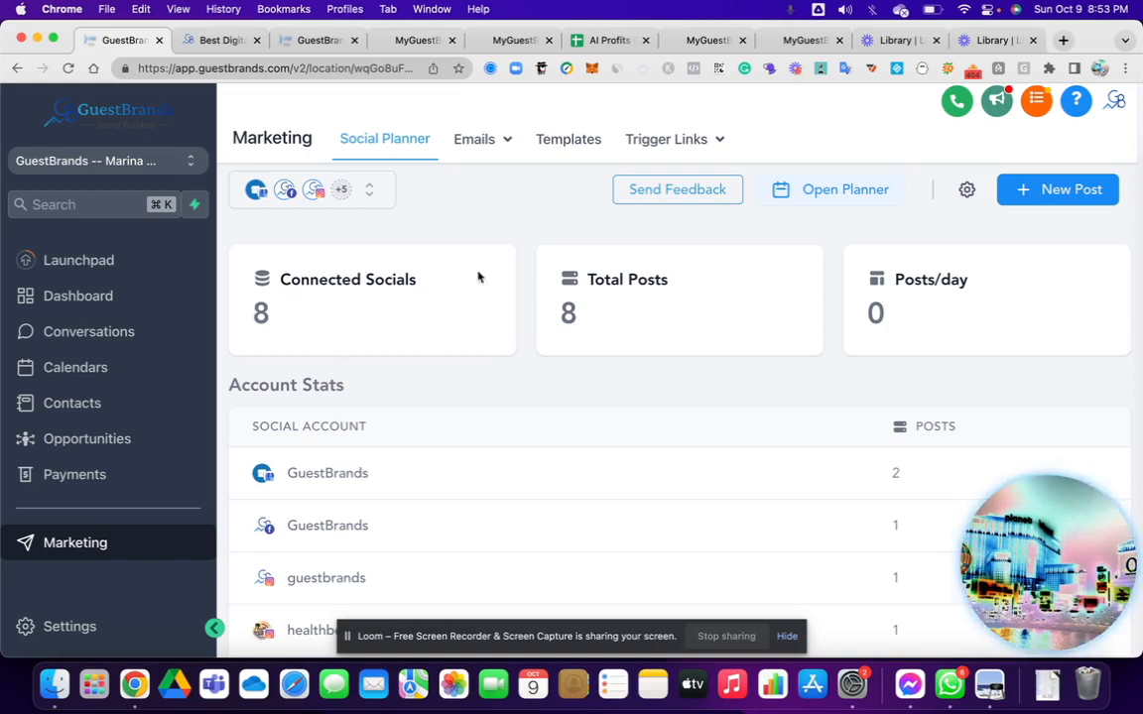
{"action": "mouse_move", "coordinate": [303, 340]}
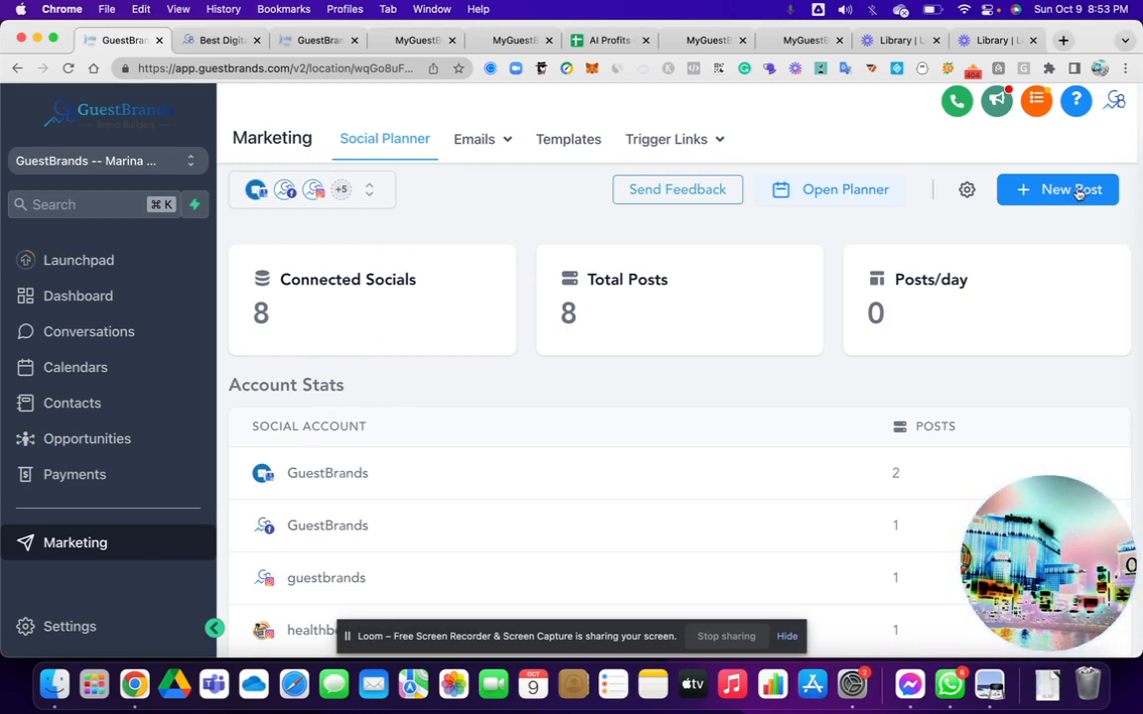
{"action": "mouse_move", "coordinate": [432, 276]}
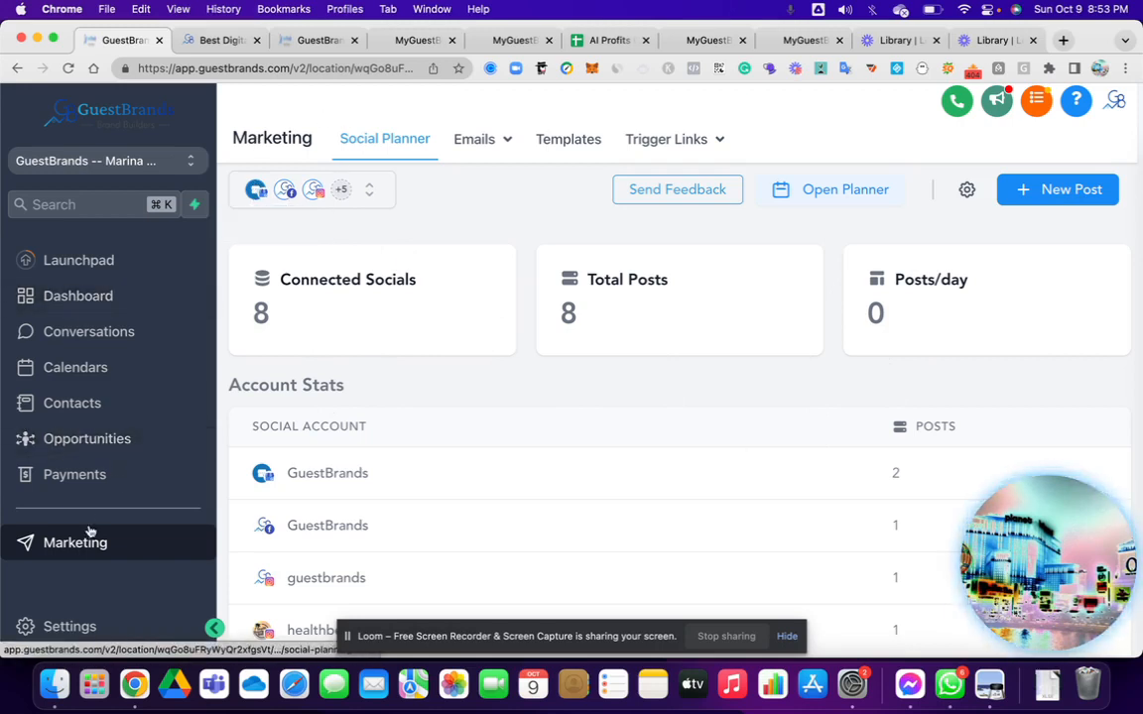
{"action": "left_click", "coordinate": [80, 495]}
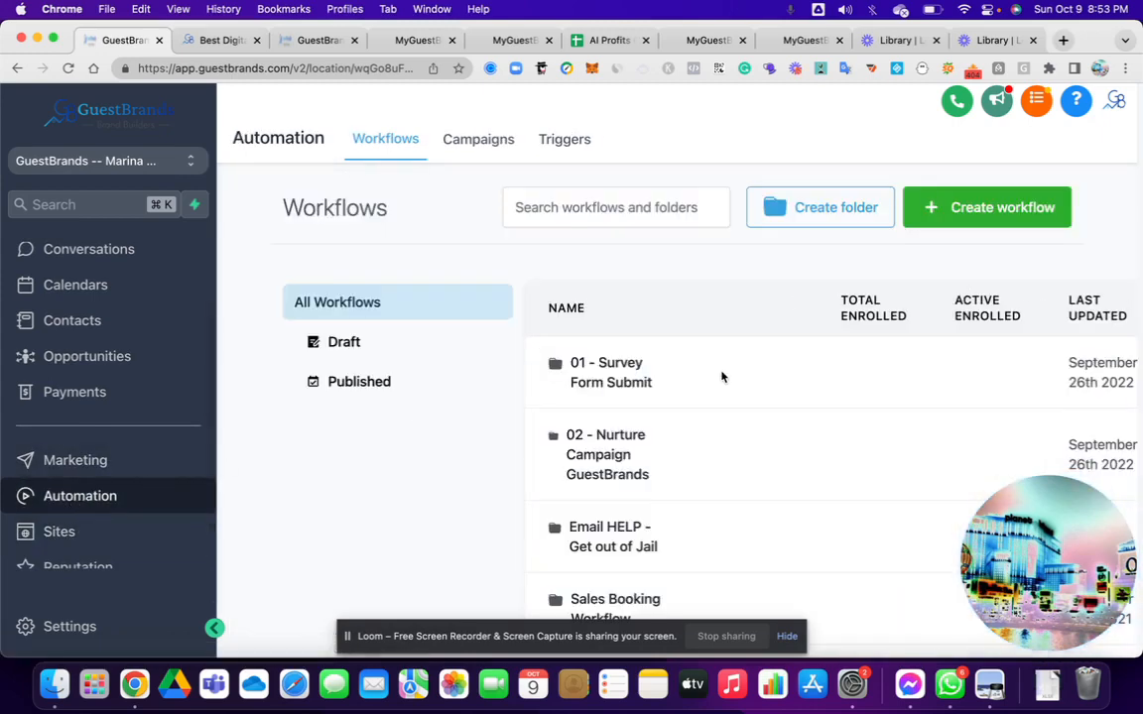
Step: Create a new workflow to reach the template selection page
{"action": "scroll", "scroll_direction": "down", "scroll_amount": 3}
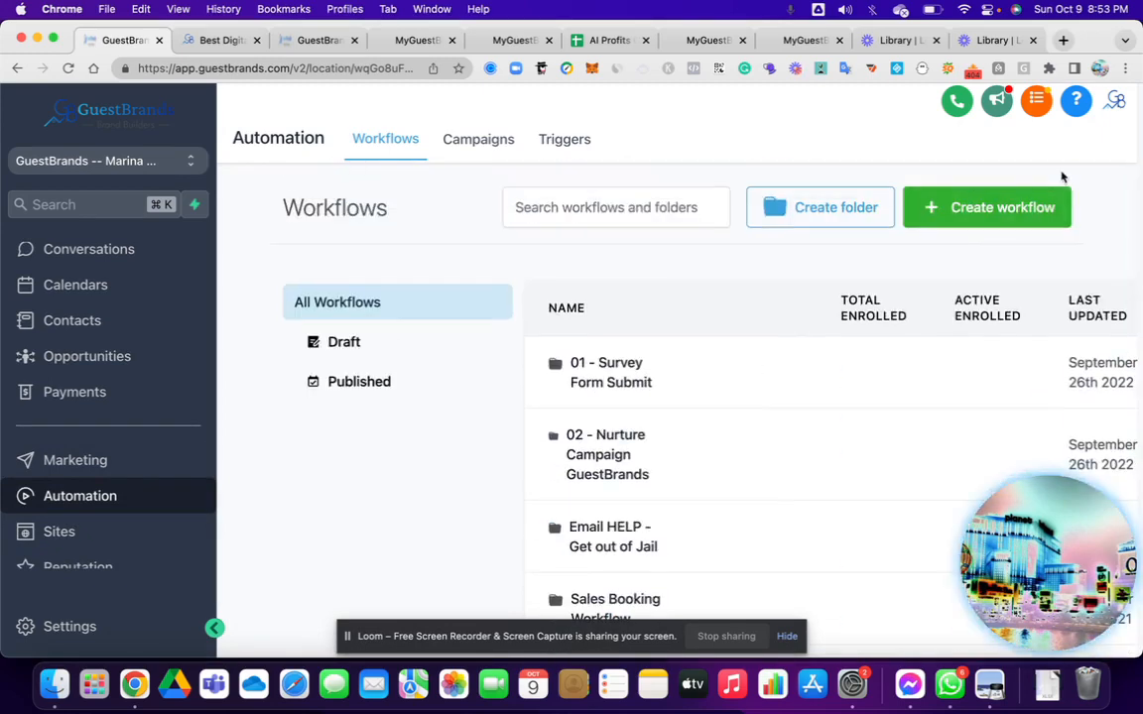
{"action": "left_click", "coordinate": [985, 208]}
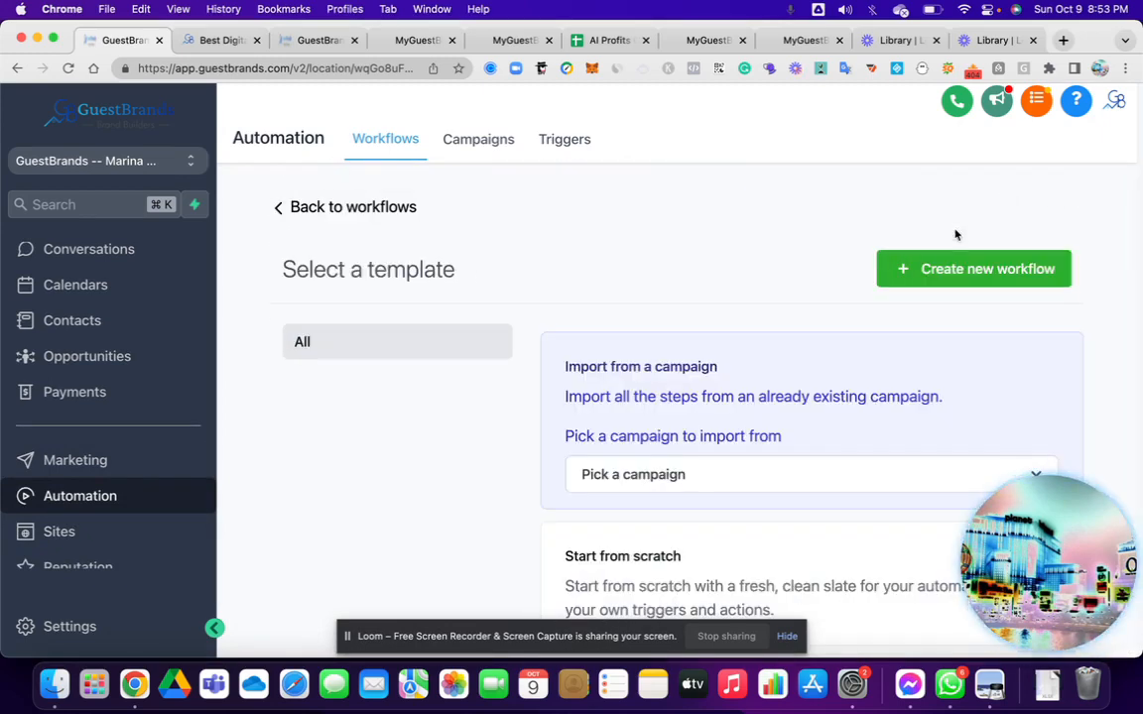
Step: Browse the recipe templates, then switch to the Mercedes Bar & Grille Funnels list of four live funnels
{"action": "scroll", "scroll_direction": "down", "scroll_amount": 3}
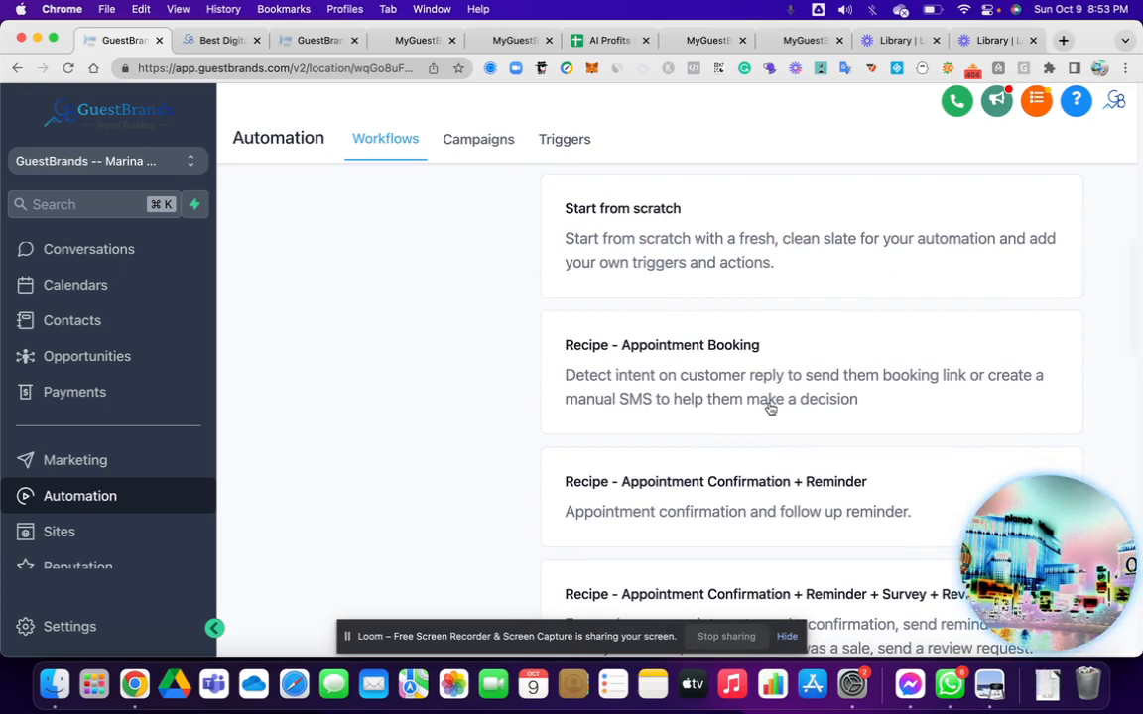
{"action": "scroll", "scroll_direction": "down", "scroll_amount": 3}
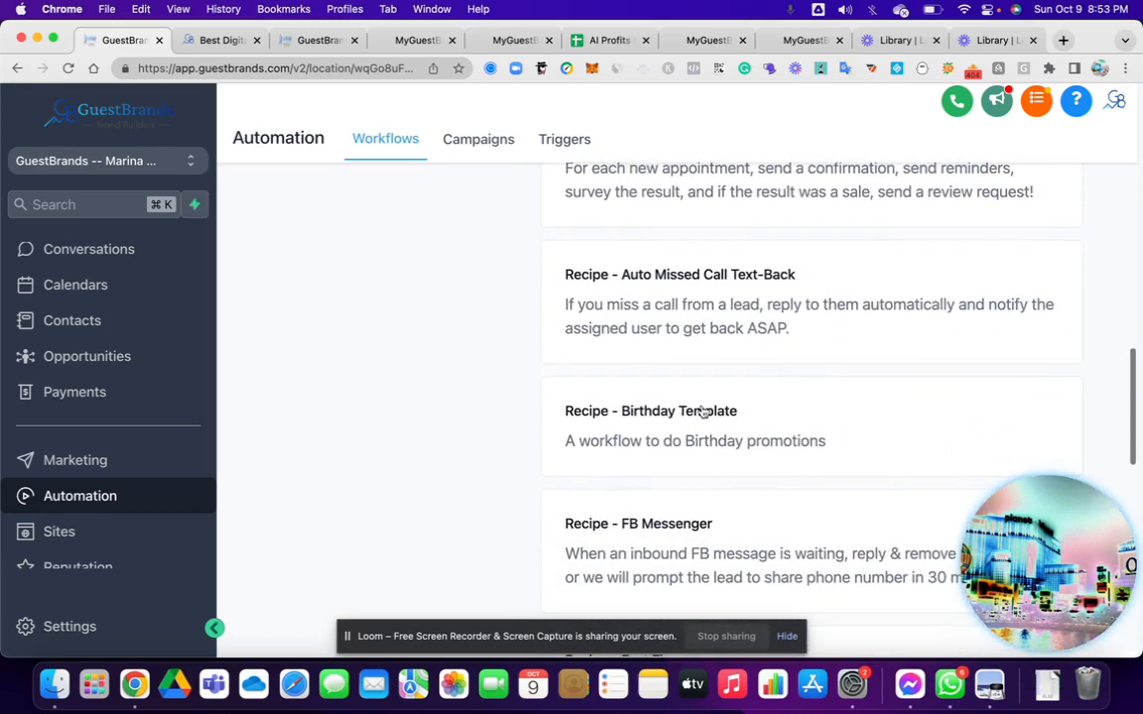
{"action": "mouse_move", "coordinate": [744, 387]}
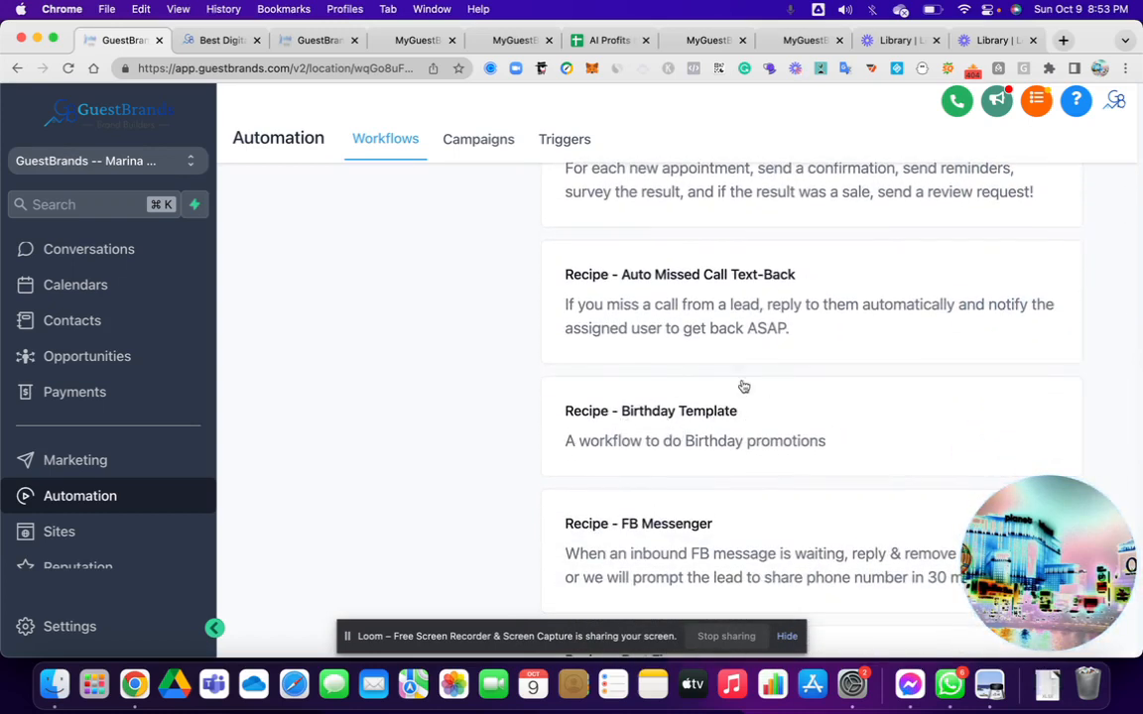
{"action": "mouse_move", "coordinate": [794, 390]}
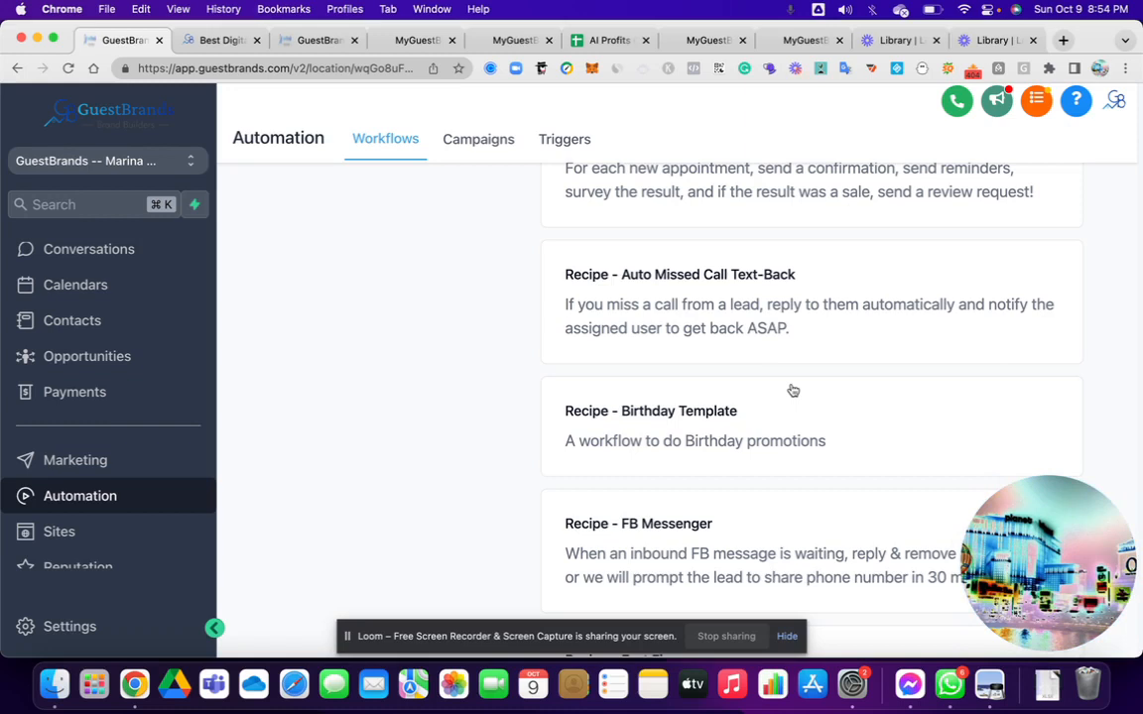
{"action": "mouse_move", "coordinate": [734, 233]}
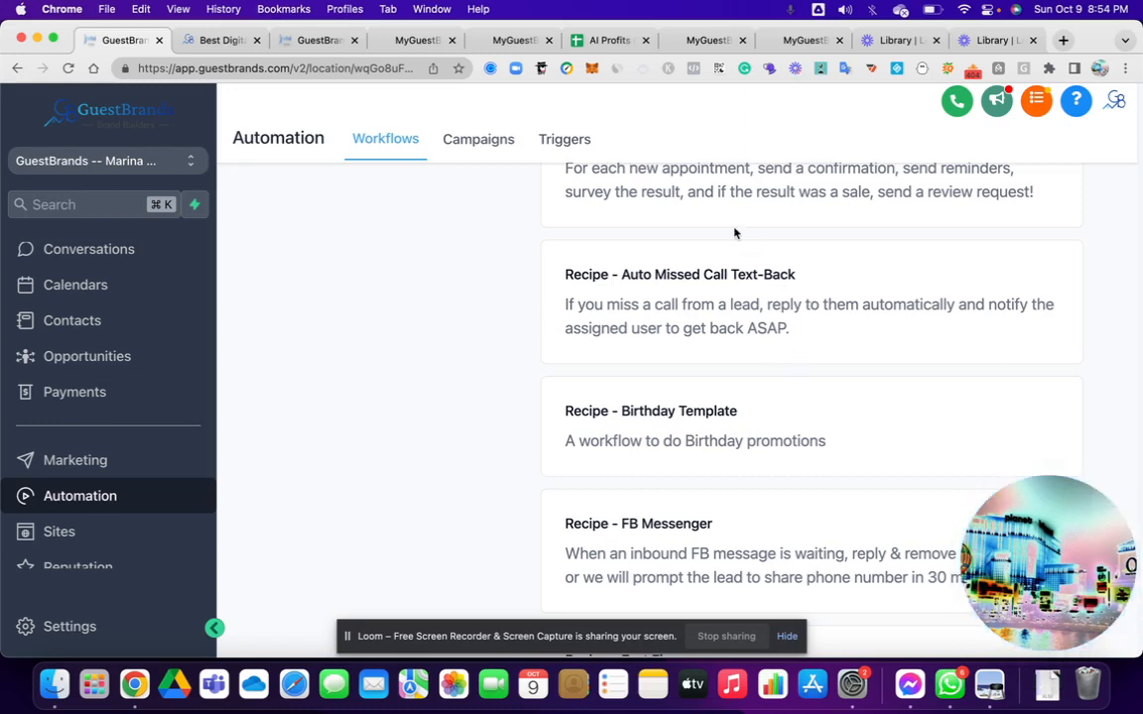
{"action": "mouse_move", "coordinate": [763, 163]}
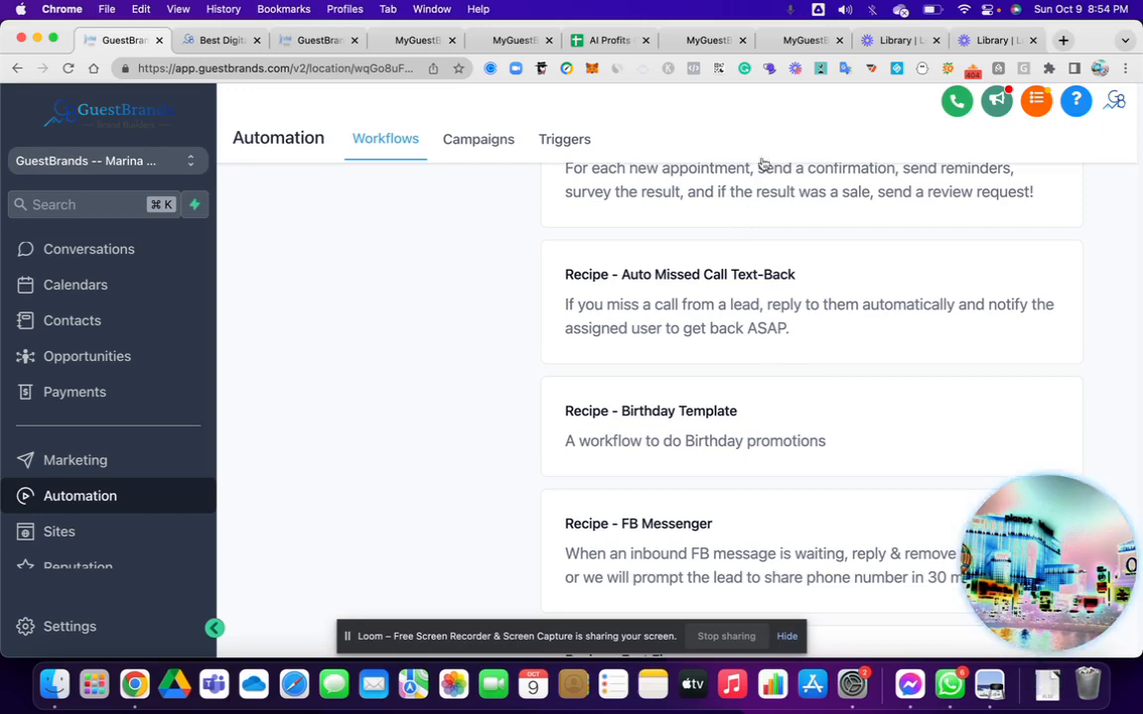
{"action": "left_click", "coordinate": [706, 40]}
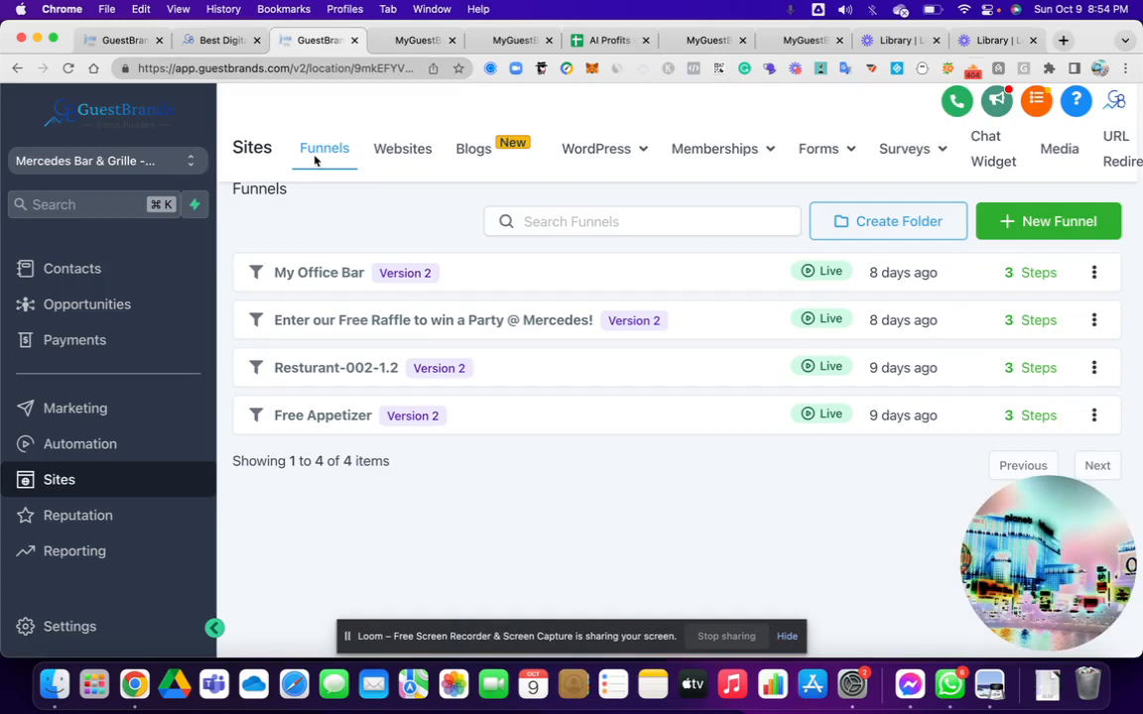
Step: Preview the My Office Bar funnel page headlined "Come Grab A Drink!"
{"action": "left_click", "coordinate": [318, 271]}
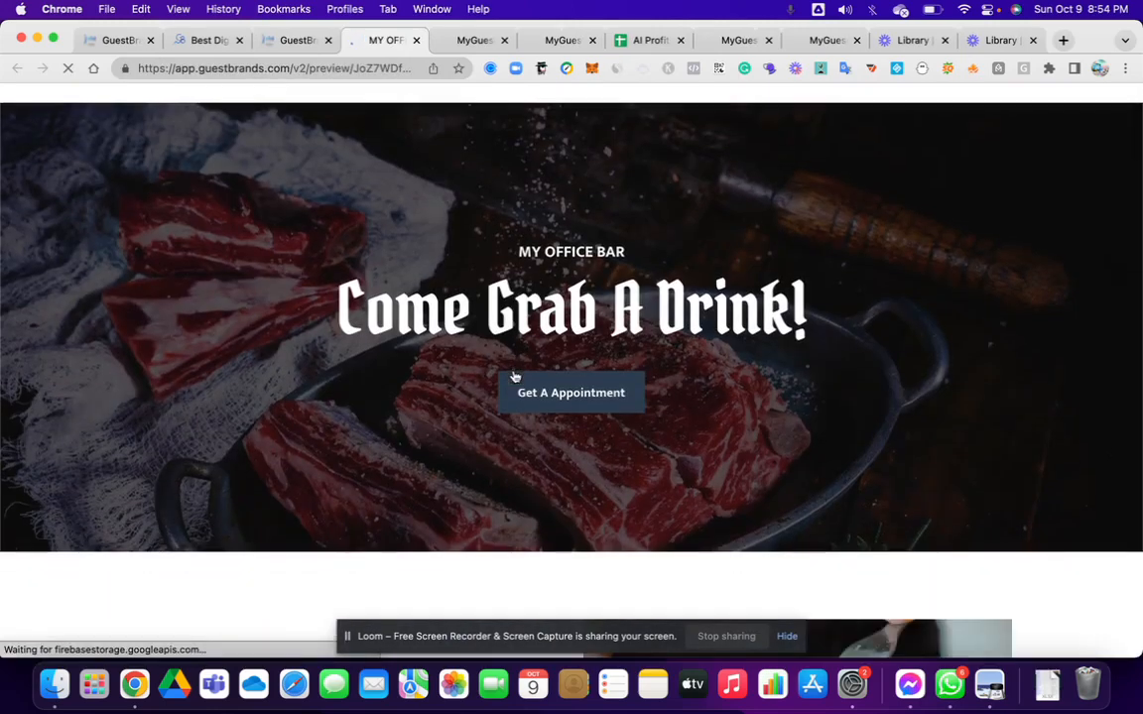
Step: Scroll through the My Office Bar funnel preview content
{"action": "scroll", "scroll_direction": "down", "scroll_amount": 3}
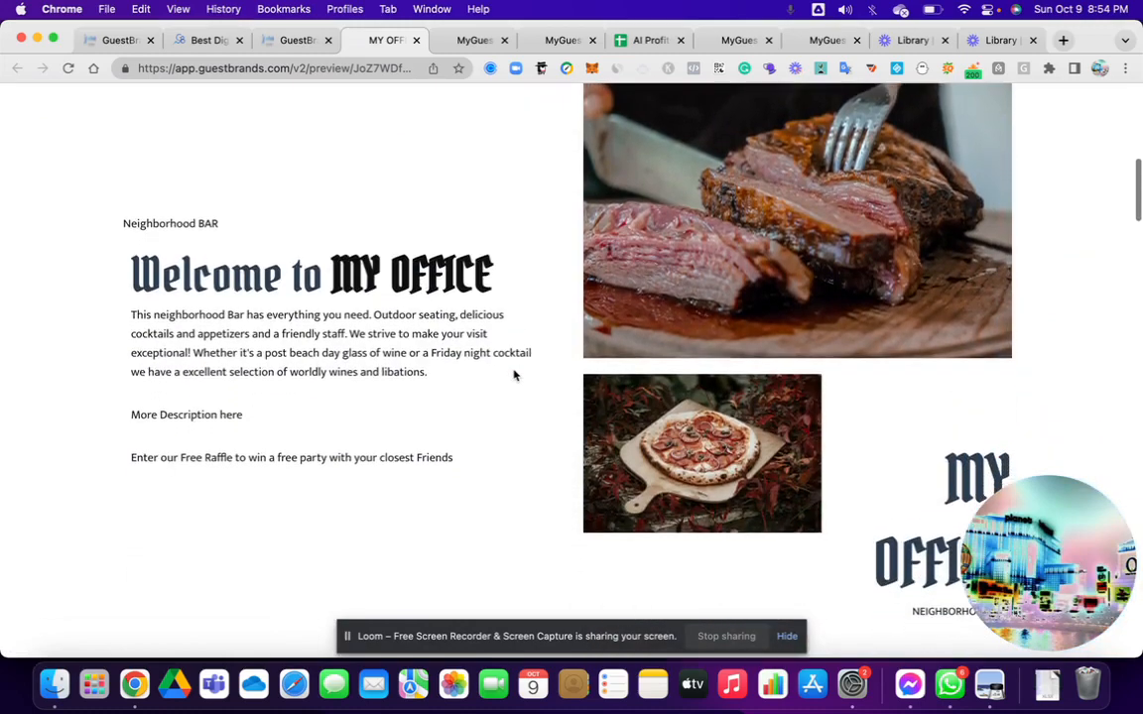
{"action": "scroll", "scroll_direction": "down", "scroll_amount": 3}
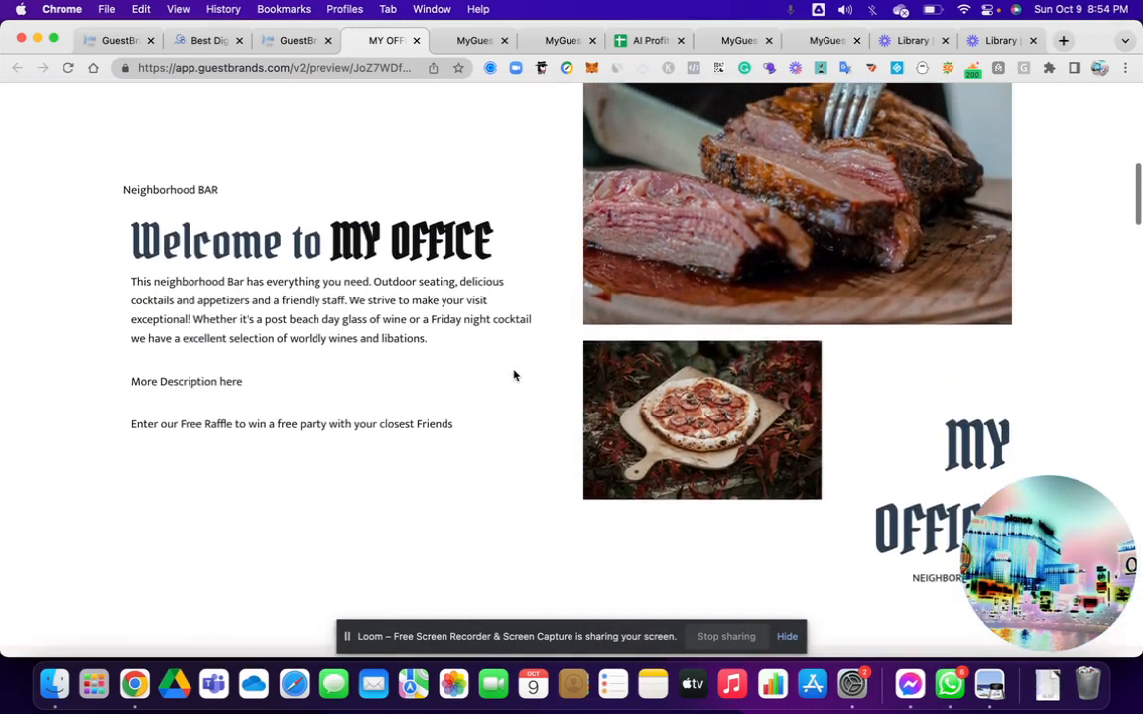
{"action": "scroll", "scroll_direction": "down", "scroll_amount": 3}
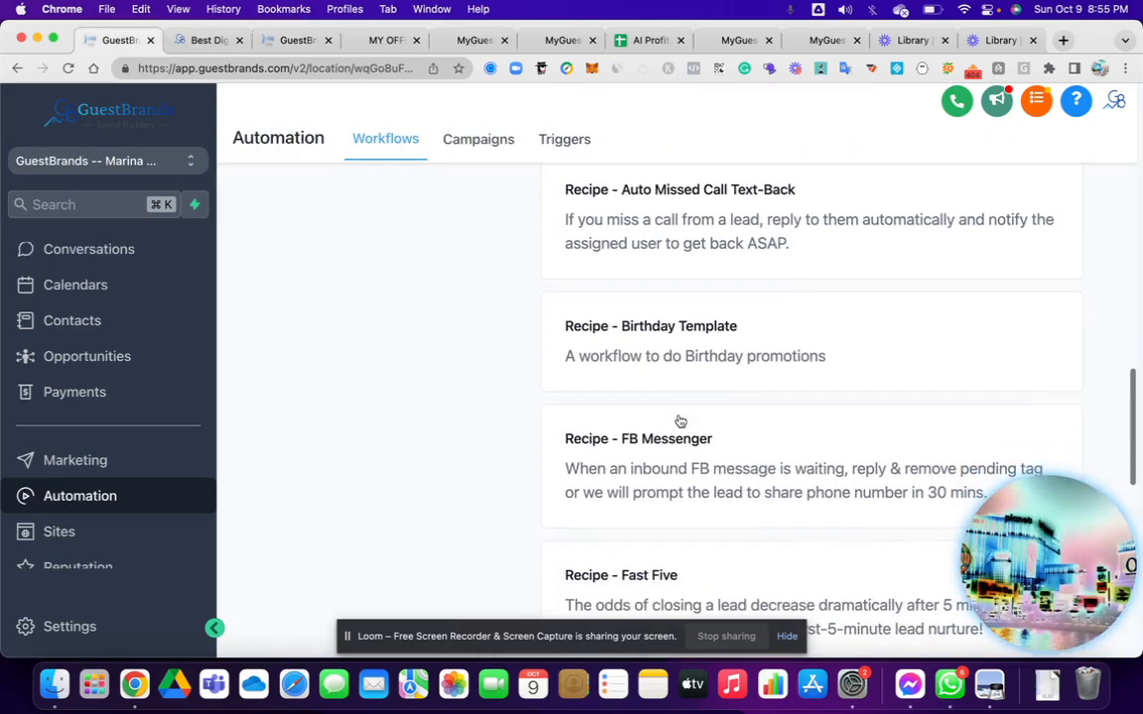
Step: Choose the Recipe - Birthday Template, opening its draft with Birthday Reminder, SMS and wait steps
{"action": "scroll", "scroll_direction": "down", "scroll_amount": 3}
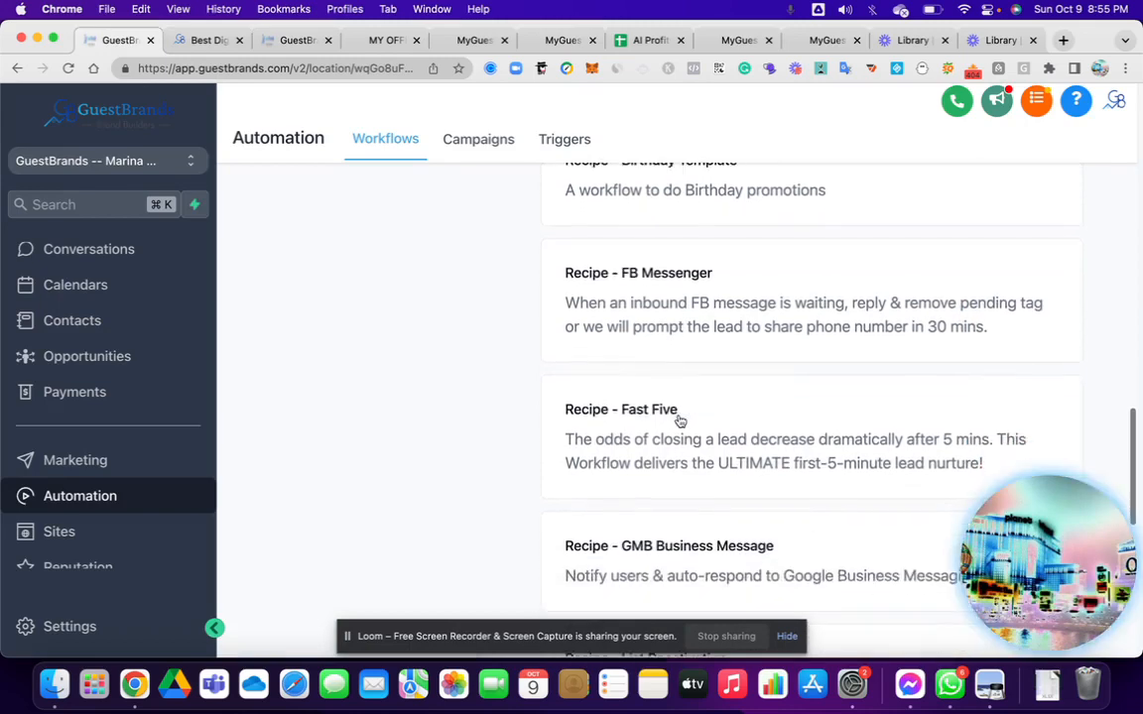
{"action": "scroll", "scroll_direction": "down", "scroll_amount": 3}
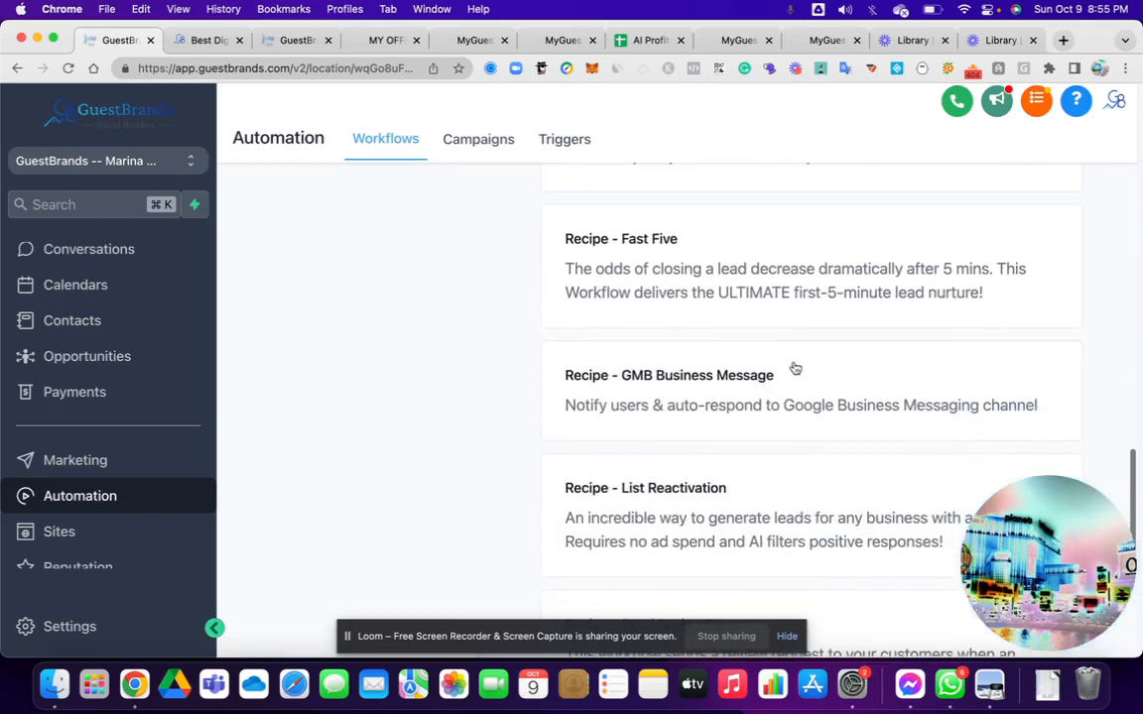
{"action": "mouse_move", "coordinate": [763, 503]}
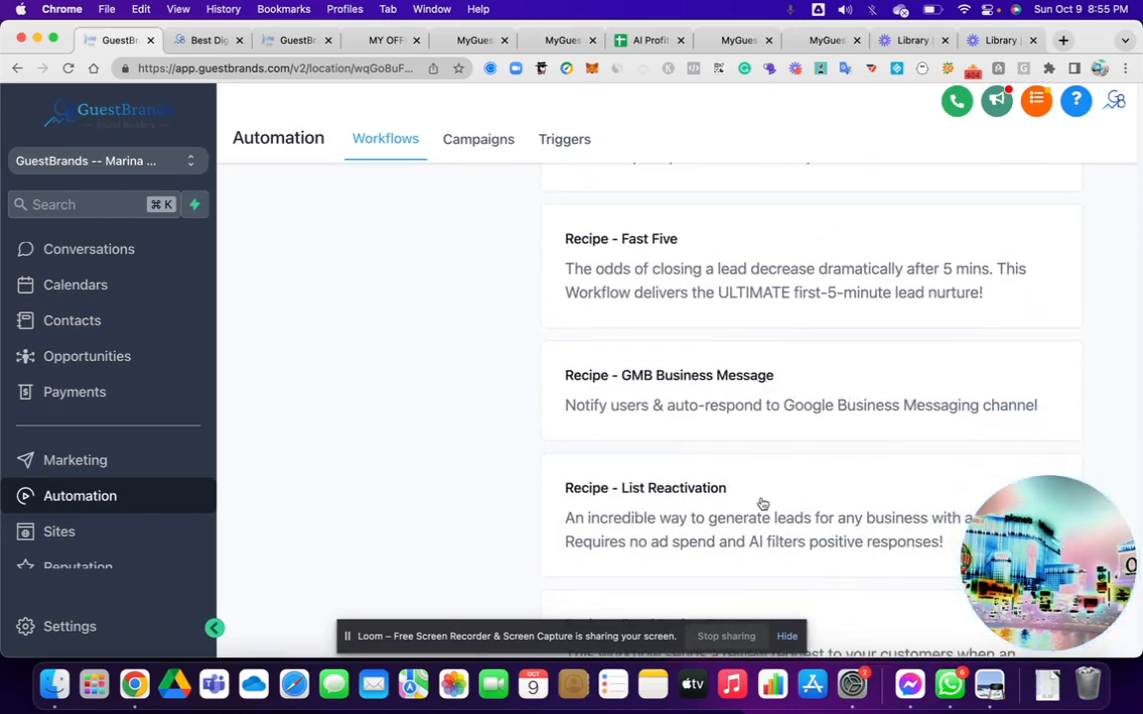
{"action": "scroll", "scroll_direction": "up", "scroll_amount": 3}
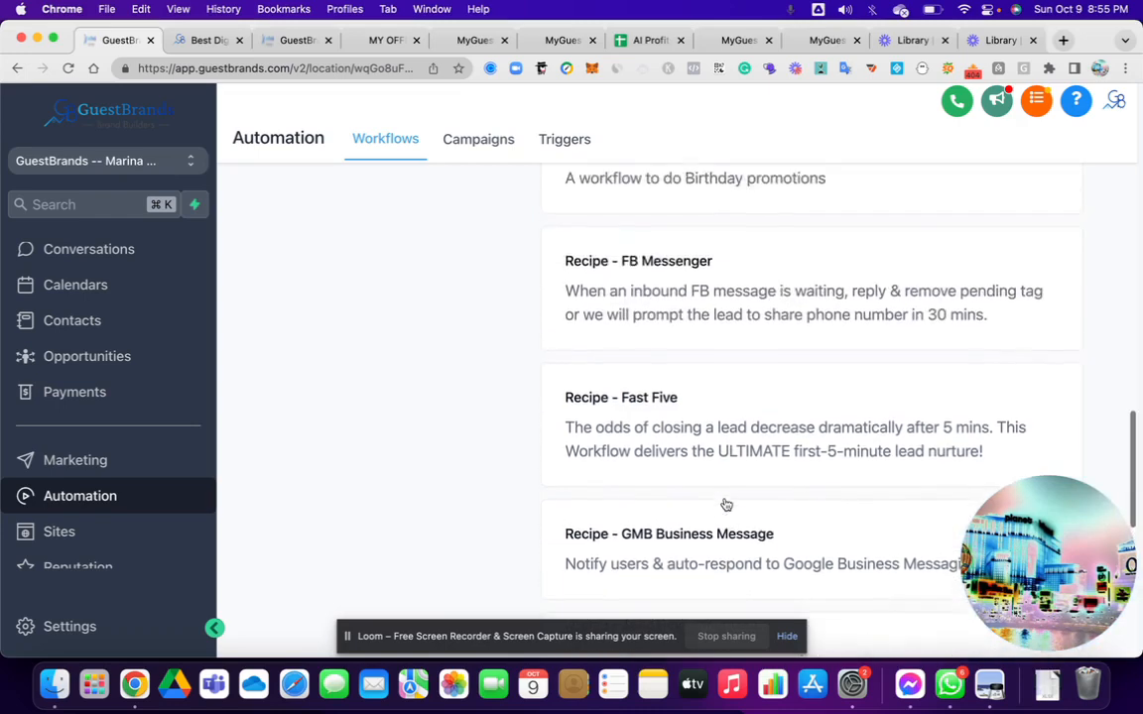
{"action": "scroll", "scroll_direction": "up", "scroll_amount": 3}
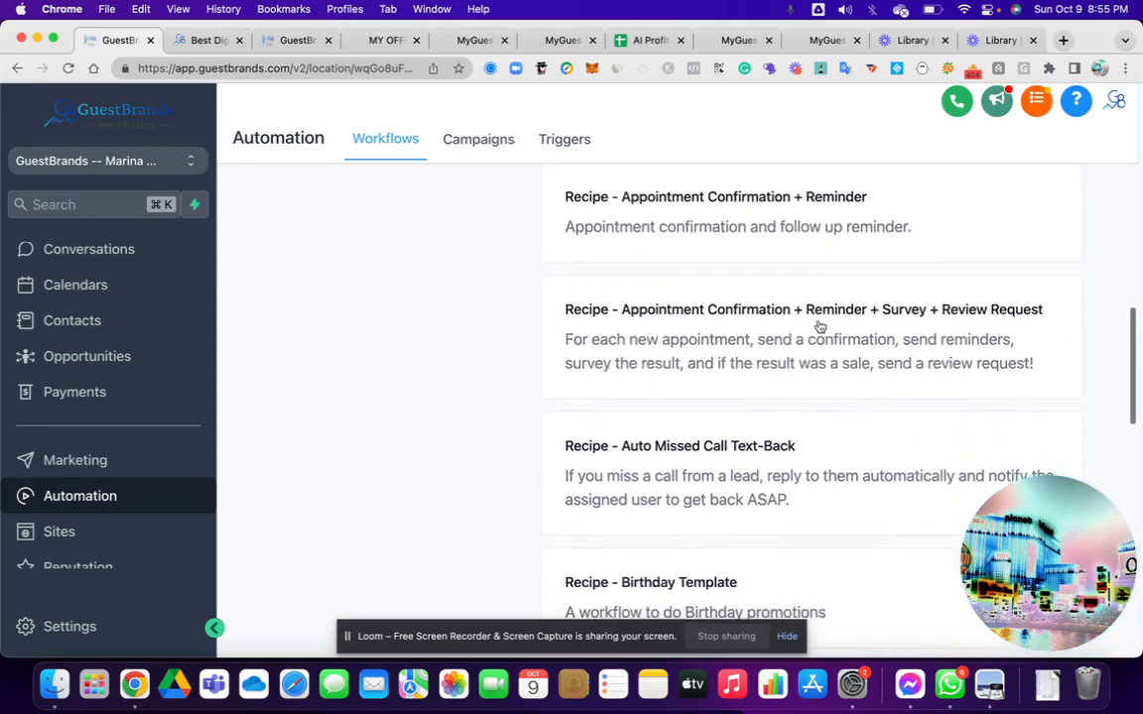
{"action": "scroll", "scroll_direction": "down", "scroll_amount": 3}
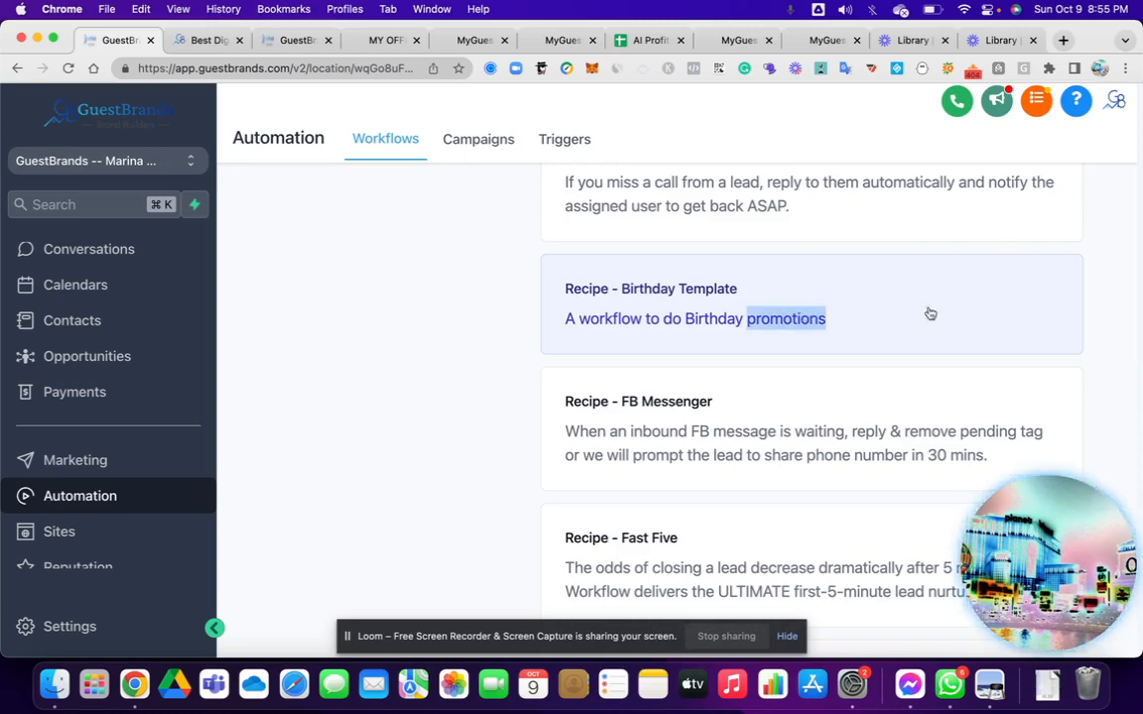
{"action": "left_click", "coordinate": [973, 268]}
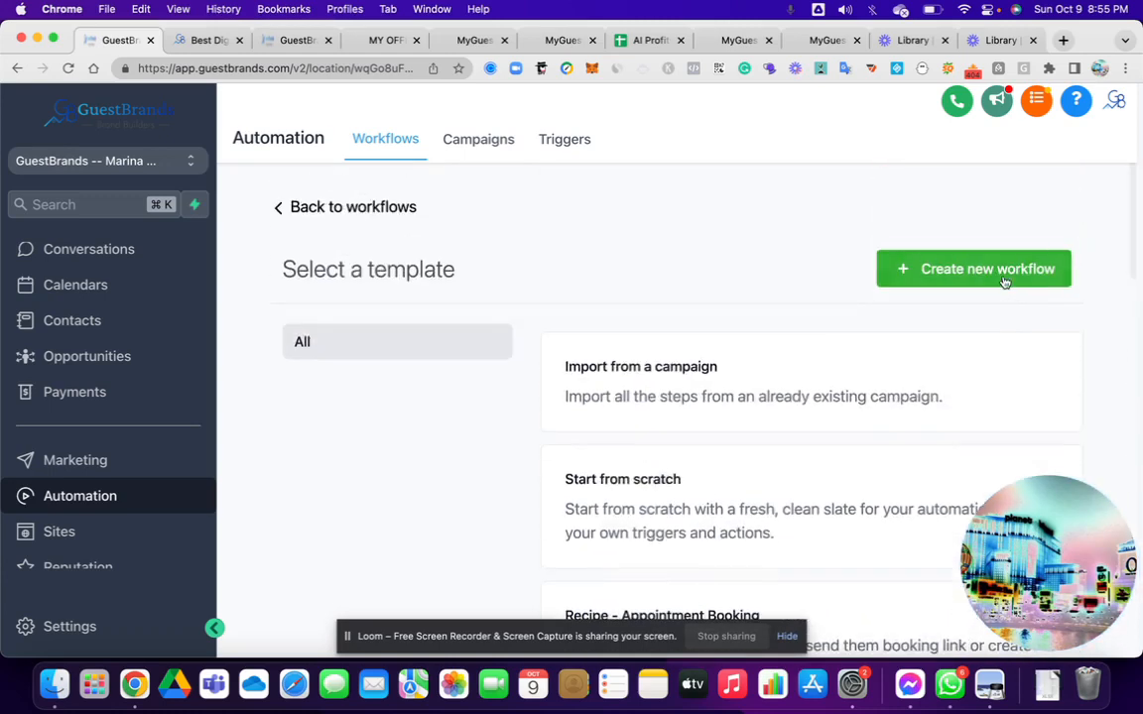
{"action": "left_click", "coordinate": [974, 269]}
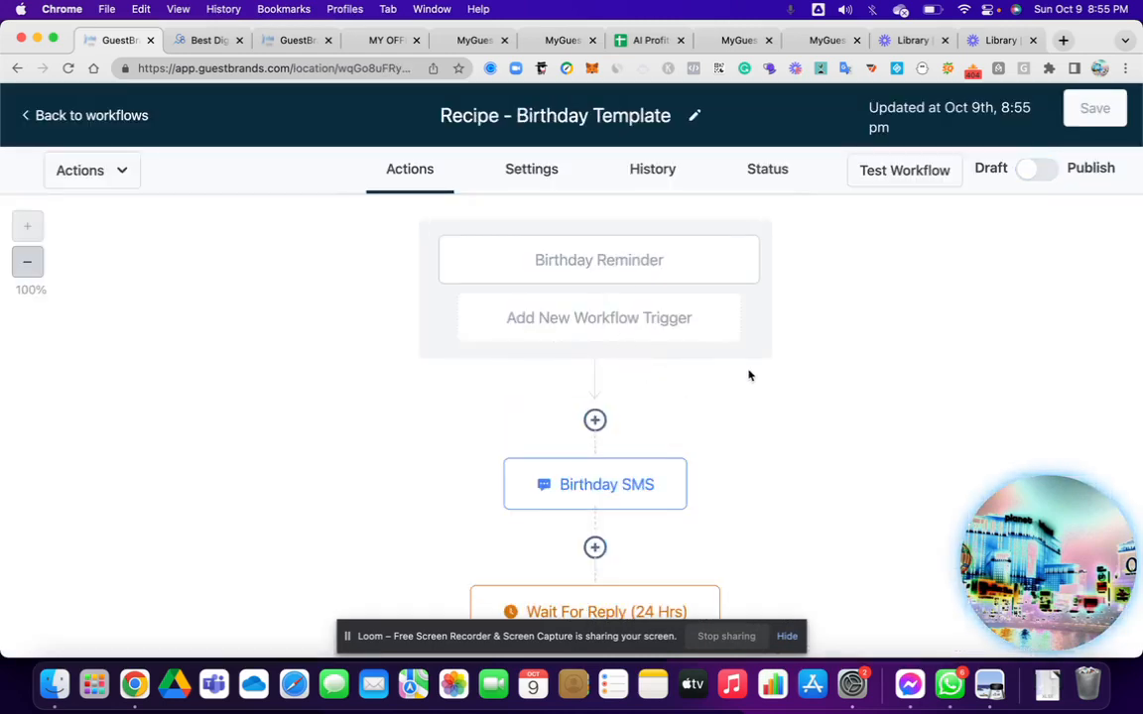
Step: Scroll through the Birthday Template's reply branches and discount SMS steps, then bring up the GuestBrands agency homepage
{"action": "scroll", "scroll_direction": "down", "scroll_amount": 3}
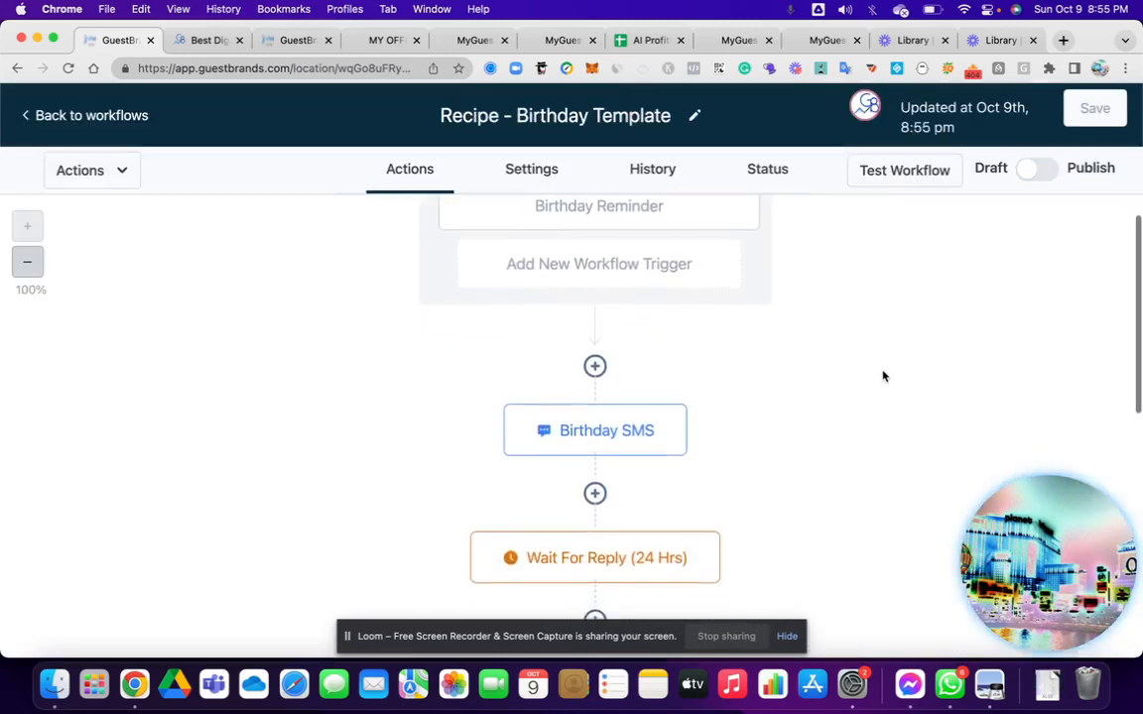
{"action": "scroll", "scroll_direction": "down", "scroll_amount": 3}
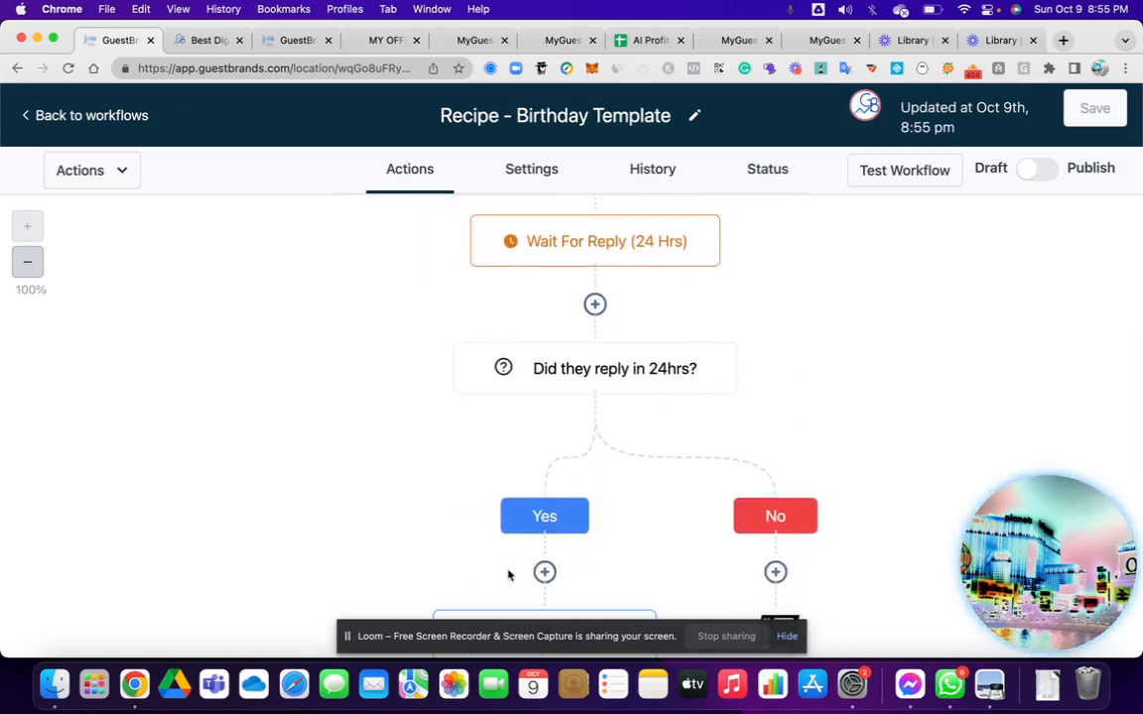
{"action": "scroll", "scroll_direction": "down", "scroll_amount": 3}
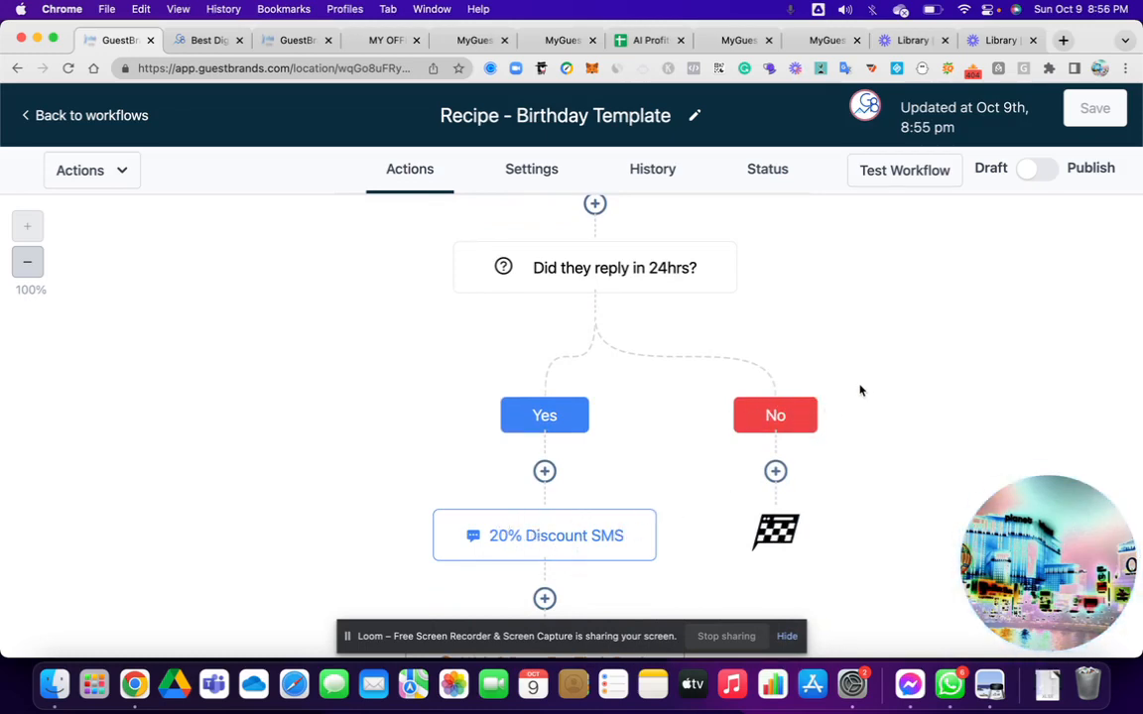
{"action": "mouse_move", "coordinate": [856, 527]}
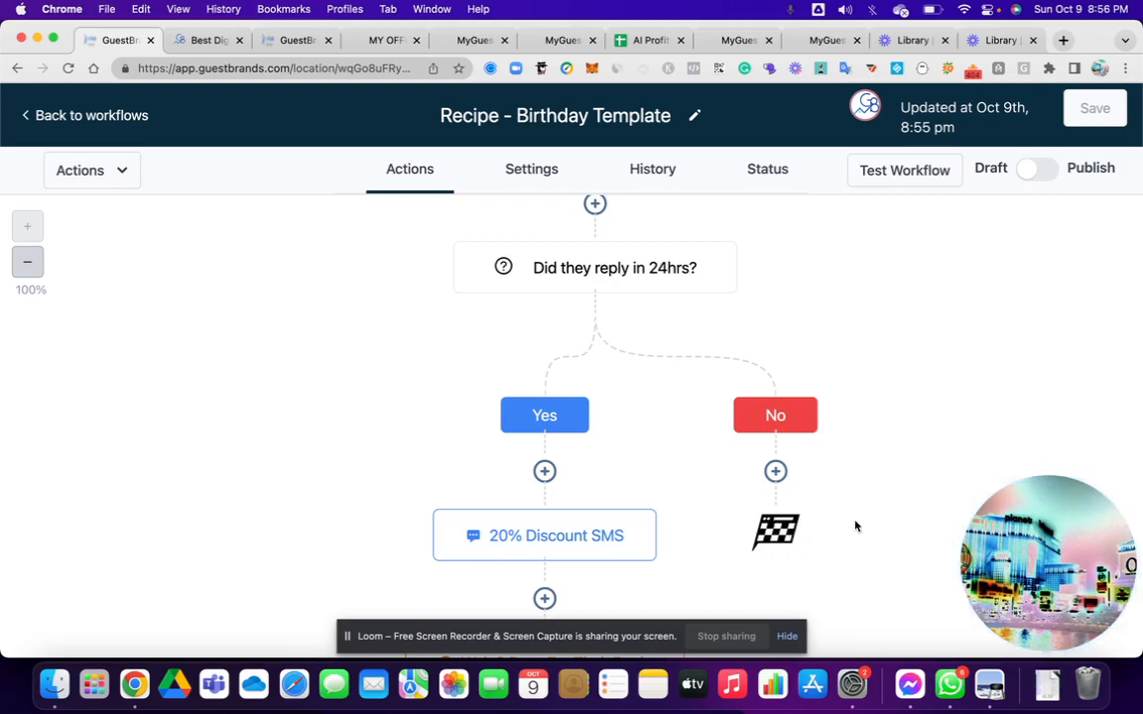
{"action": "scroll", "scroll_direction": "down", "scroll_amount": 3}
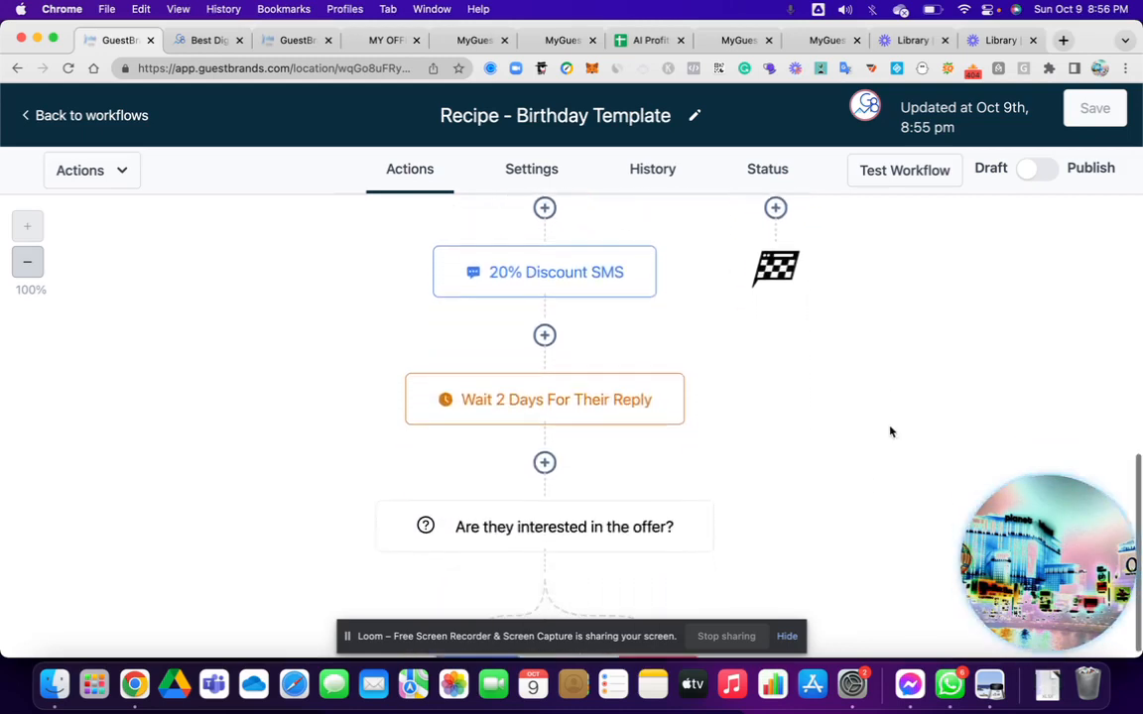
{"action": "scroll", "scroll_direction": "down", "scroll_amount": 3}
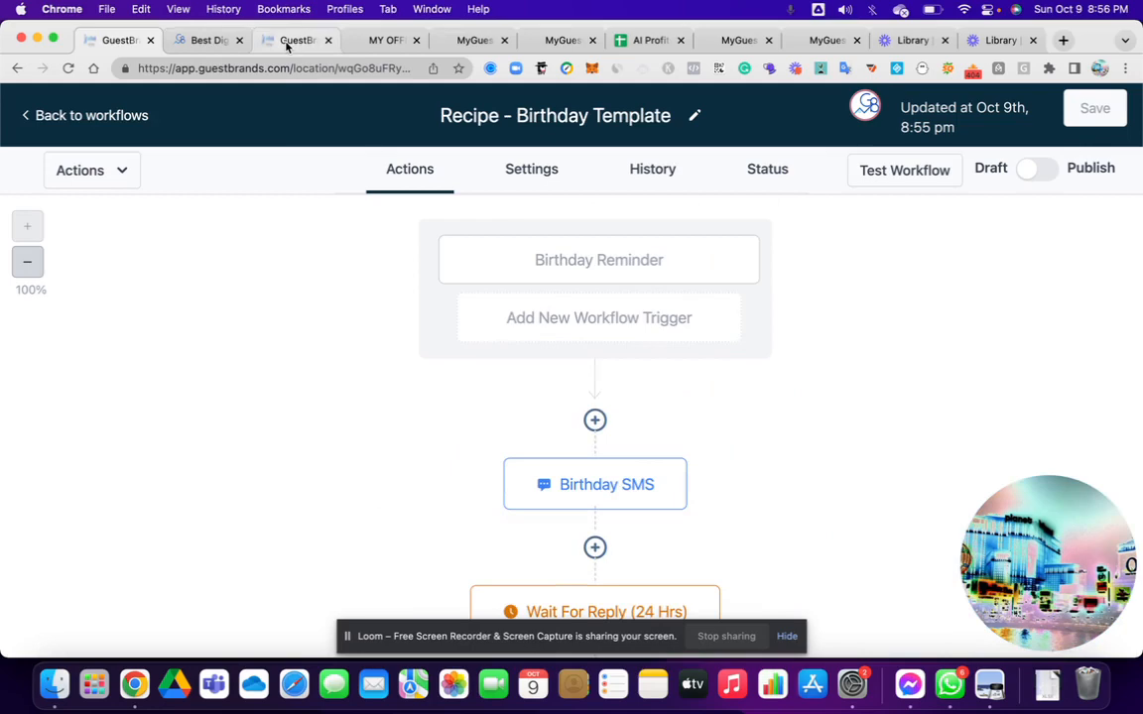
{"action": "left_click", "coordinate": [296, 40]}
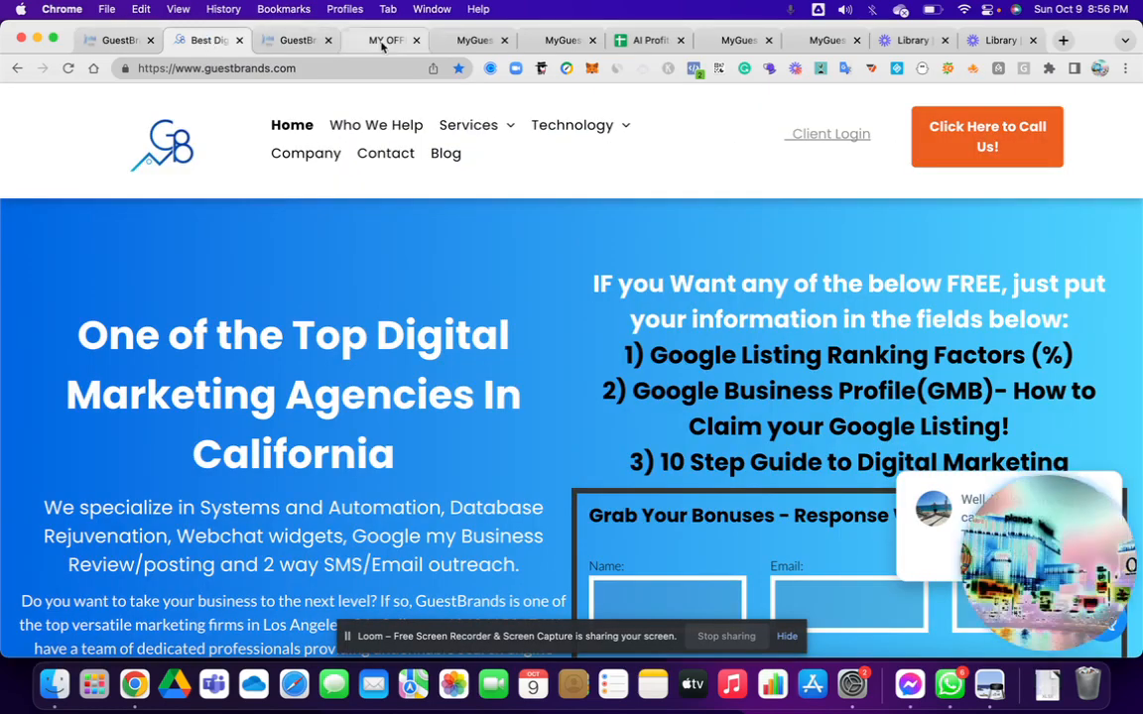
Step: Switch to the MyGuestBuilder homepage headlined 'Need Help getting more Customers?'
{"action": "left_click", "coordinate": [562, 40]}
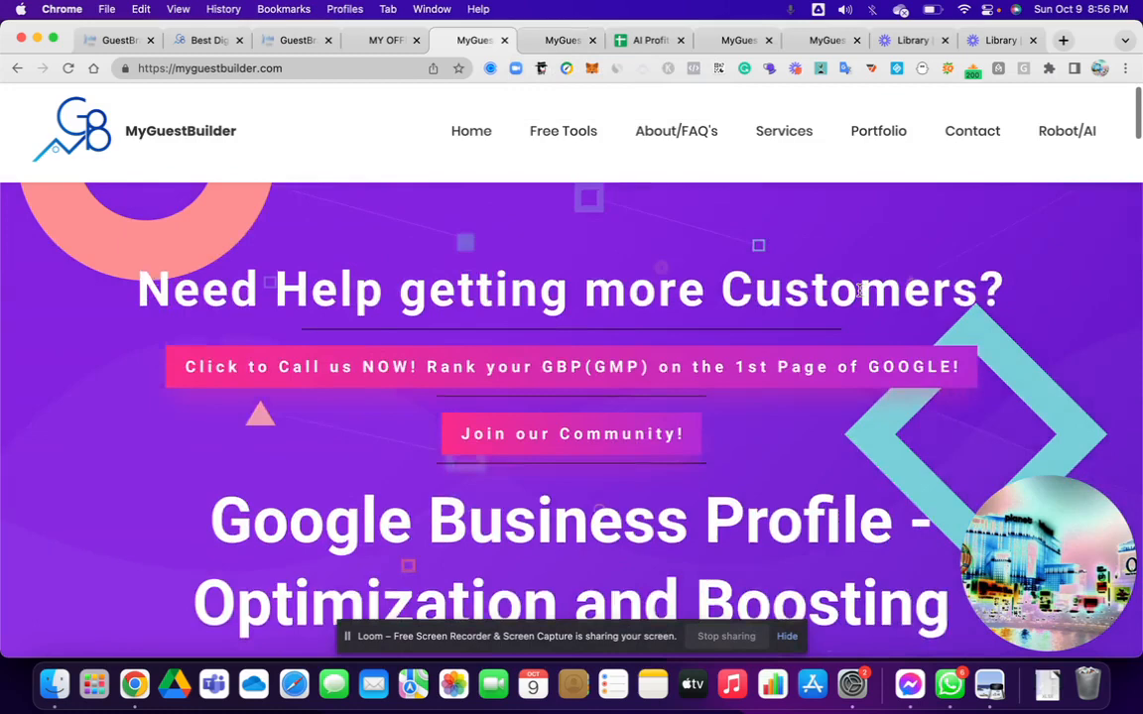
Step: Go to MyGuestBuilder's Free Tools page offering bonuses for an email
{"action": "scroll", "scroll_direction": "down", "scroll_amount": 3}
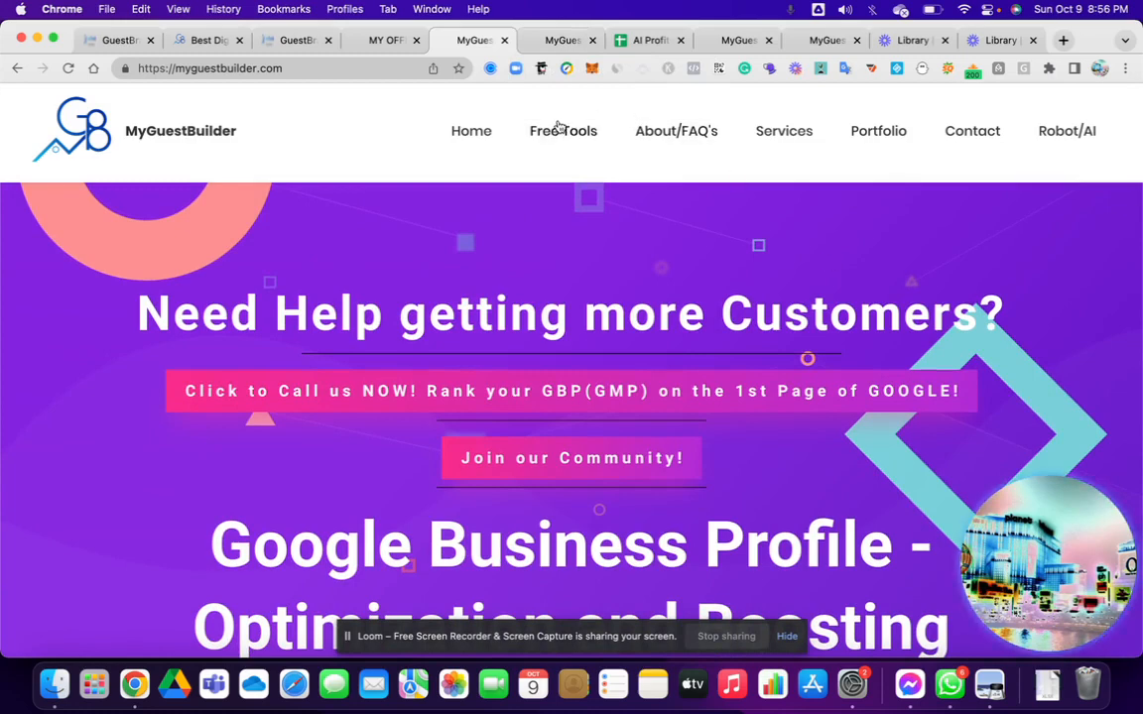
{"action": "left_click", "coordinate": [563, 130]}
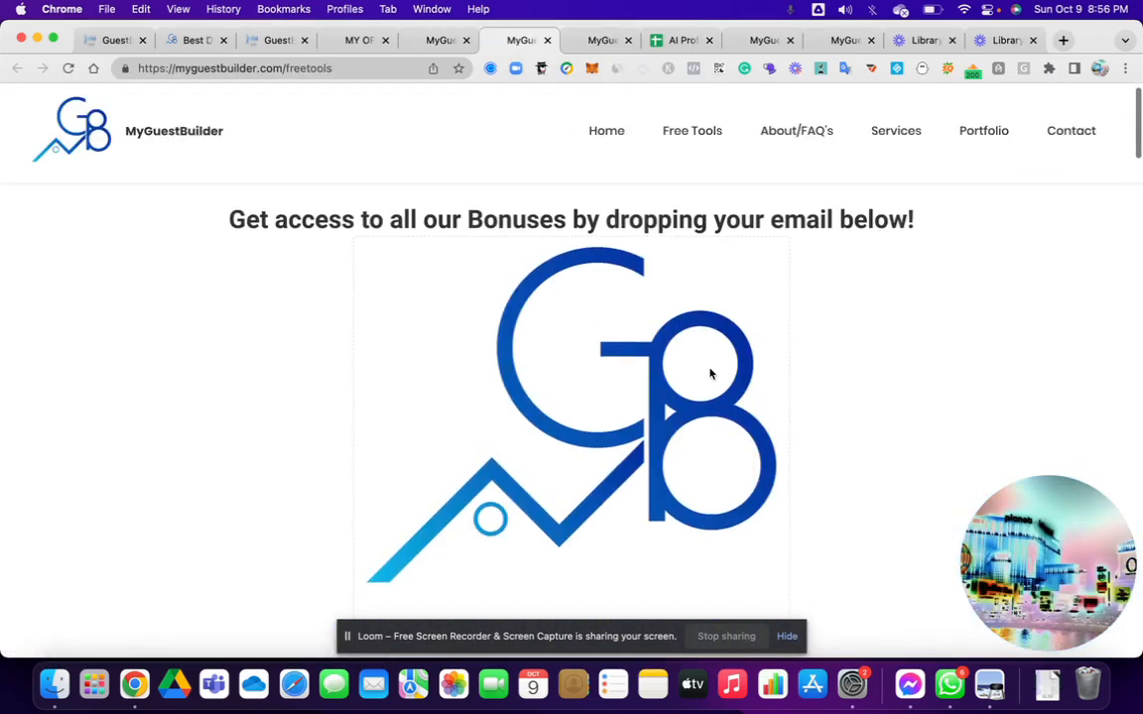
Step: Switch to the AI Profits Course REFRESHED Google Sheet listing lessons with video links
{"action": "scroll", "scroll_direction": "down", "scroll_amount": 3}
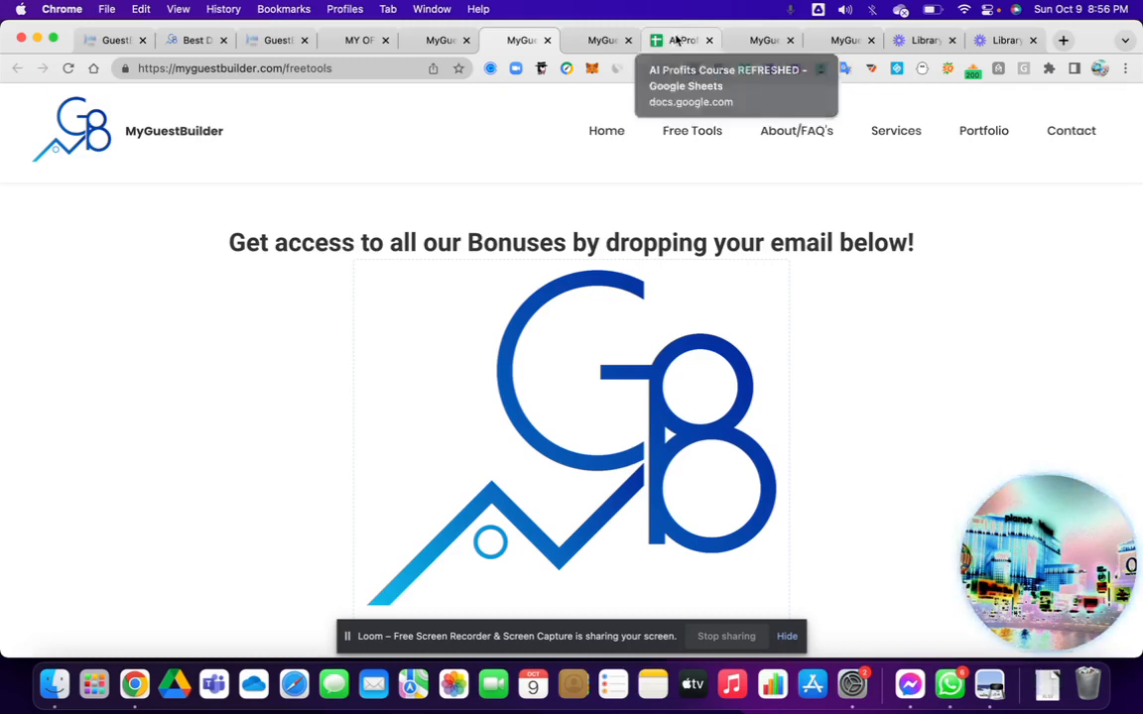
{"action": "left_click", "coordinate": [681, 40]}
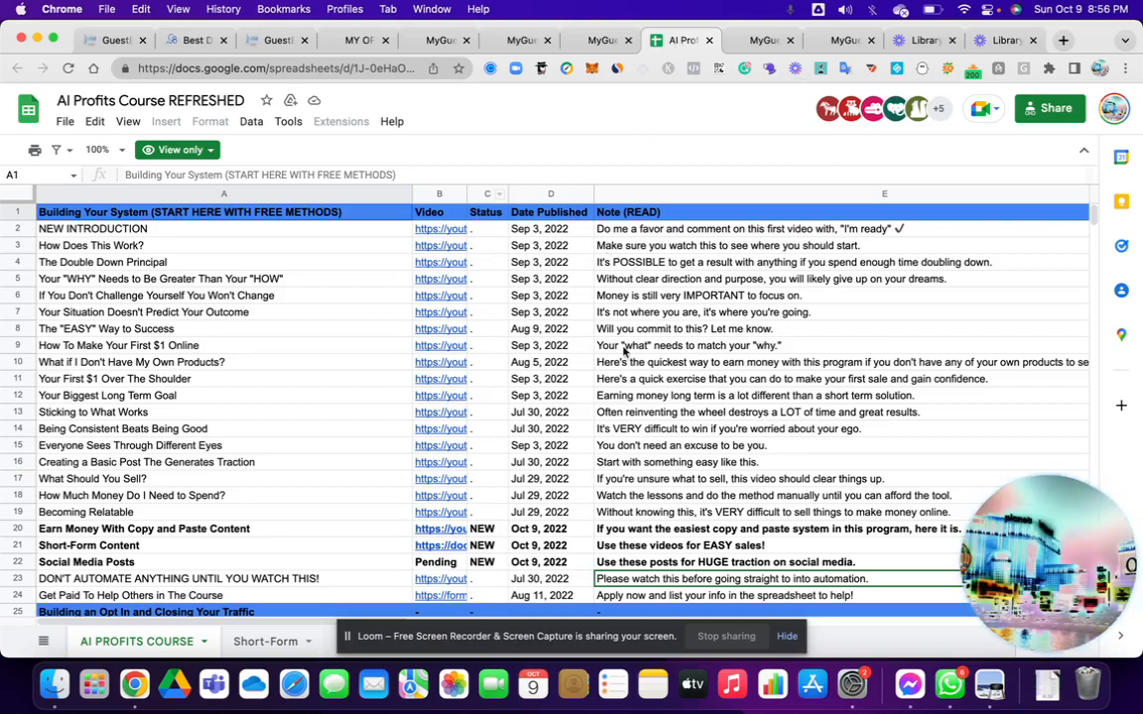
Step: Scroll through the AI PROFITS COURSE lesson list with its video links and publish dates
{"action": "scroll", "scroll_direction": "down", "scroll_amount": 3}
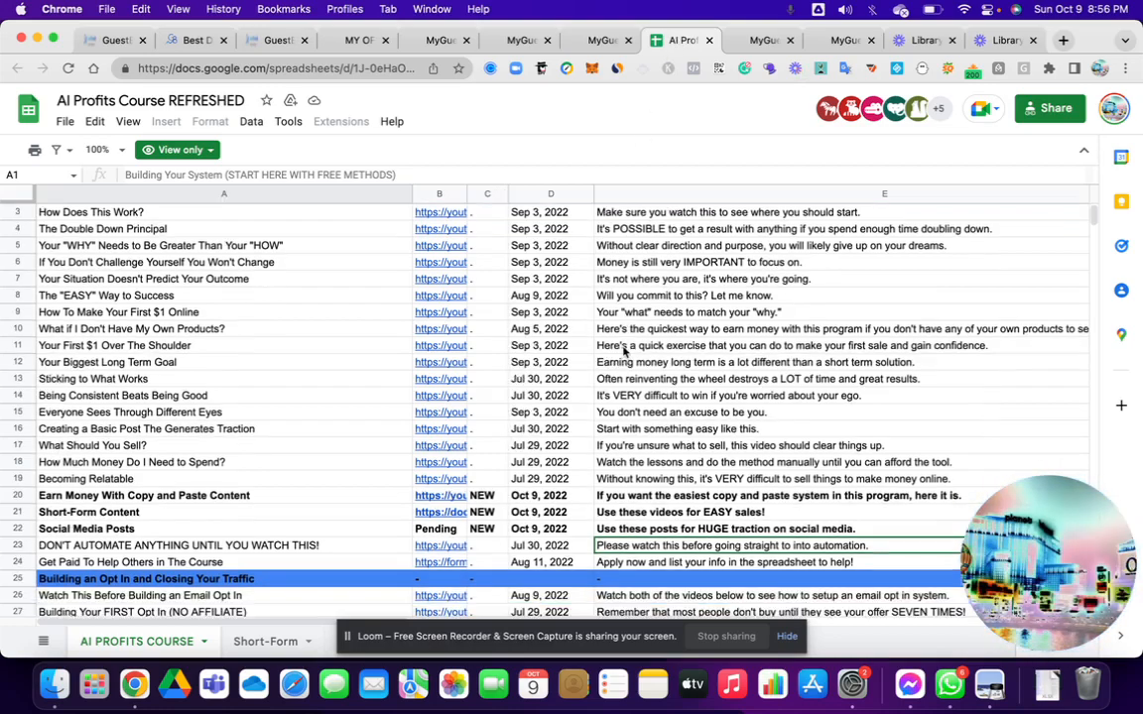
{"action": "scroll", "scroll_direction": "down", "scroll_amount": 3}
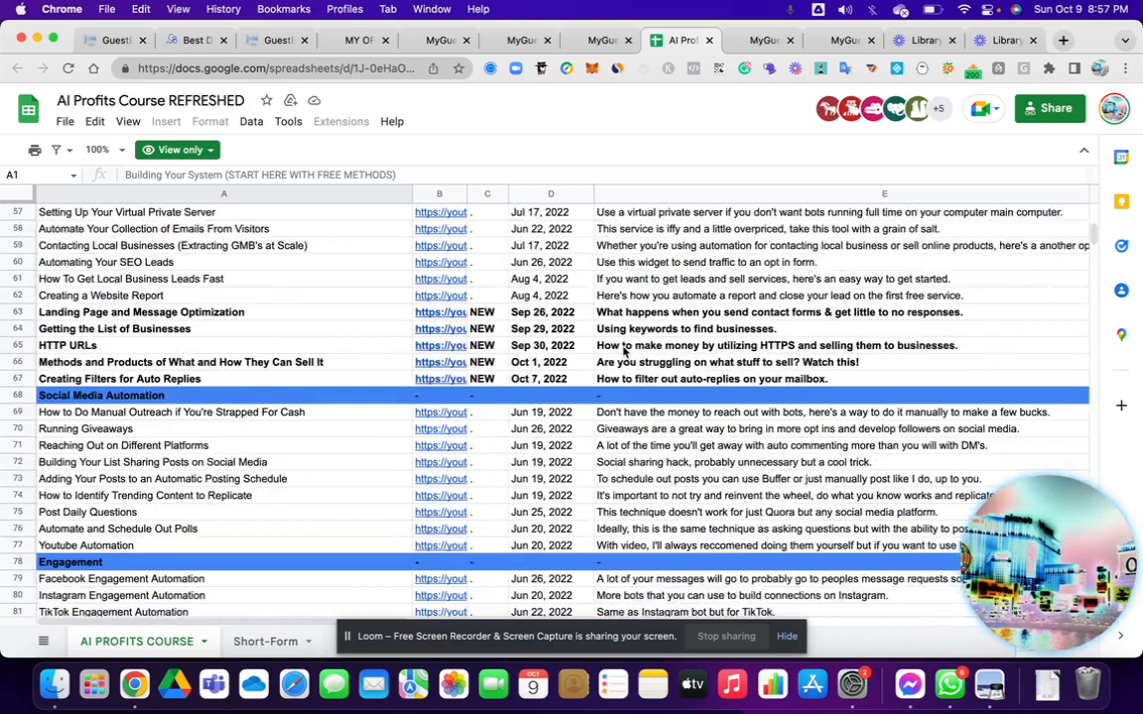
{"action": "scroll", "scroll_direction": "down", "scroll_amount": 3}
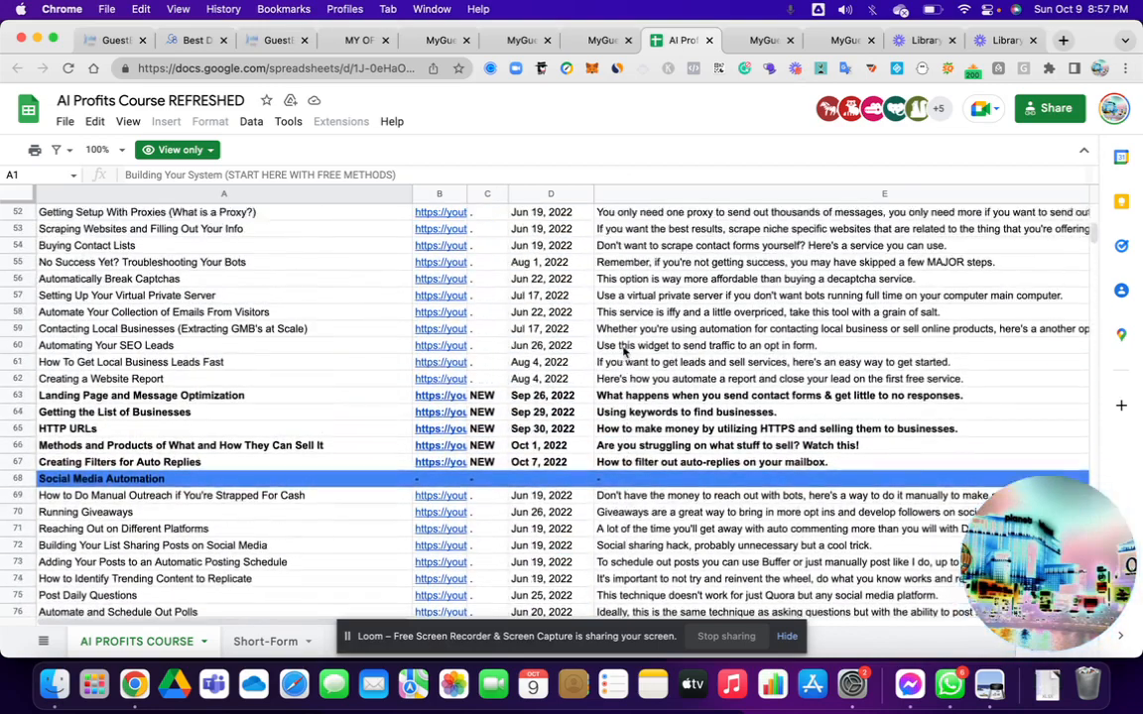
{"action": "scroll", "scroll_direction": "up", "scroll_amount": 3}
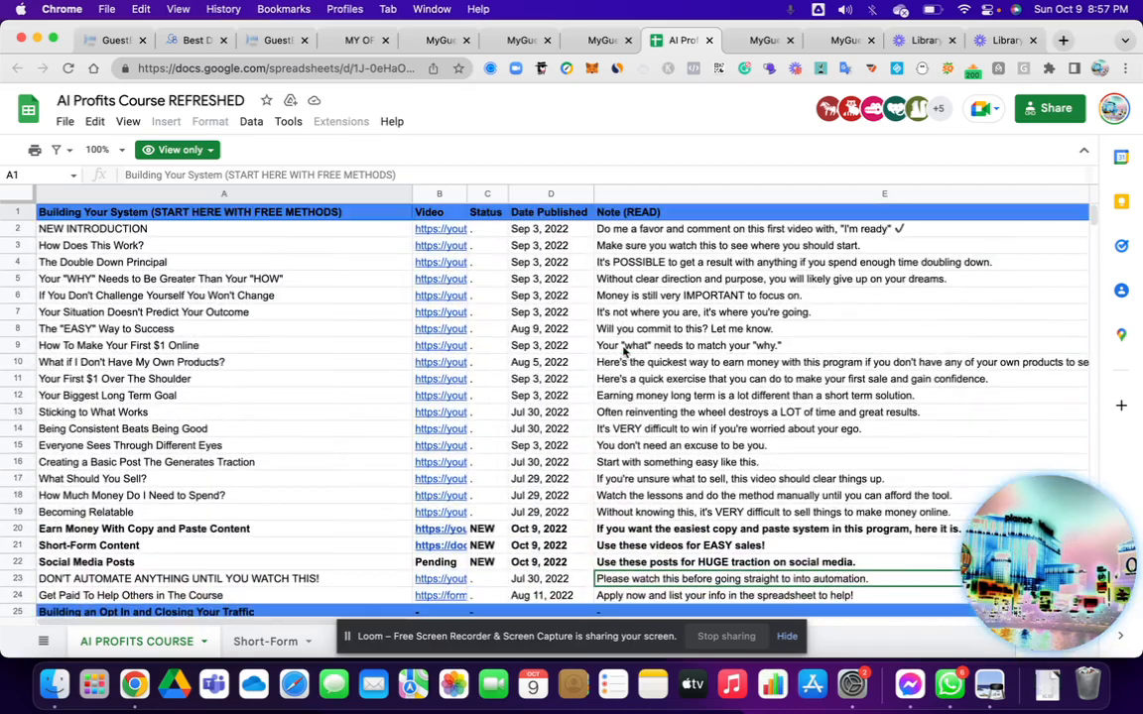
{"action": "scroll", "scroll_direction": "down", "scroll_amount": 3}
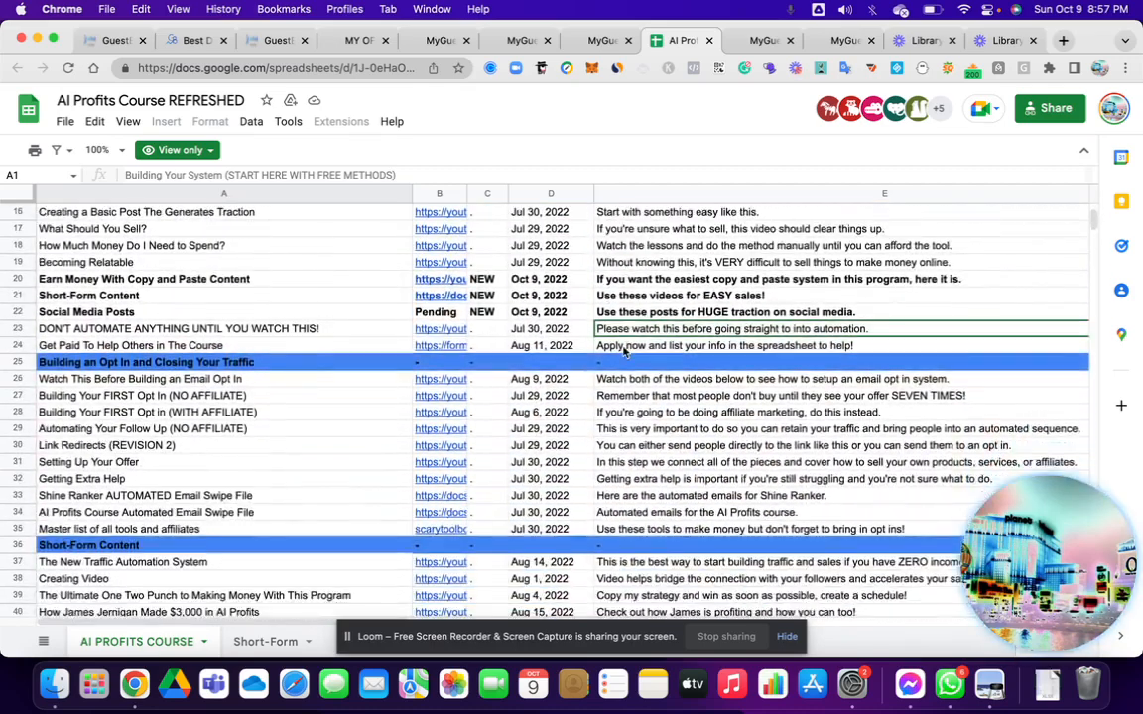
{"action": "scroll", "scroll_direction": "down", "scroll_amount": 3}
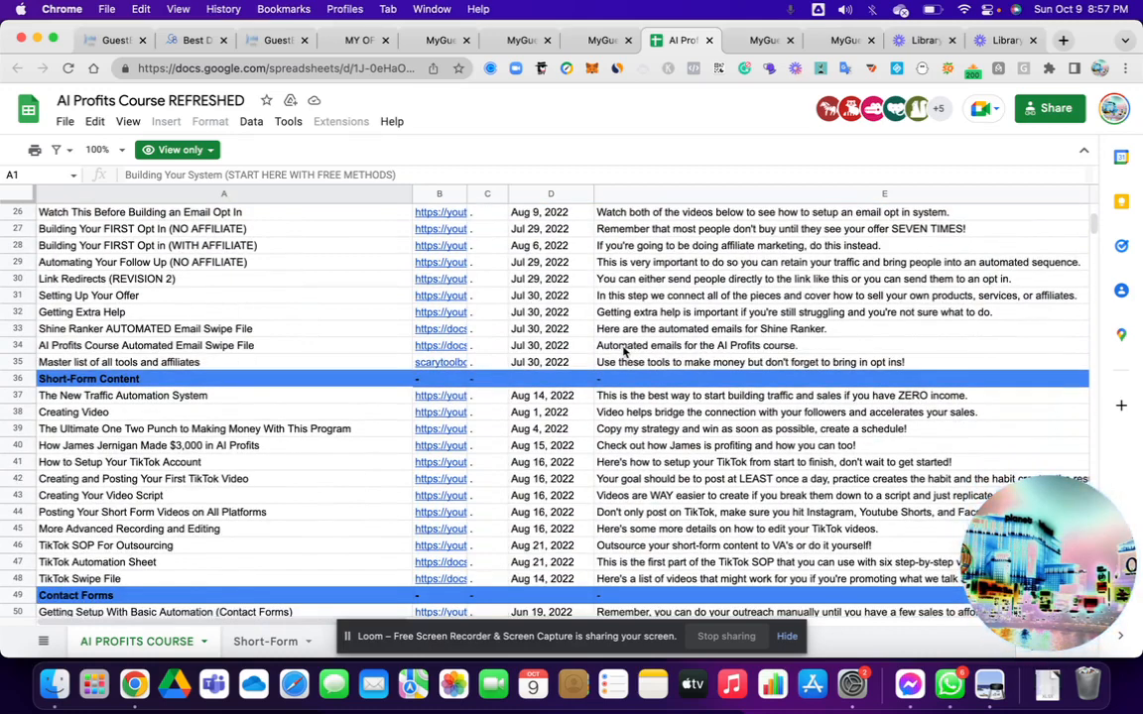
{"action": "scroll", "scroll_direction": "down", "scroll_amount": 3}
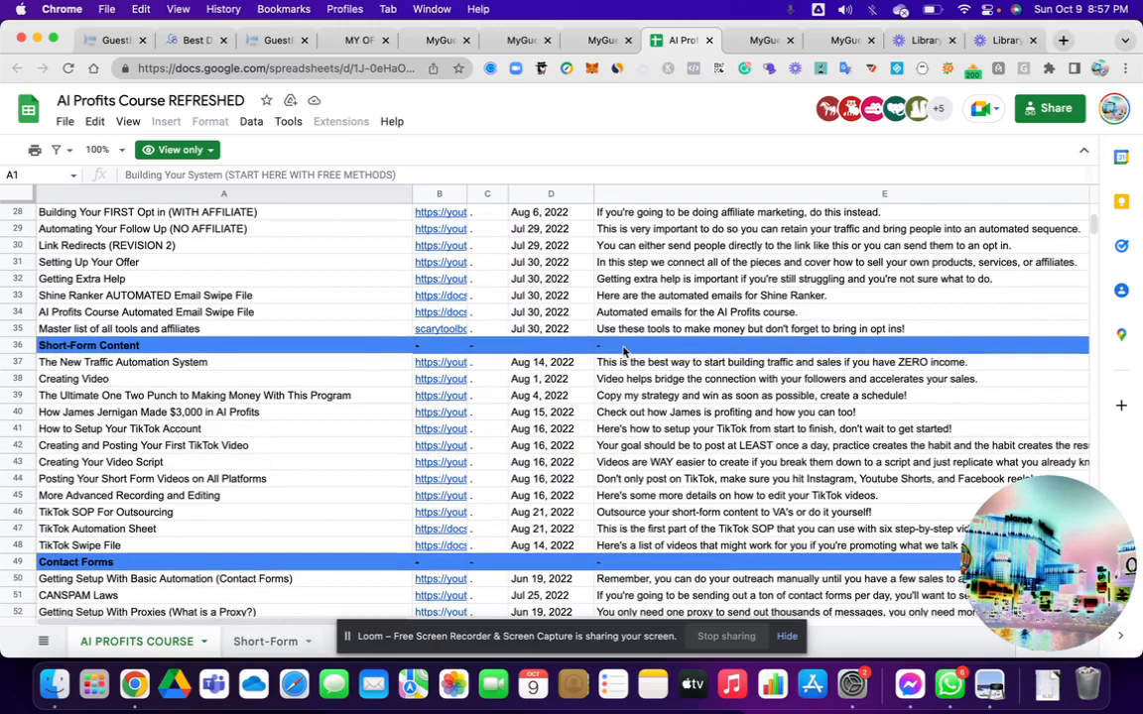
{"action": "scroll", "scroll_direction": "down", "scroll_amount": 3}
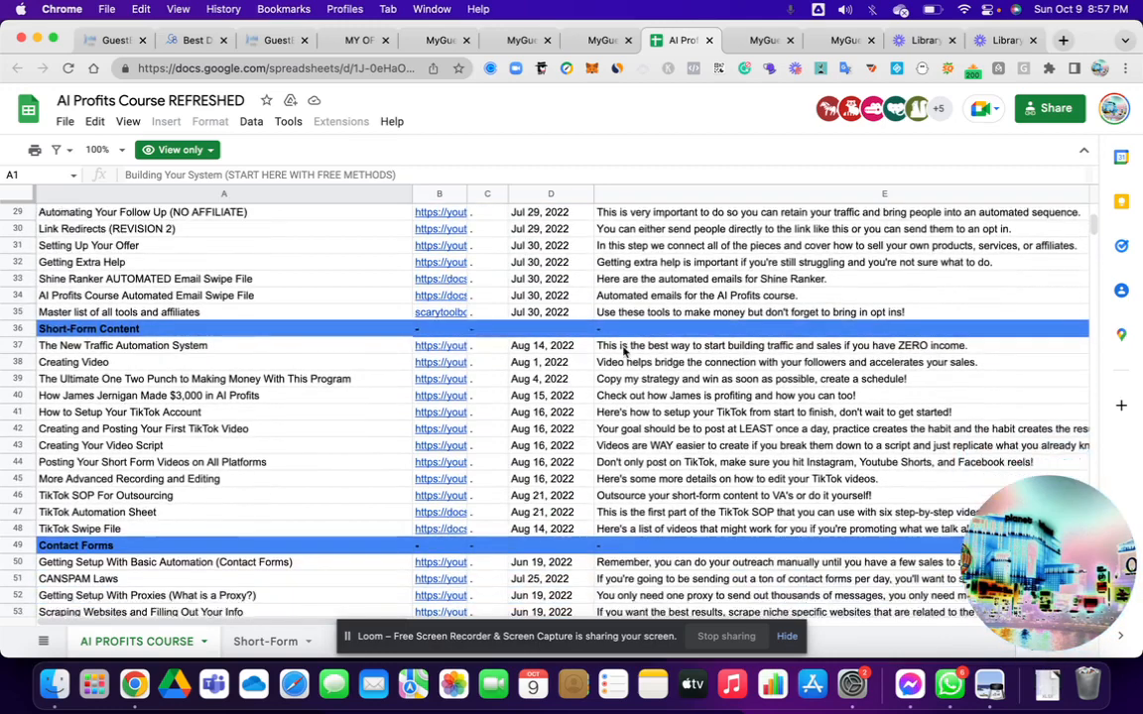
{"action": "scroll", "scroll_direction": "down", "scroll_amount": 3}
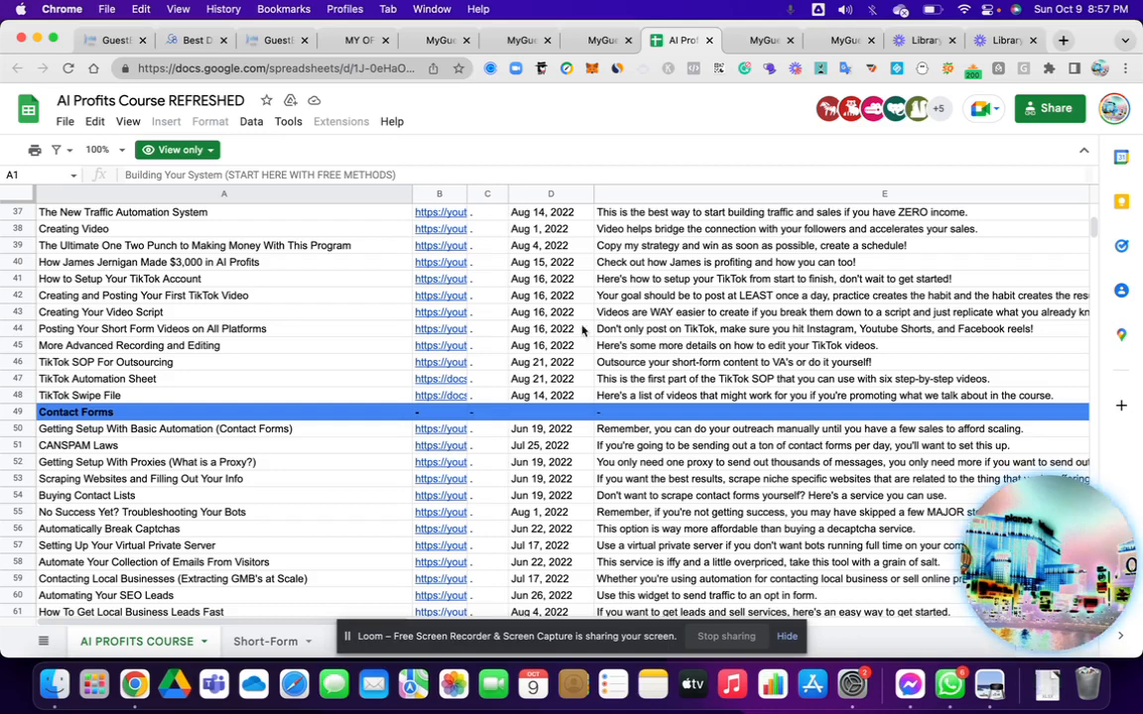
Step: Return via the GuestBrands homepage and Birthday Template workflow to the My Office Bar funnel page
{"action": "left_click", "coordinate": [114, 40]}
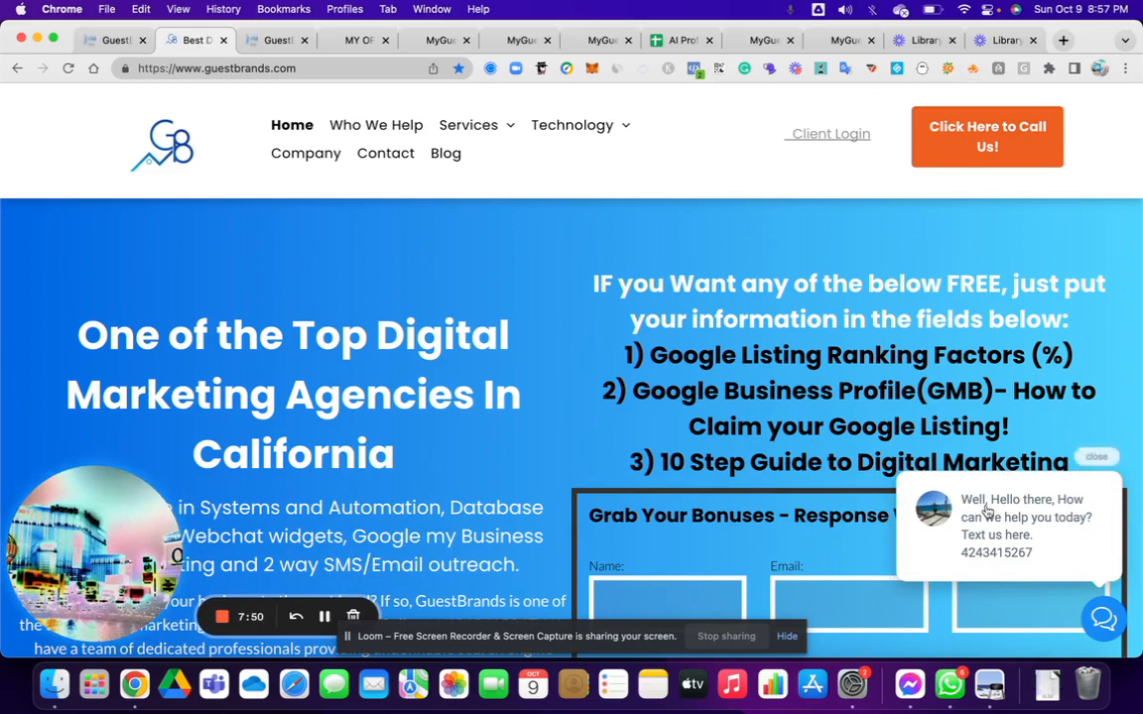
{"action": "mouse_move", "coordinate": [1048, 533]}
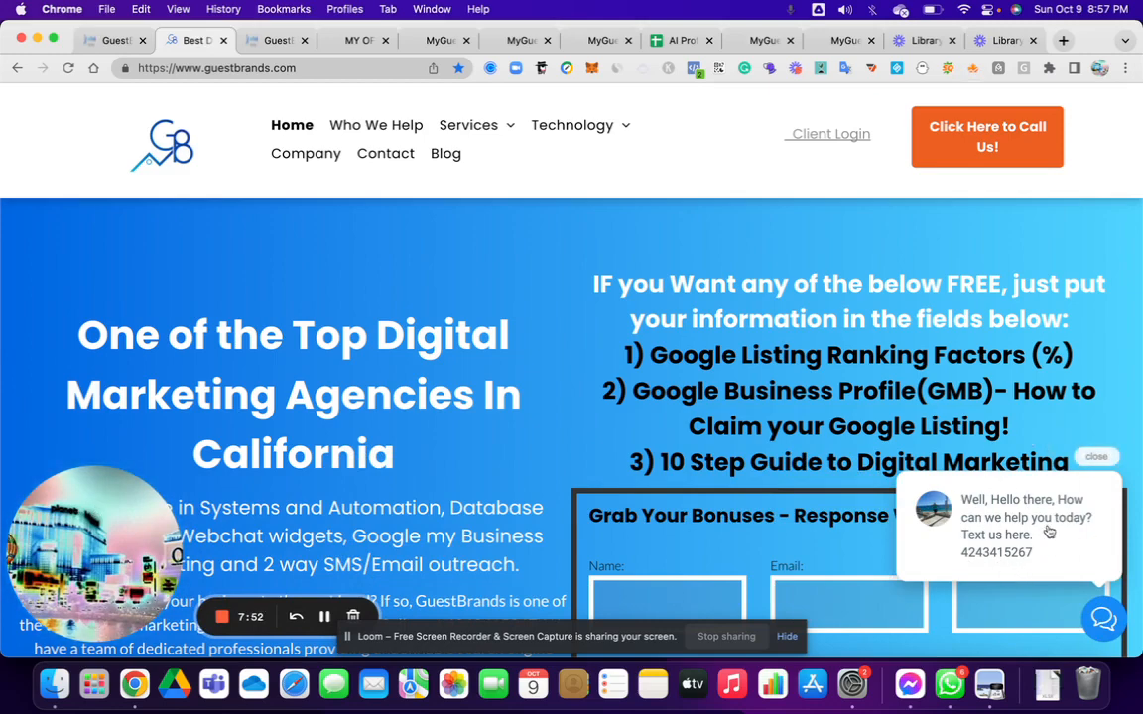
{"action": "left_click", "coordinate": [114, 40]}
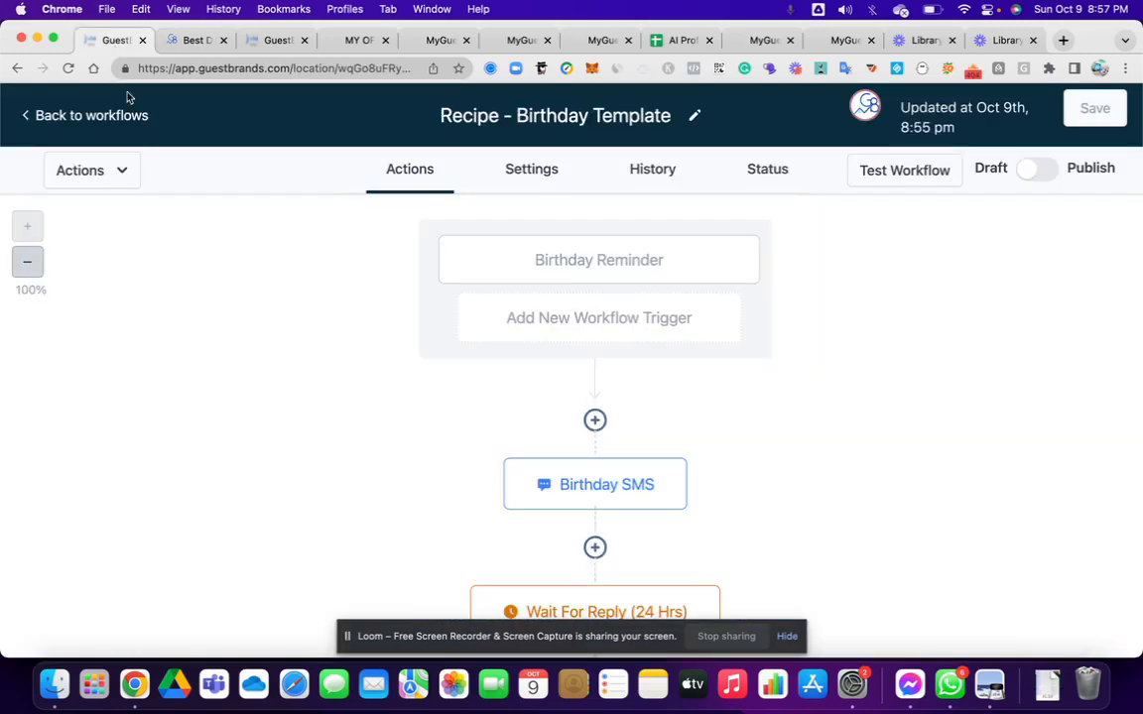
{"action": "left_click", "coordinate": [276, 39]}
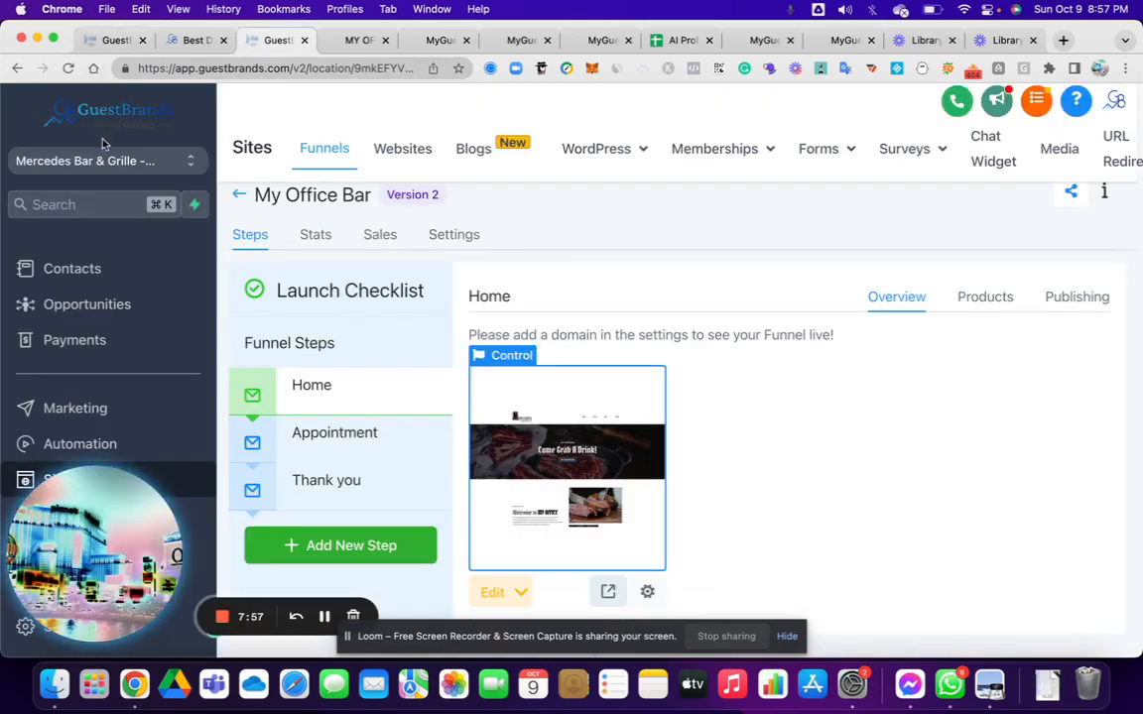
{"action": "left_click", "coordinate": [85, 160]}
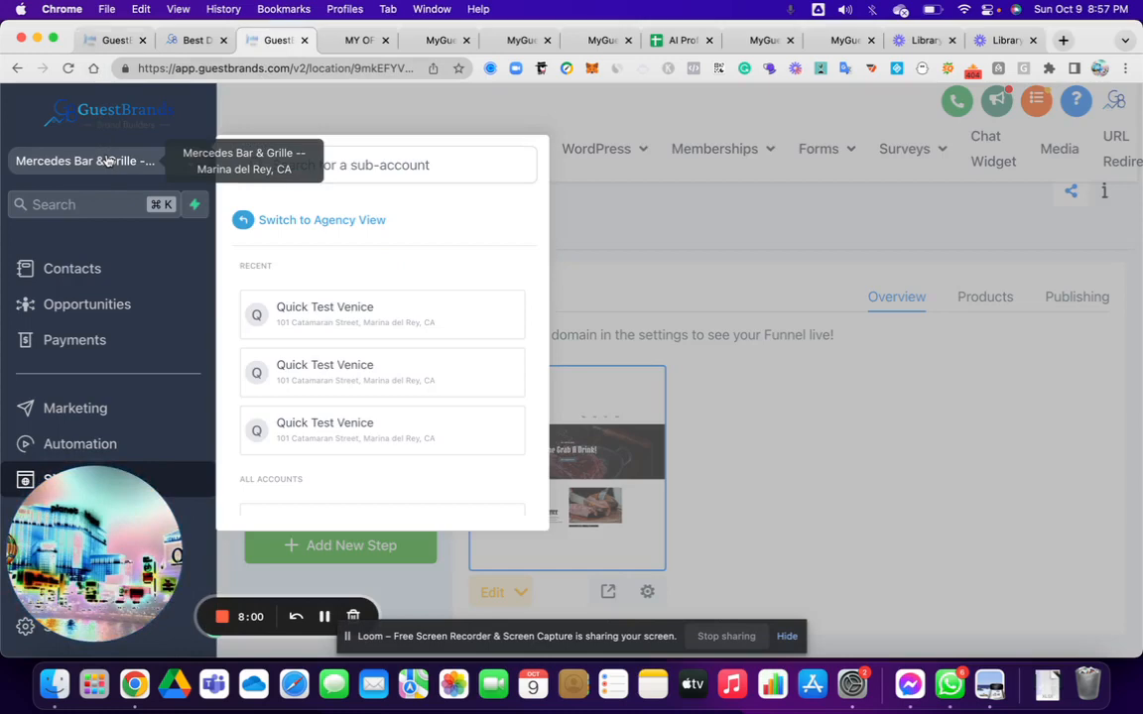
{"action": "left_click", "coordinate": [384, 165]}
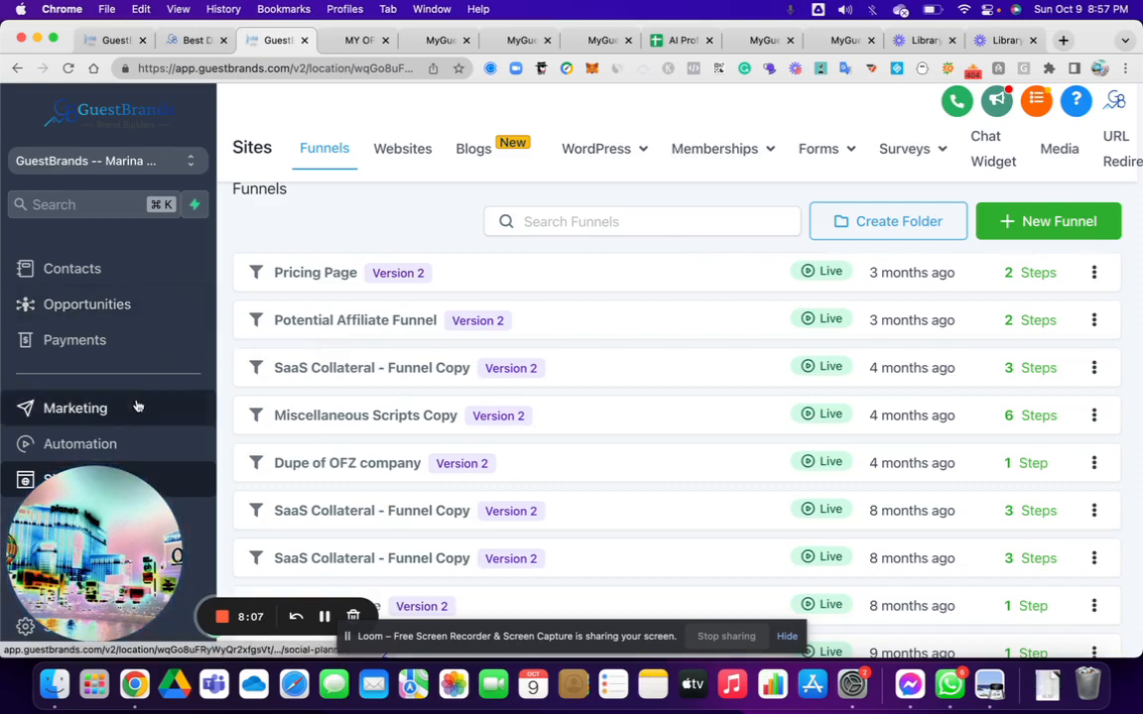
{"action": "left_click", "coordinate": [88, 331]}
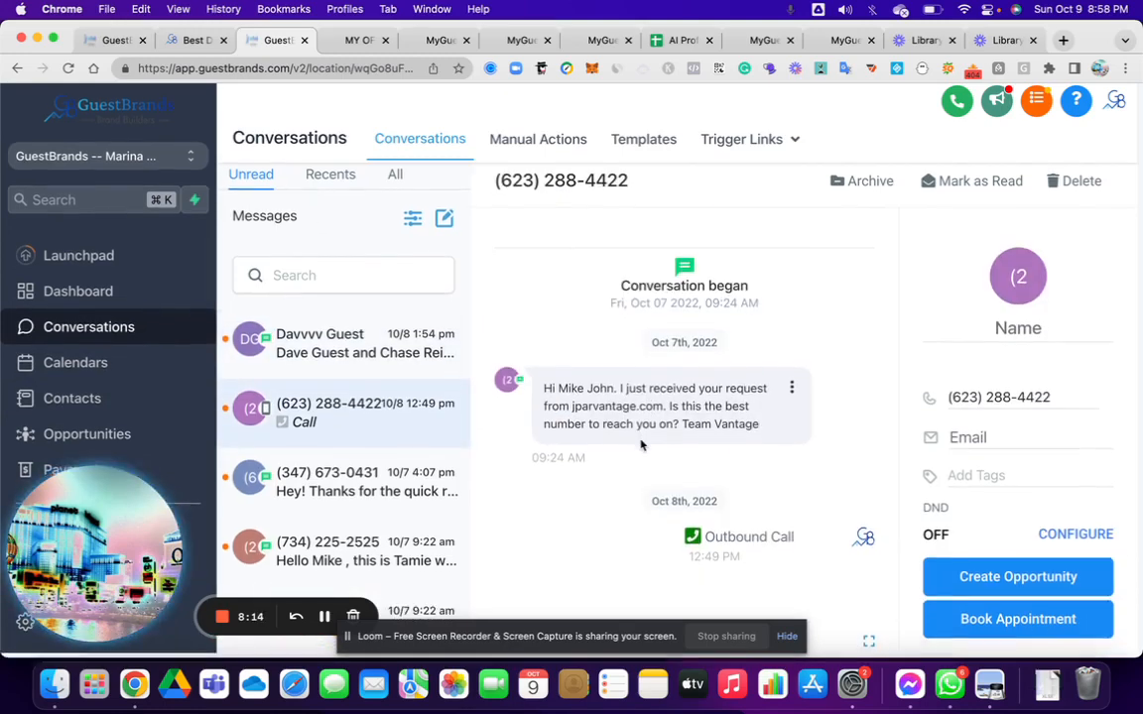
{"action": "left_click", "coordinate": [328, 486]}
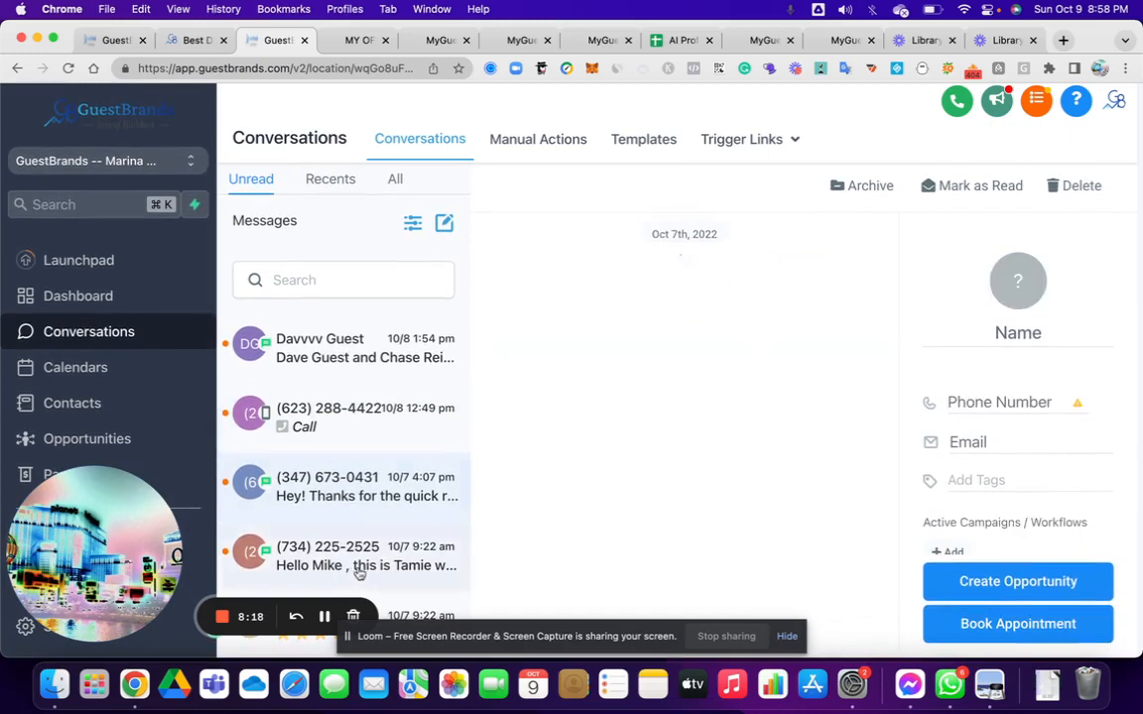
{"action": "left_click", "coordinate": [342, 555]}
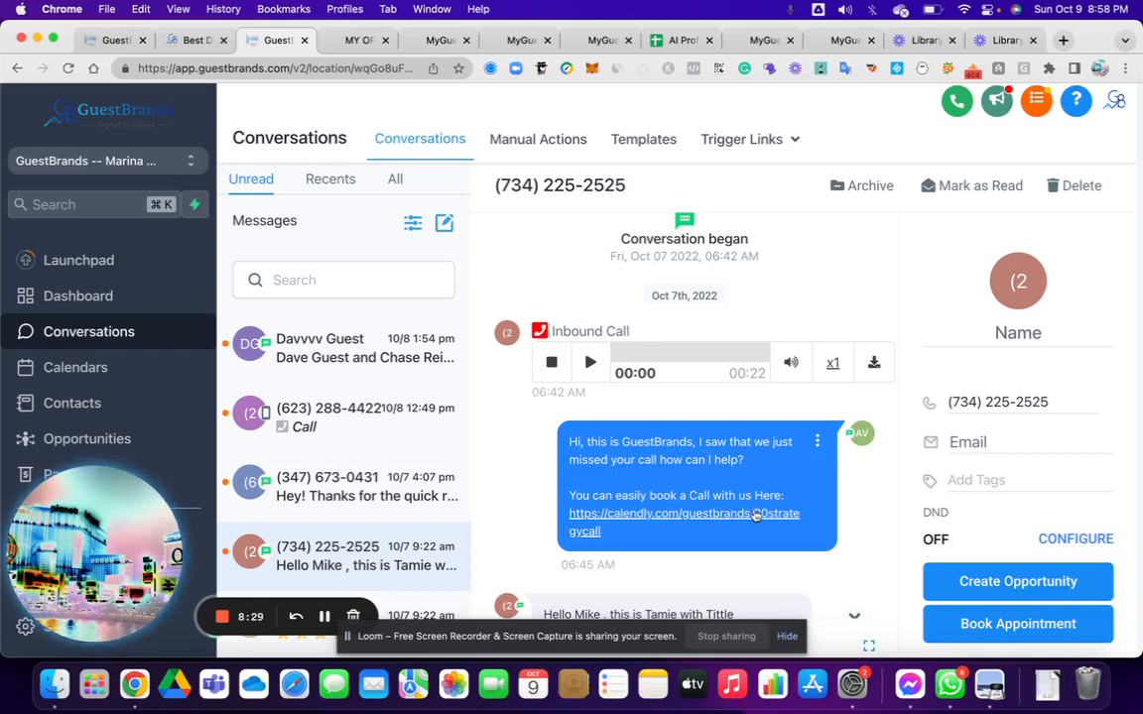
{"action": "mouse_move", "coordinate": [694, 486]}
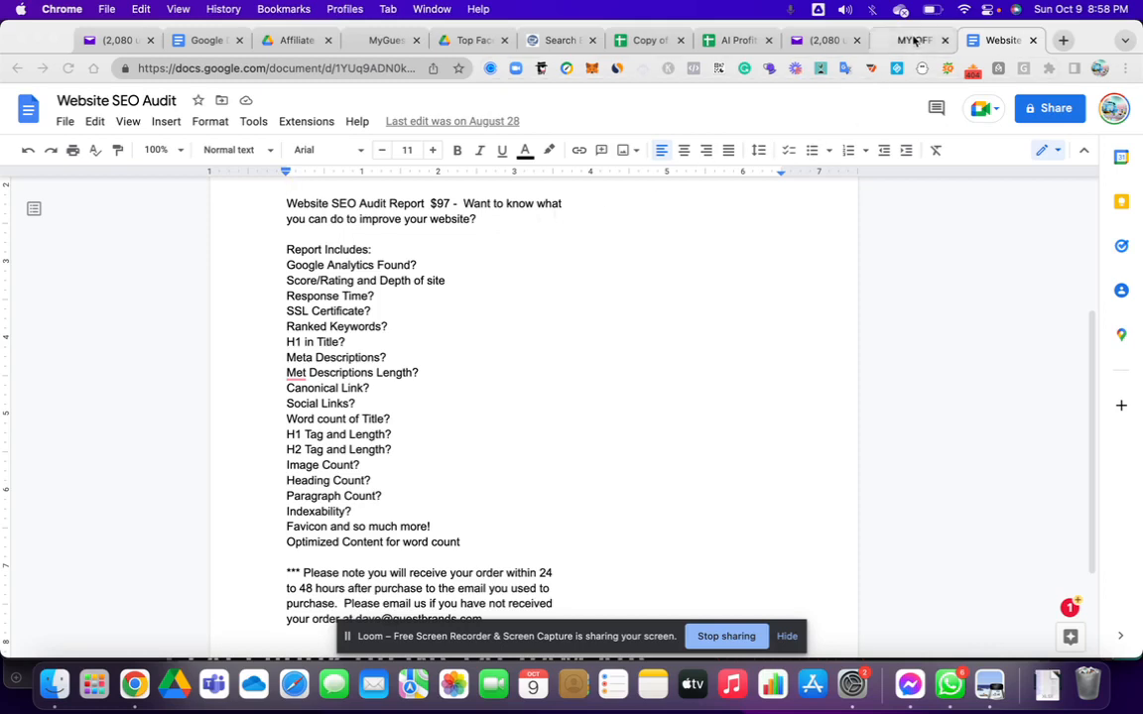
{"action": "mouse_move", "coordinate": [912, 40]}
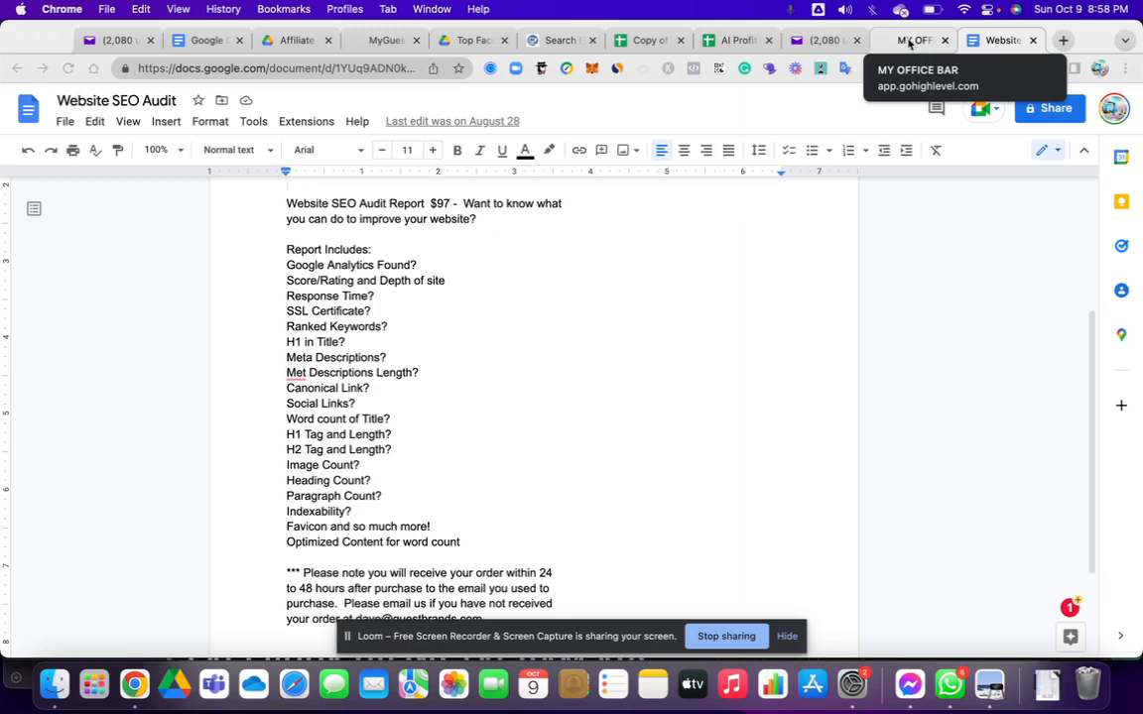
Step: Move on to the MY OFFICE BAR tab showing the MyGuestBuilder pricing packages
{"action": "left_click", "coordinate": [1001, 40]}
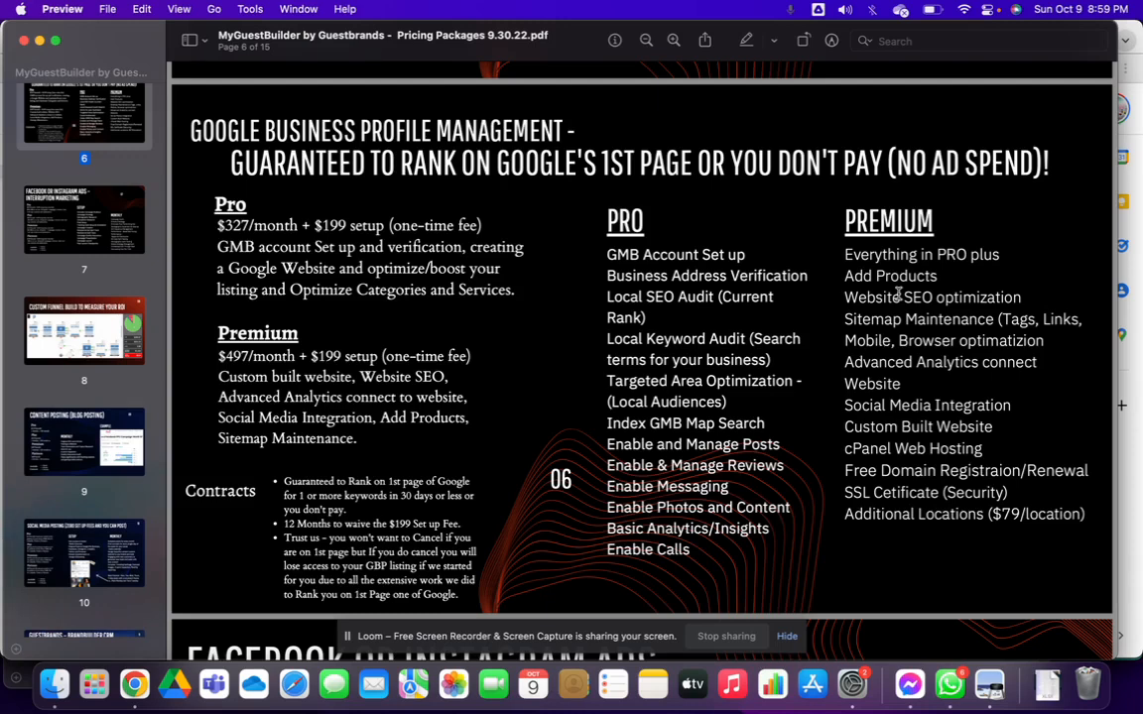
{"action": "mouse_move", "coordinate": [1069, 67]}
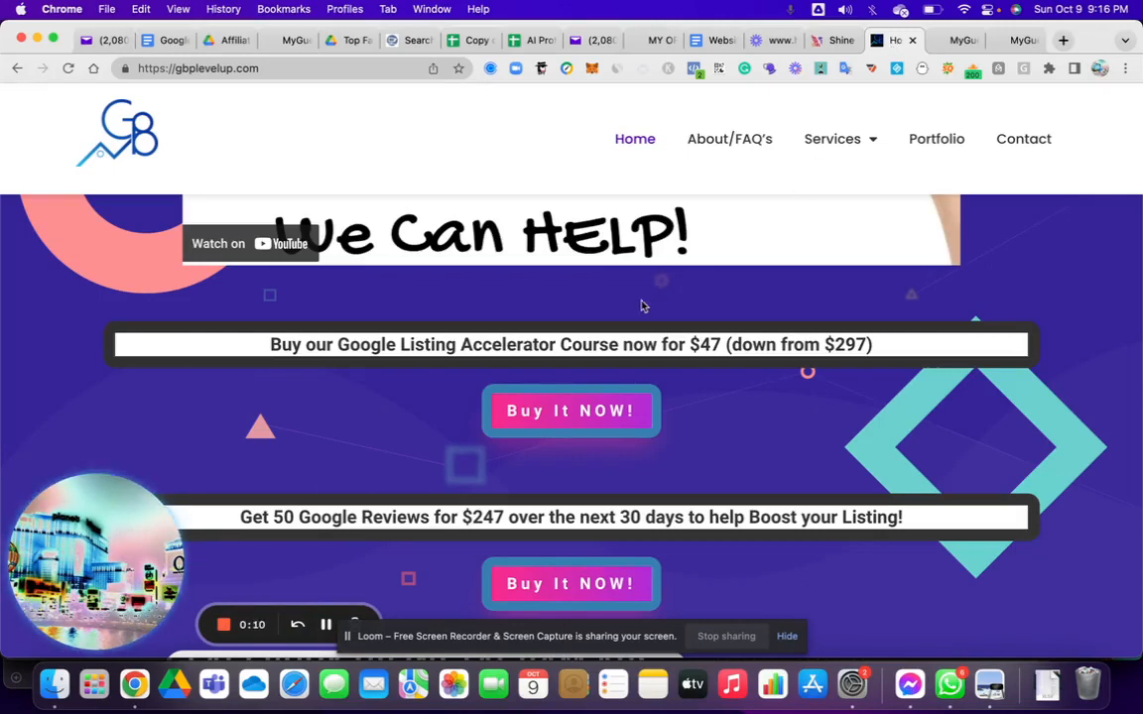
{"action": "mouse_move", "coordinate": [774, 538]}
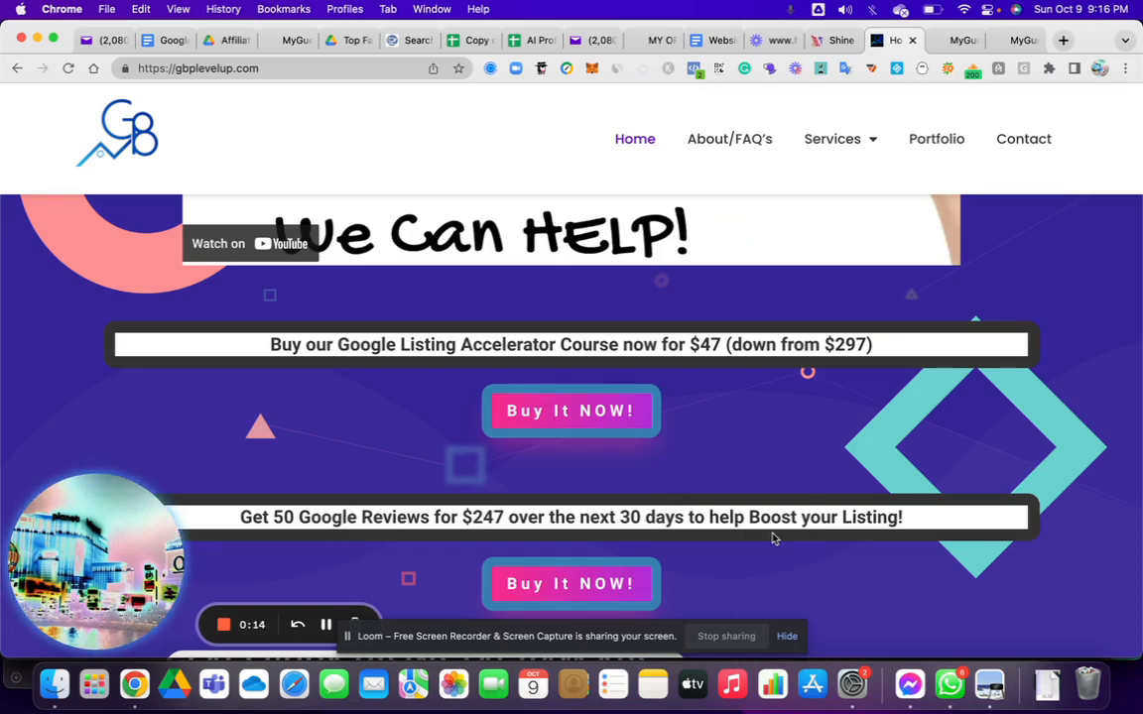
{"action": "mouse_move", "coordinate": [275, 539]}
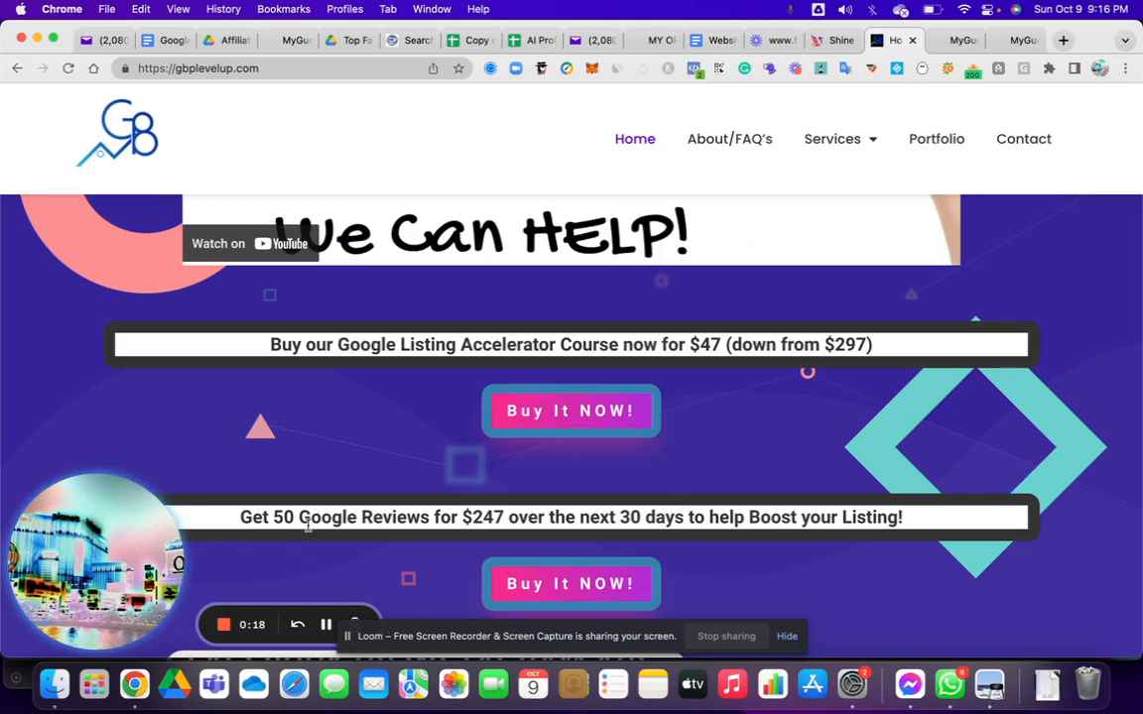
{"action": "mouse_move", "coordinate": [843, 301]}
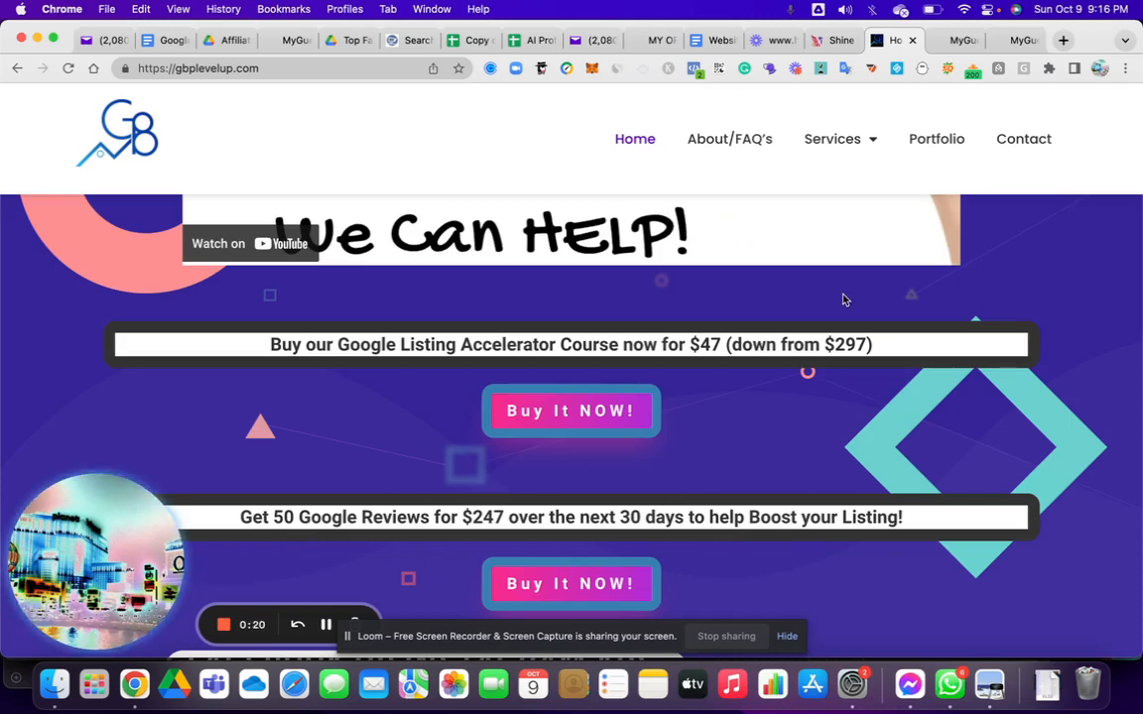
{"action": "mouse_move", "coordinate": [1022, 40]}
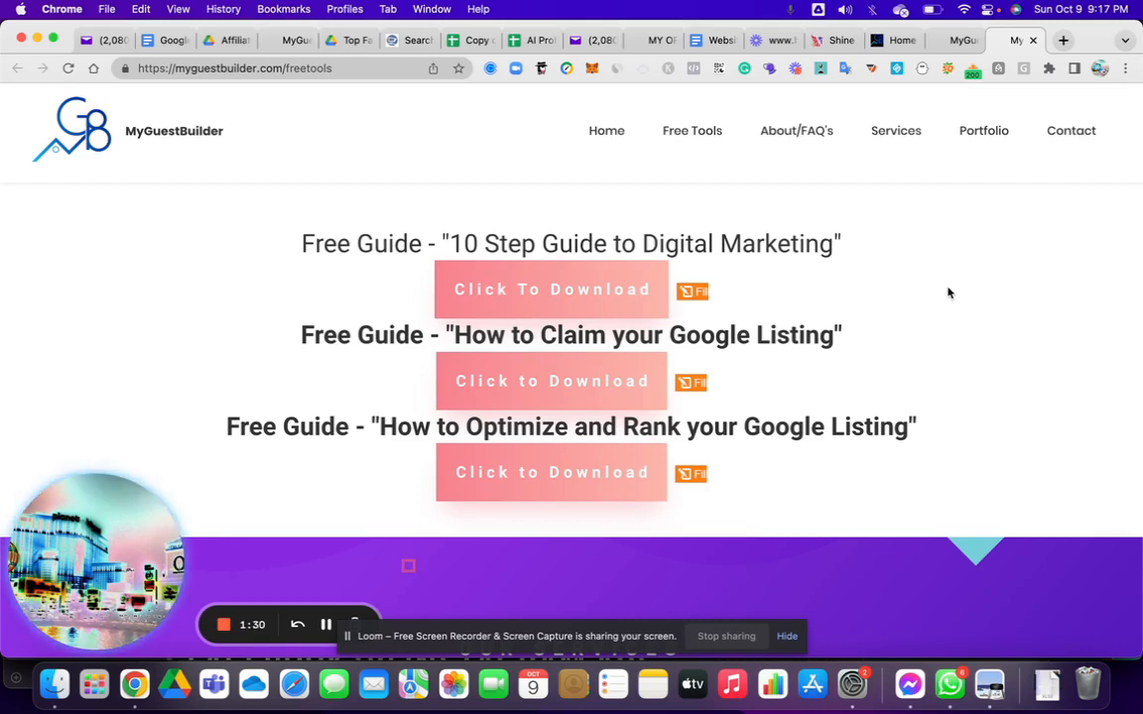
{"action": "mouse_move", "coordinate": [847, 146]}
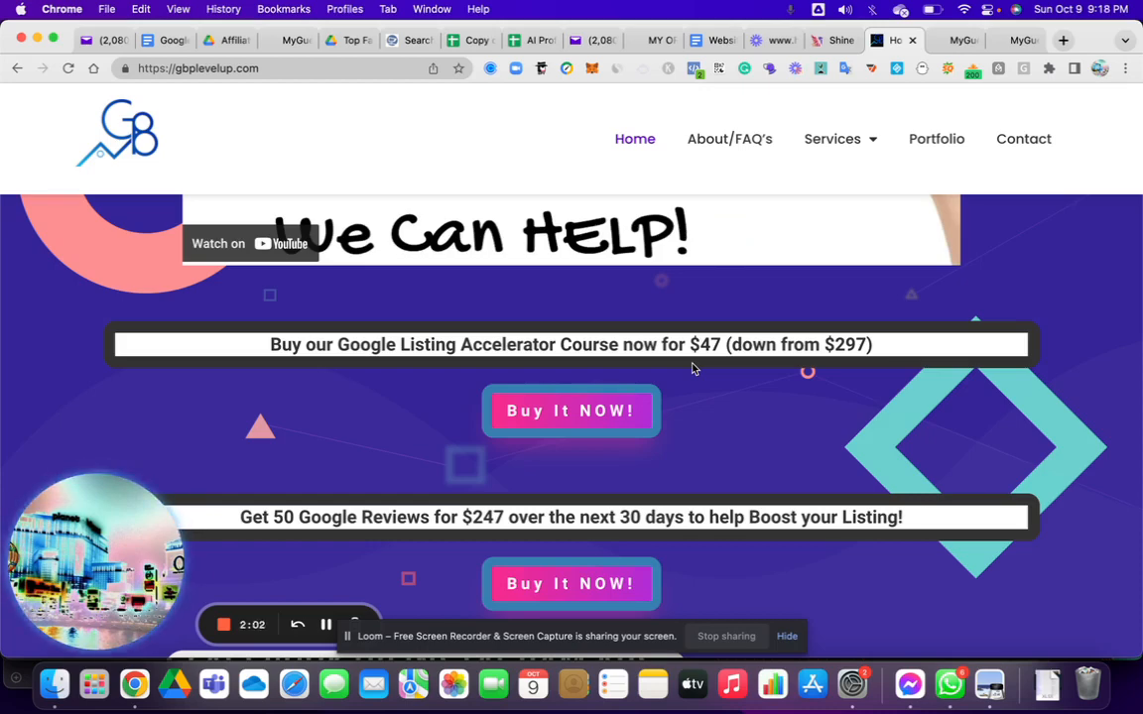
{"action": "mouse_move", "coordinate": [227, 578]}
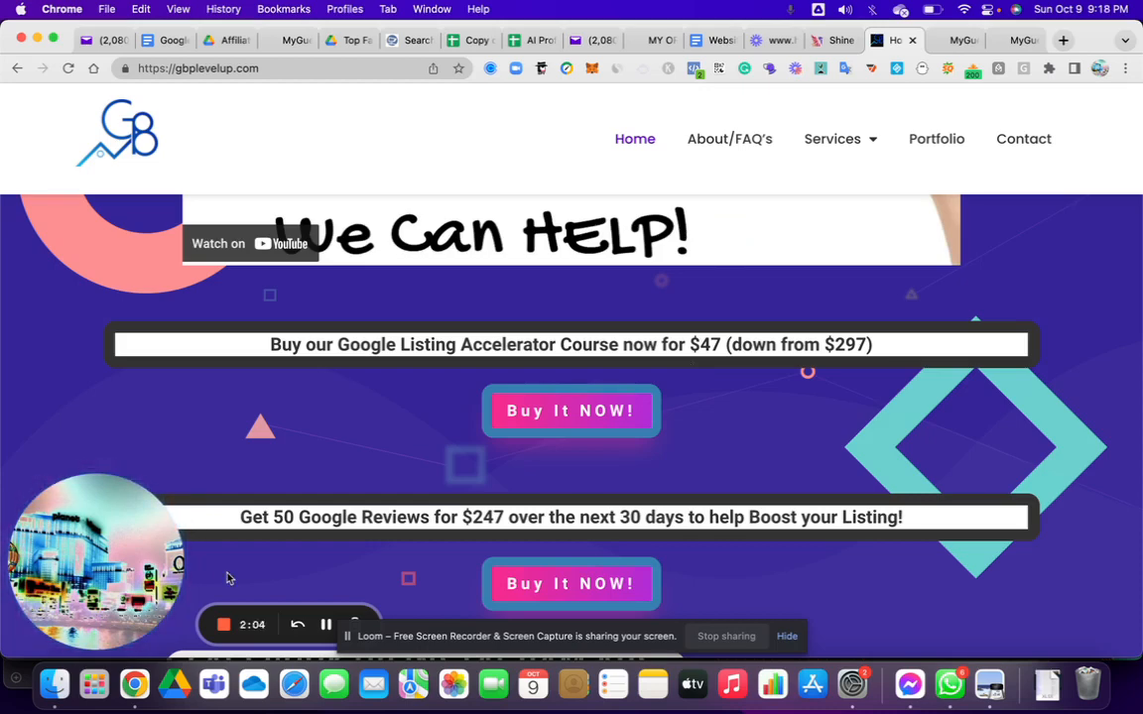